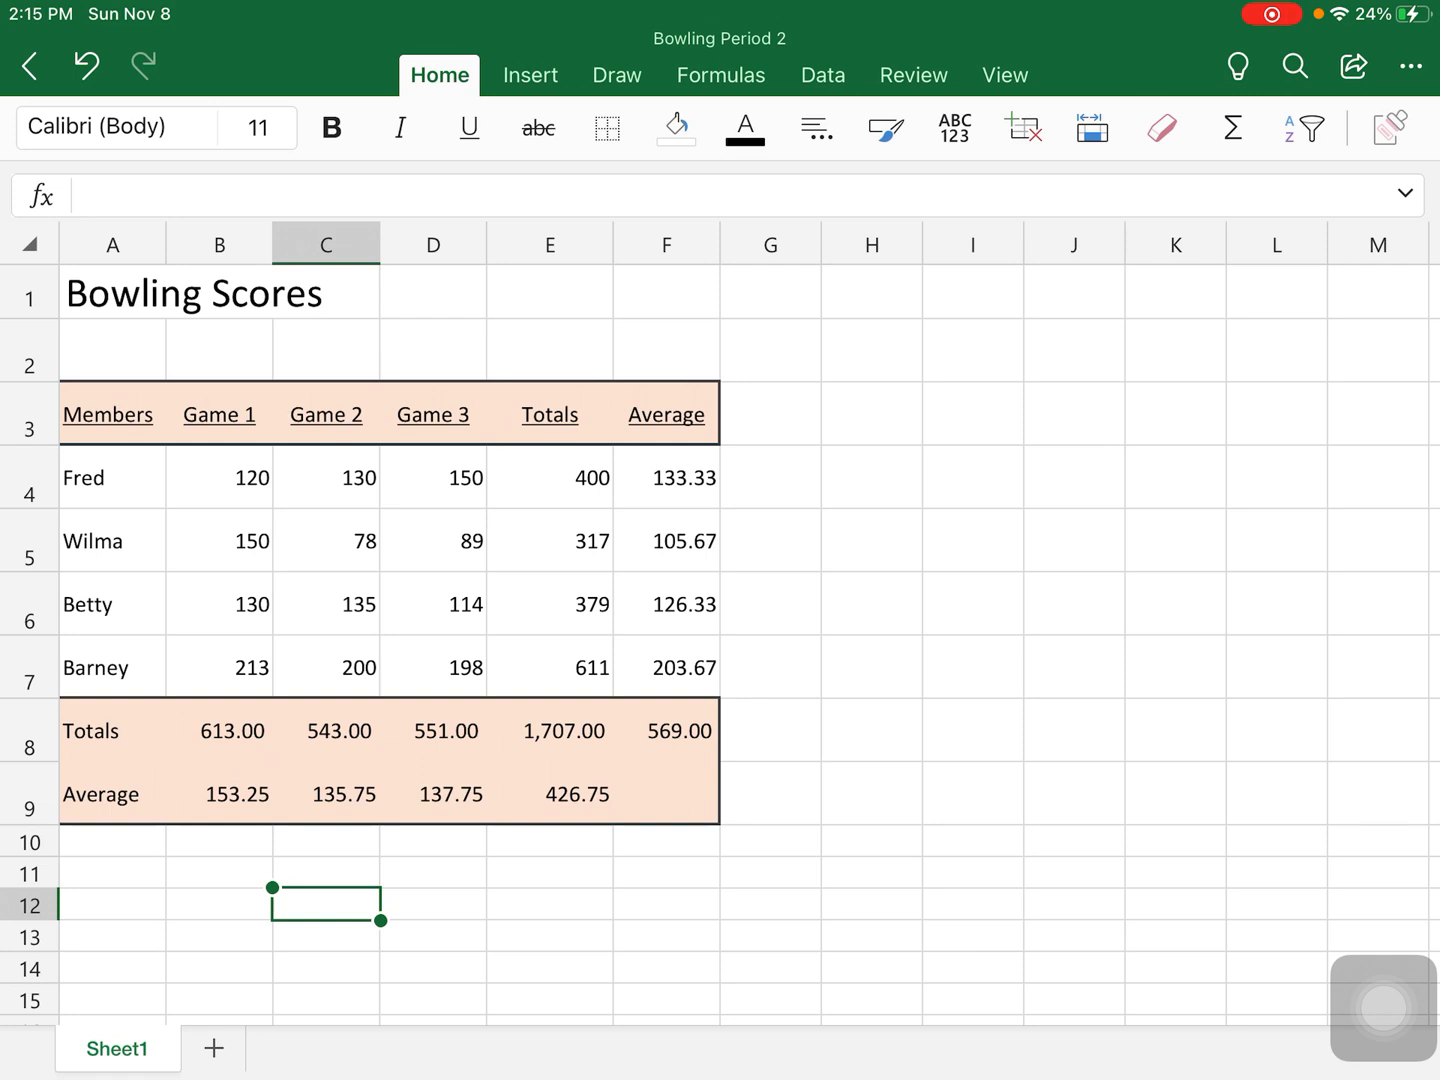
# Enter 'Valley City High School' in cell I4 and turn on Wrap Text for it
pyautogui.click(972, 476)
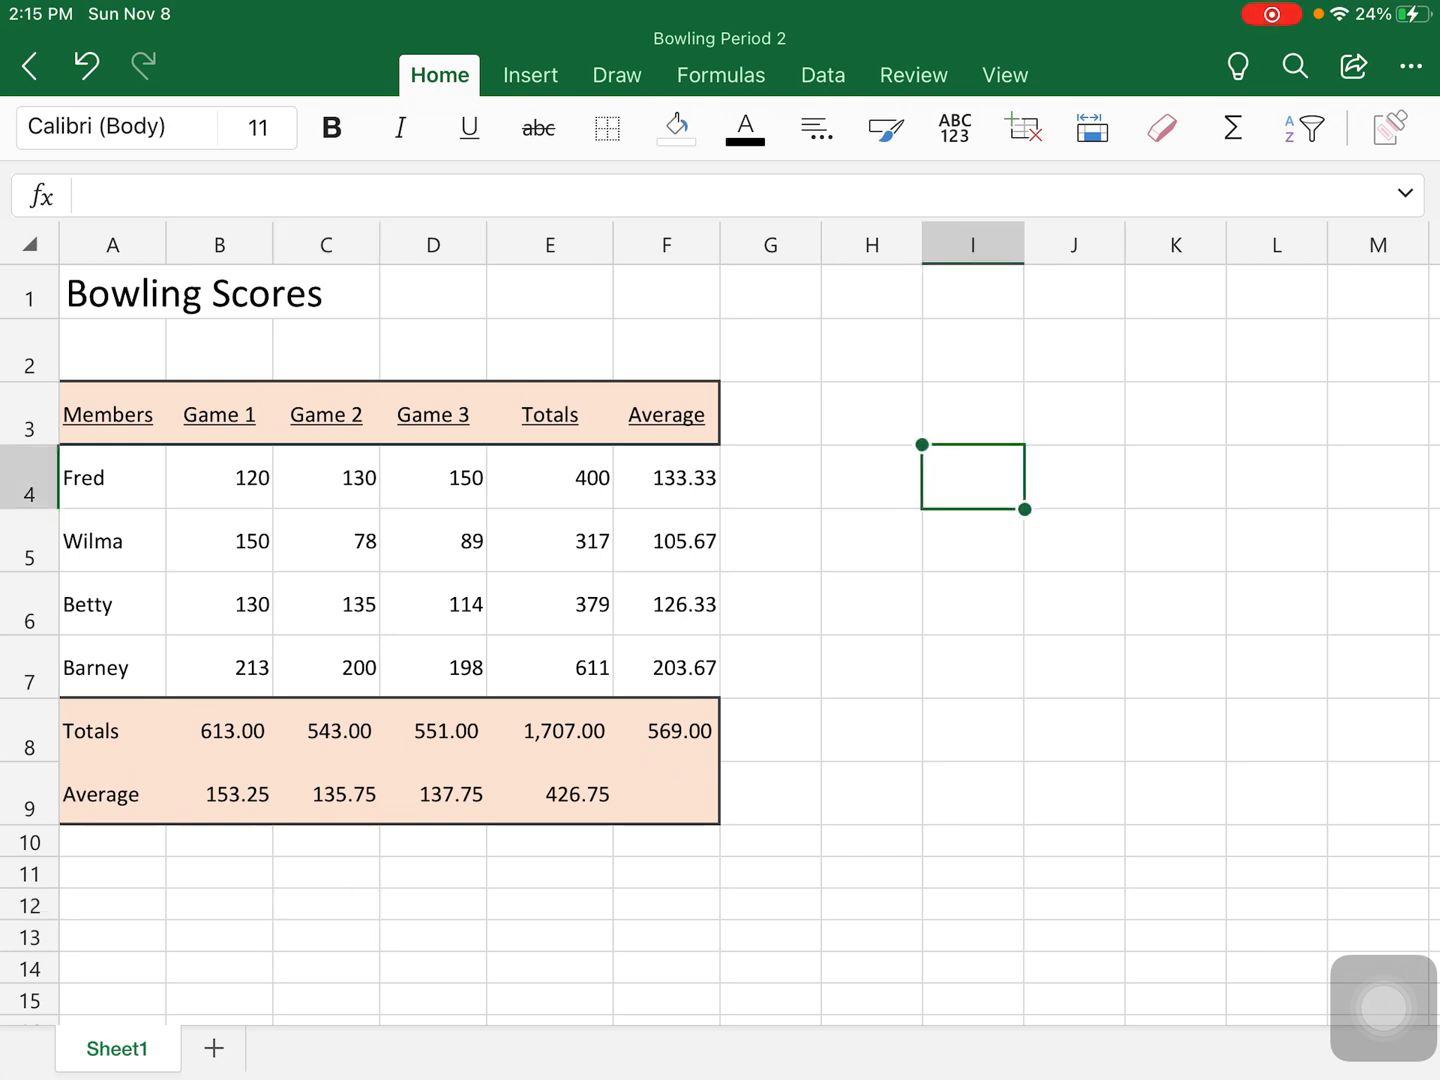
pyautogui.write('Valley C')
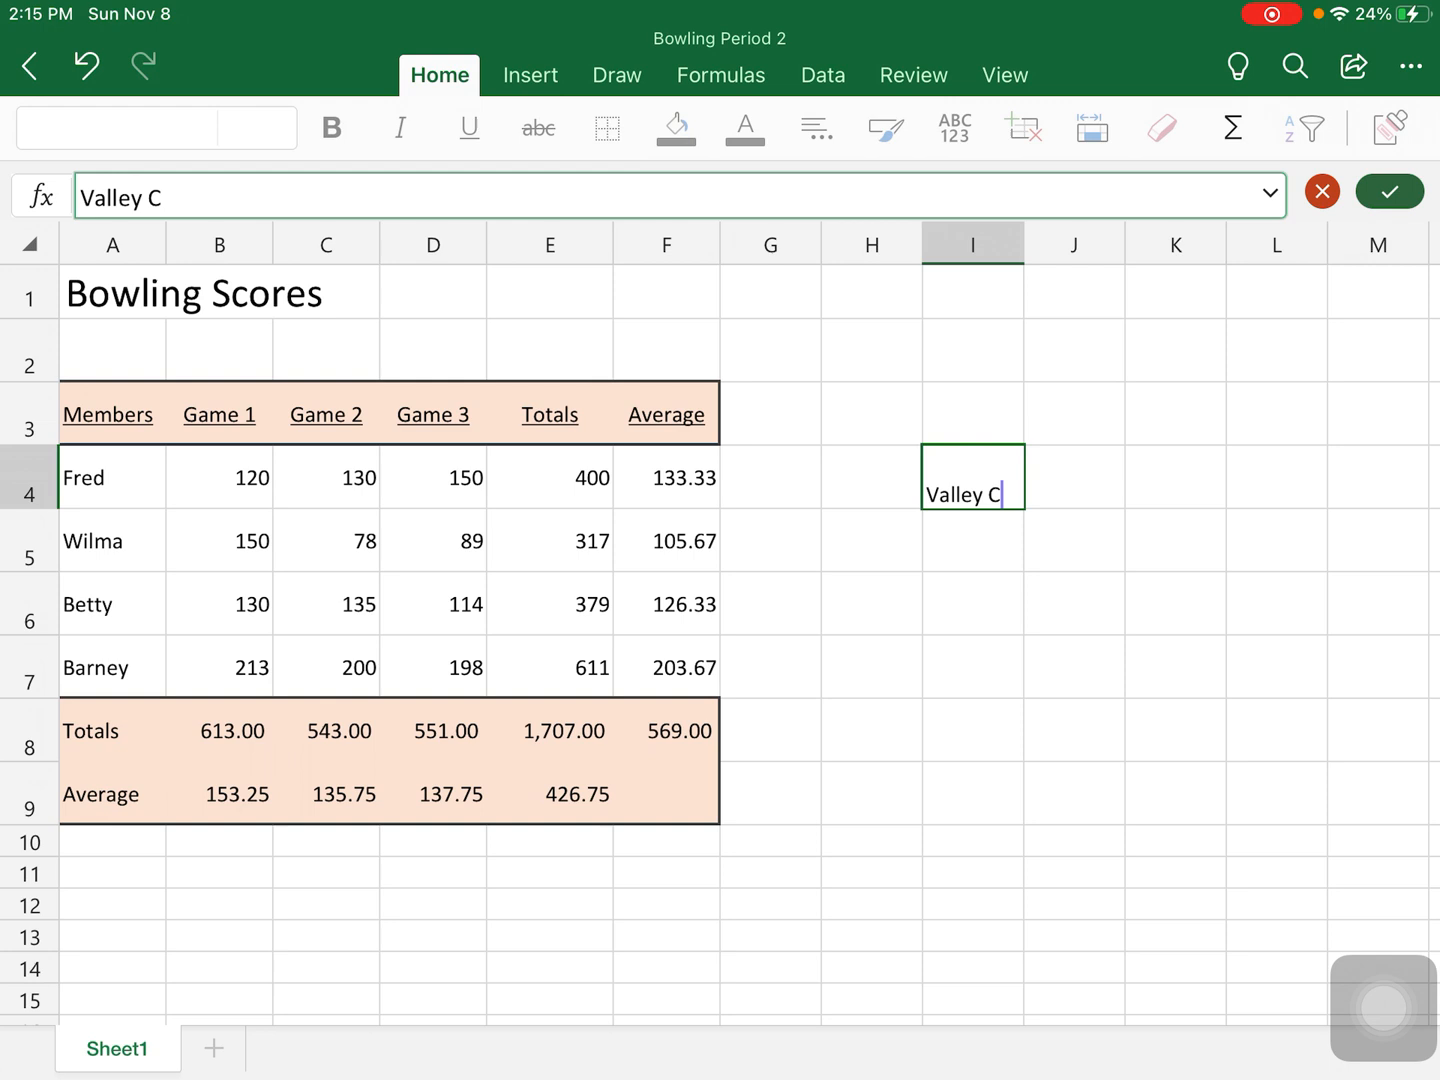
pyautogui.write('ity High')
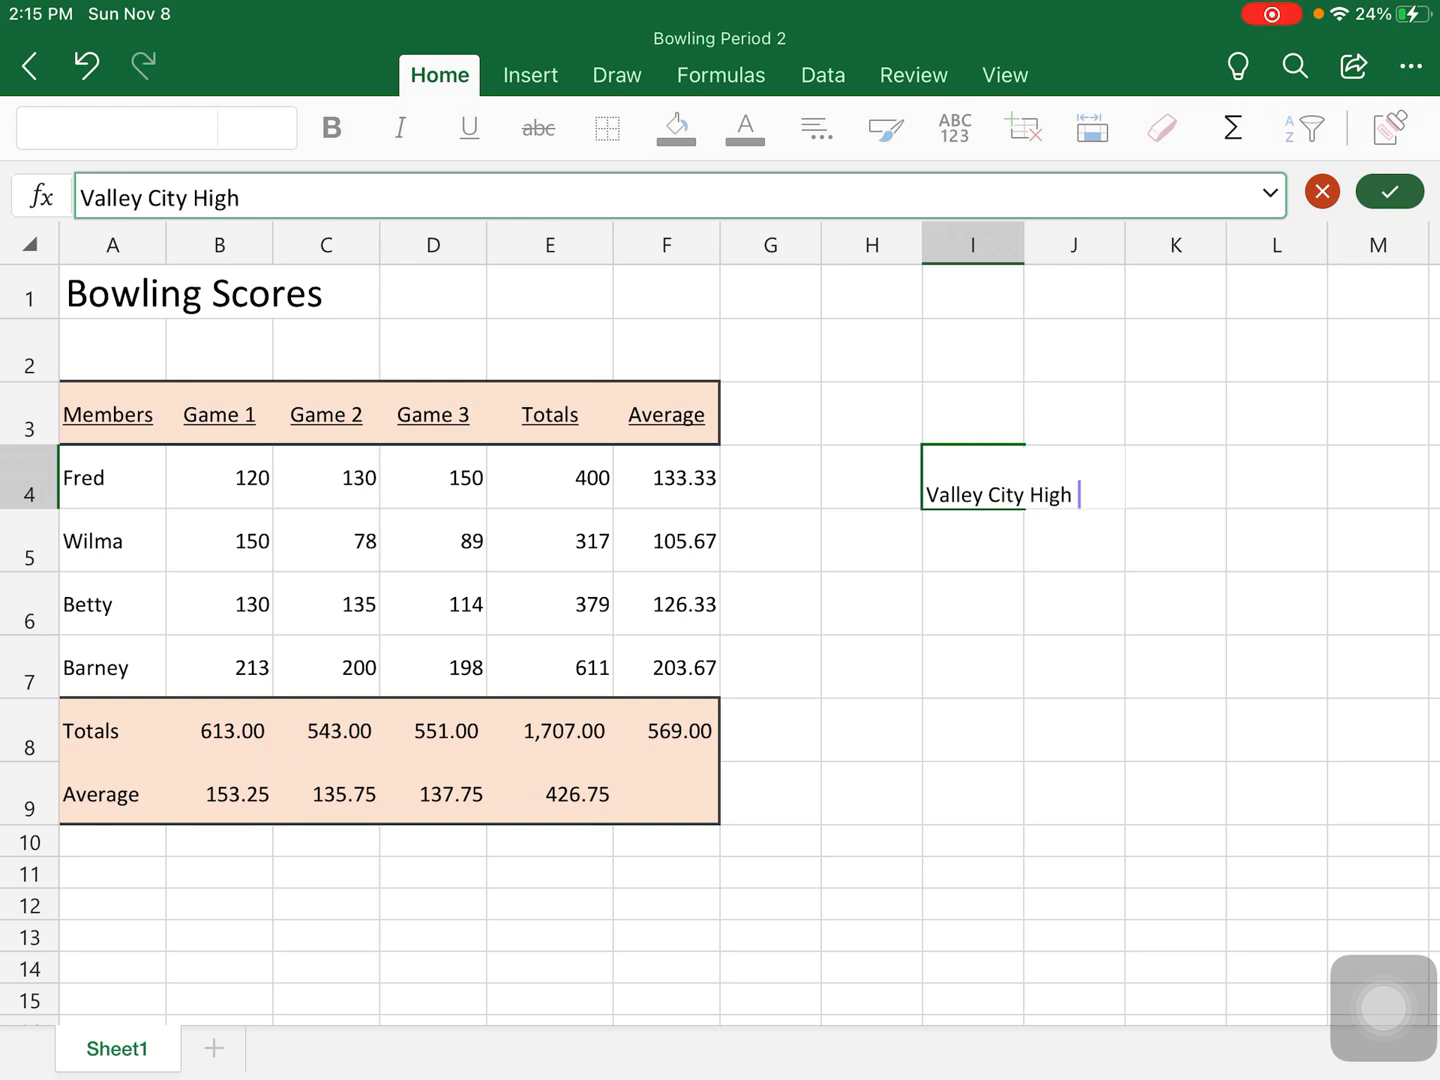
pyautogui.write('School')
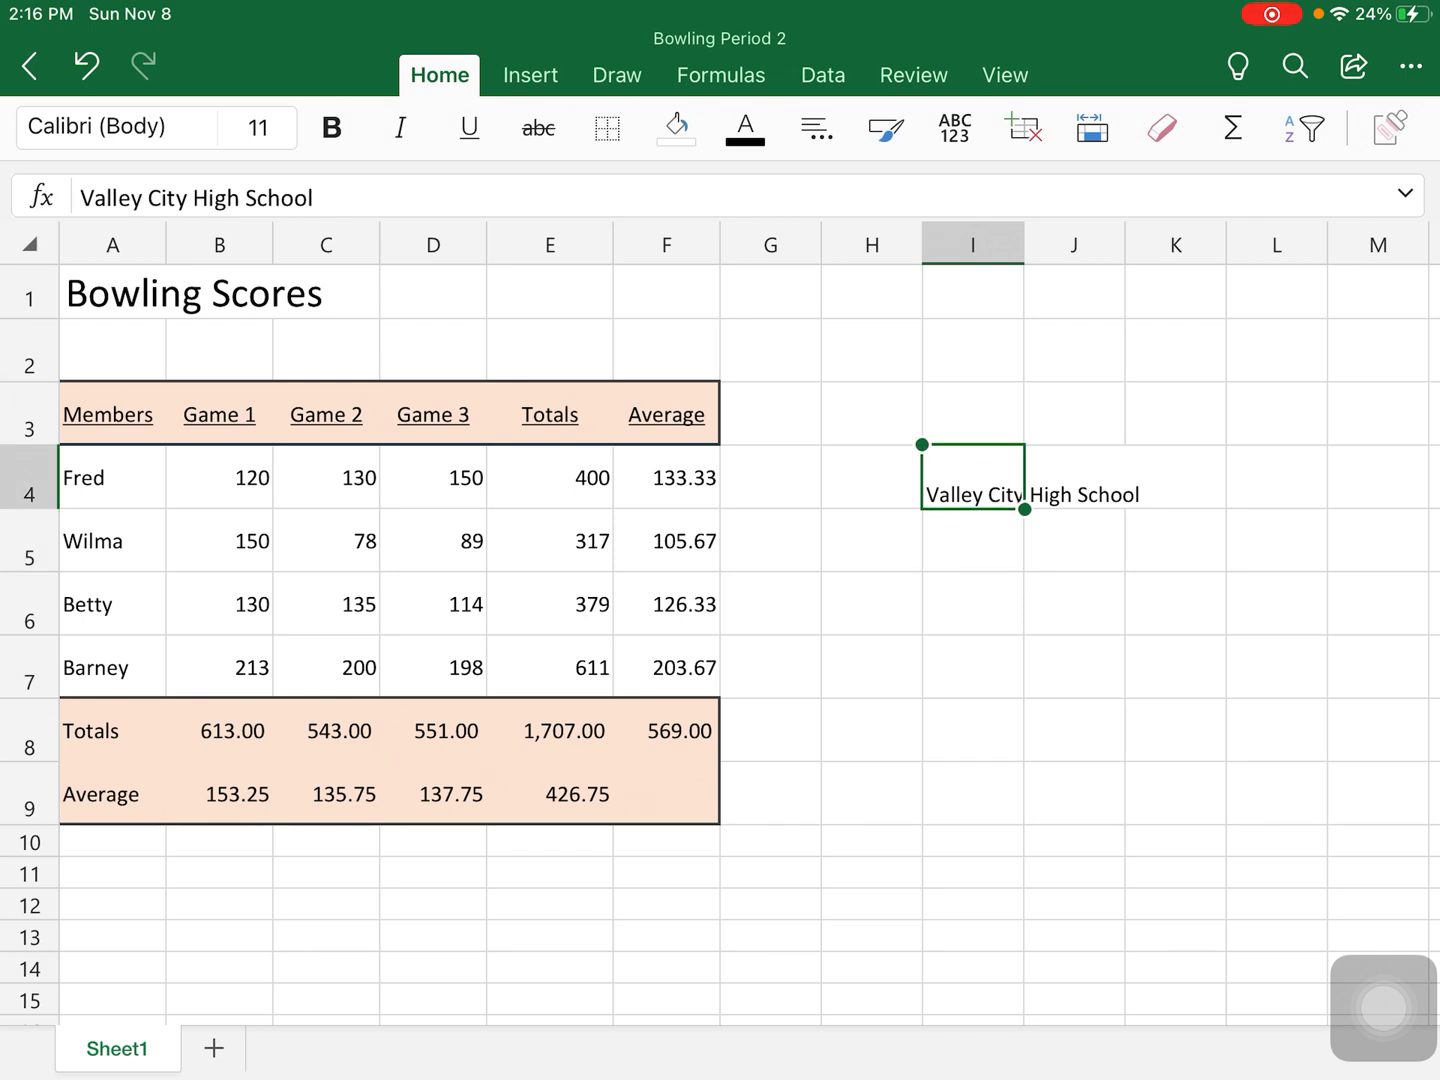
pyautogui.click(816, 128)
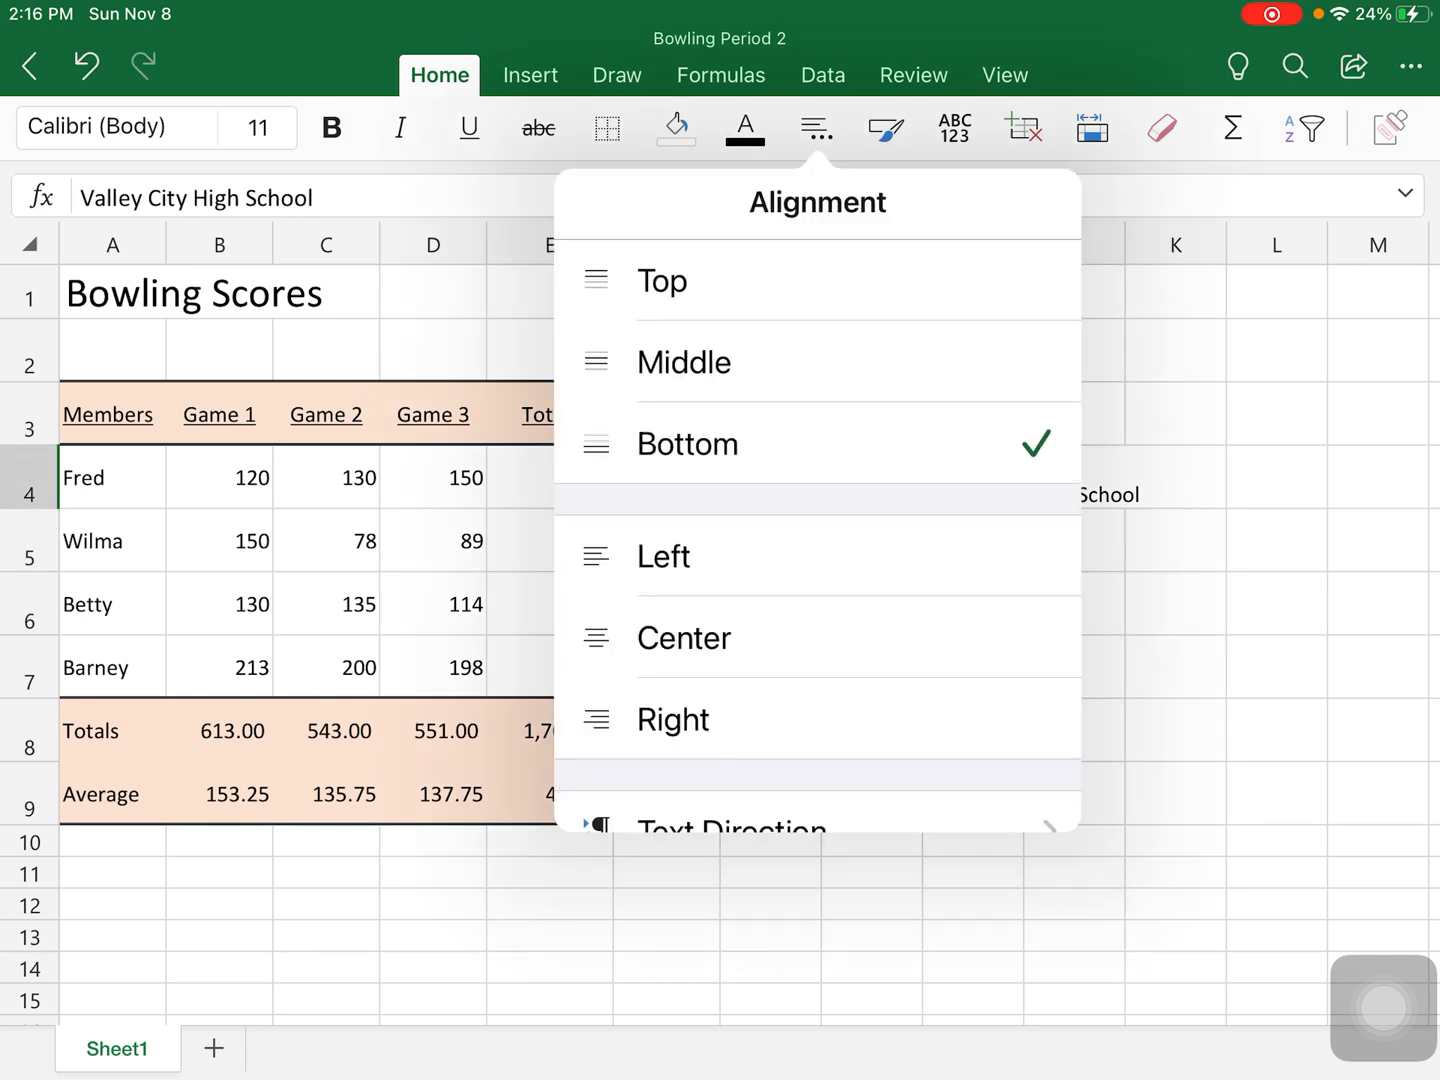
pyautogui.scroll(-3)
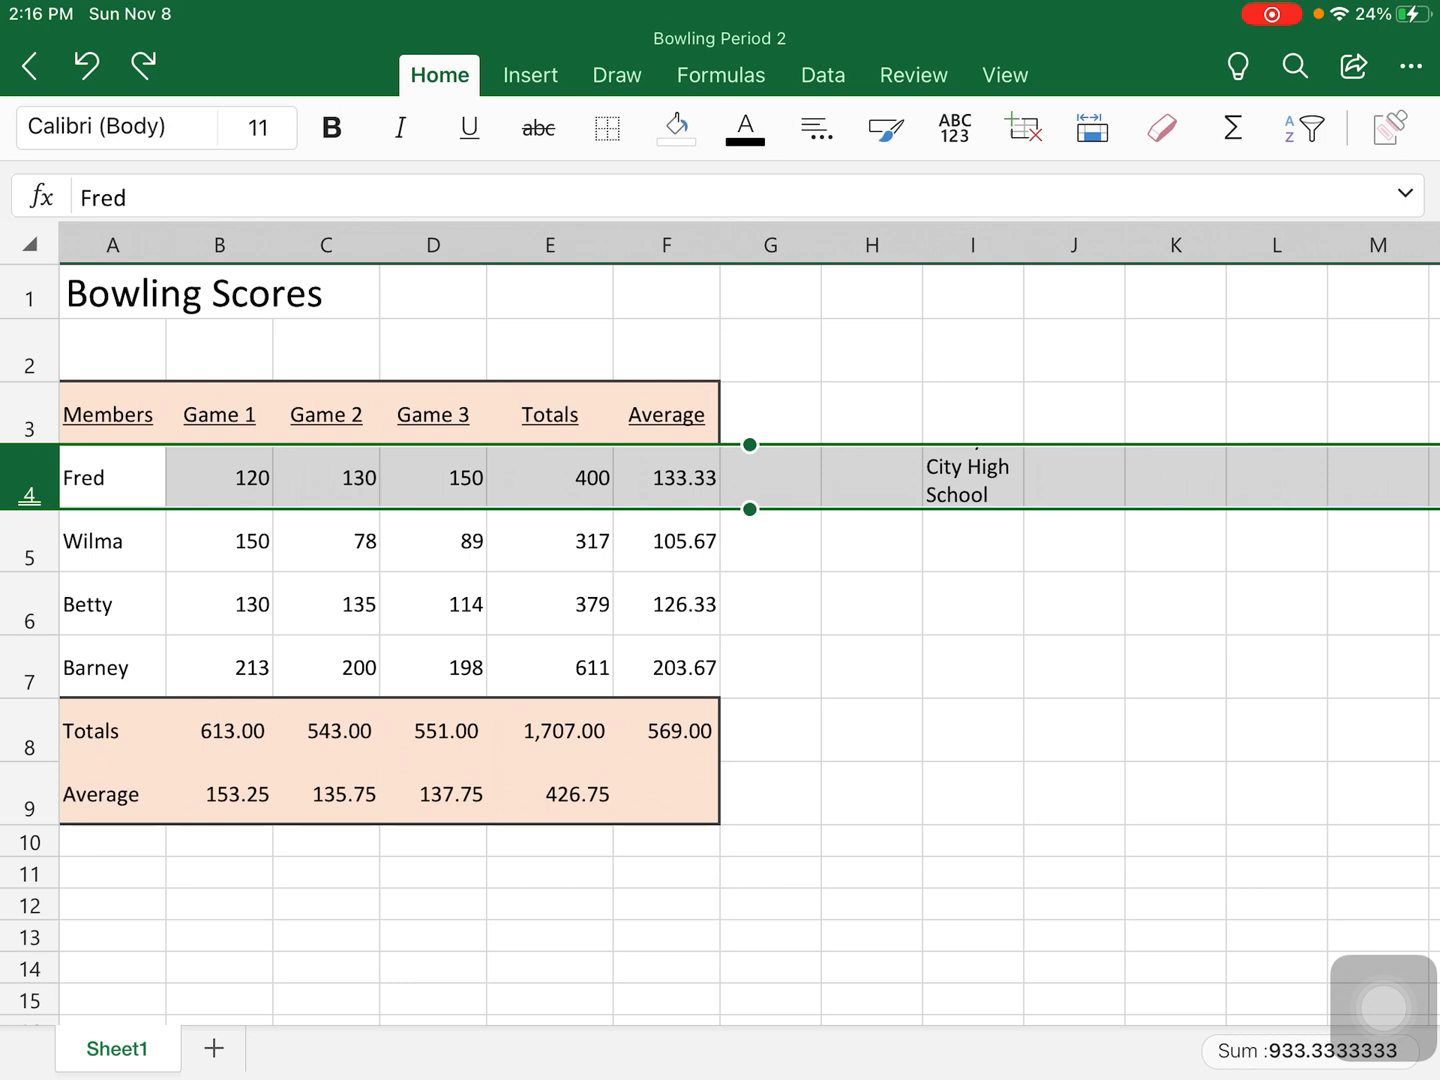
# Clear the wrapped school name so cell I4 is empty again
pyautogui.click(972, 476)
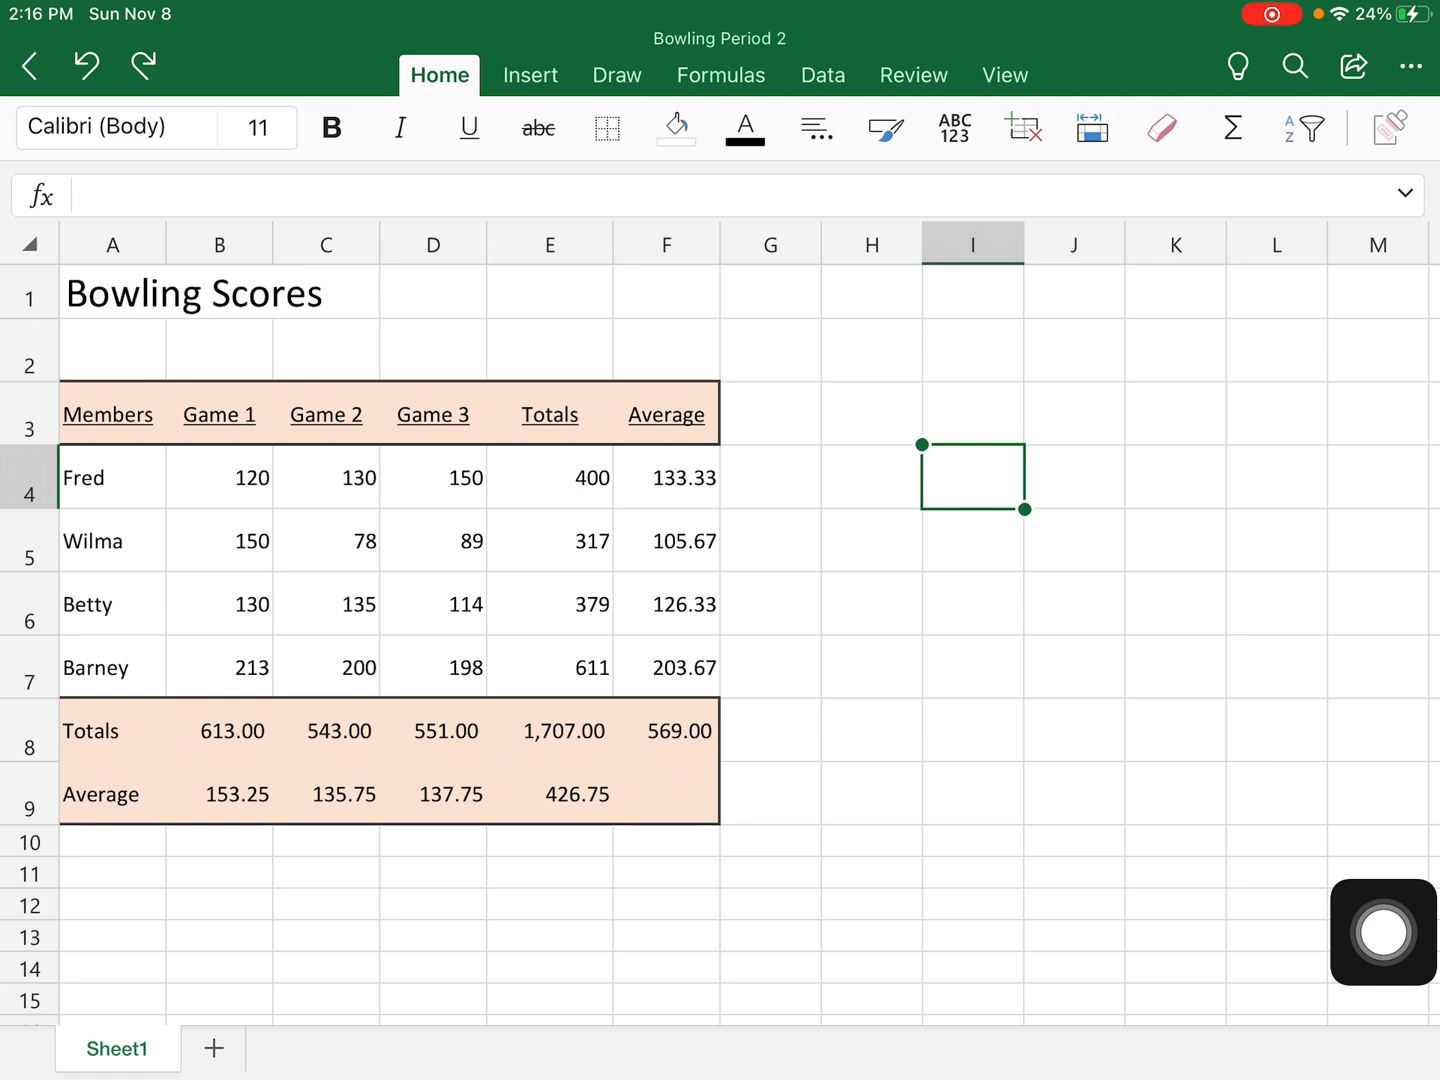
# Select the whole sheet and set its font to Abadi (after briefly trying Aharoni)
pyautogui.click(192, 292)
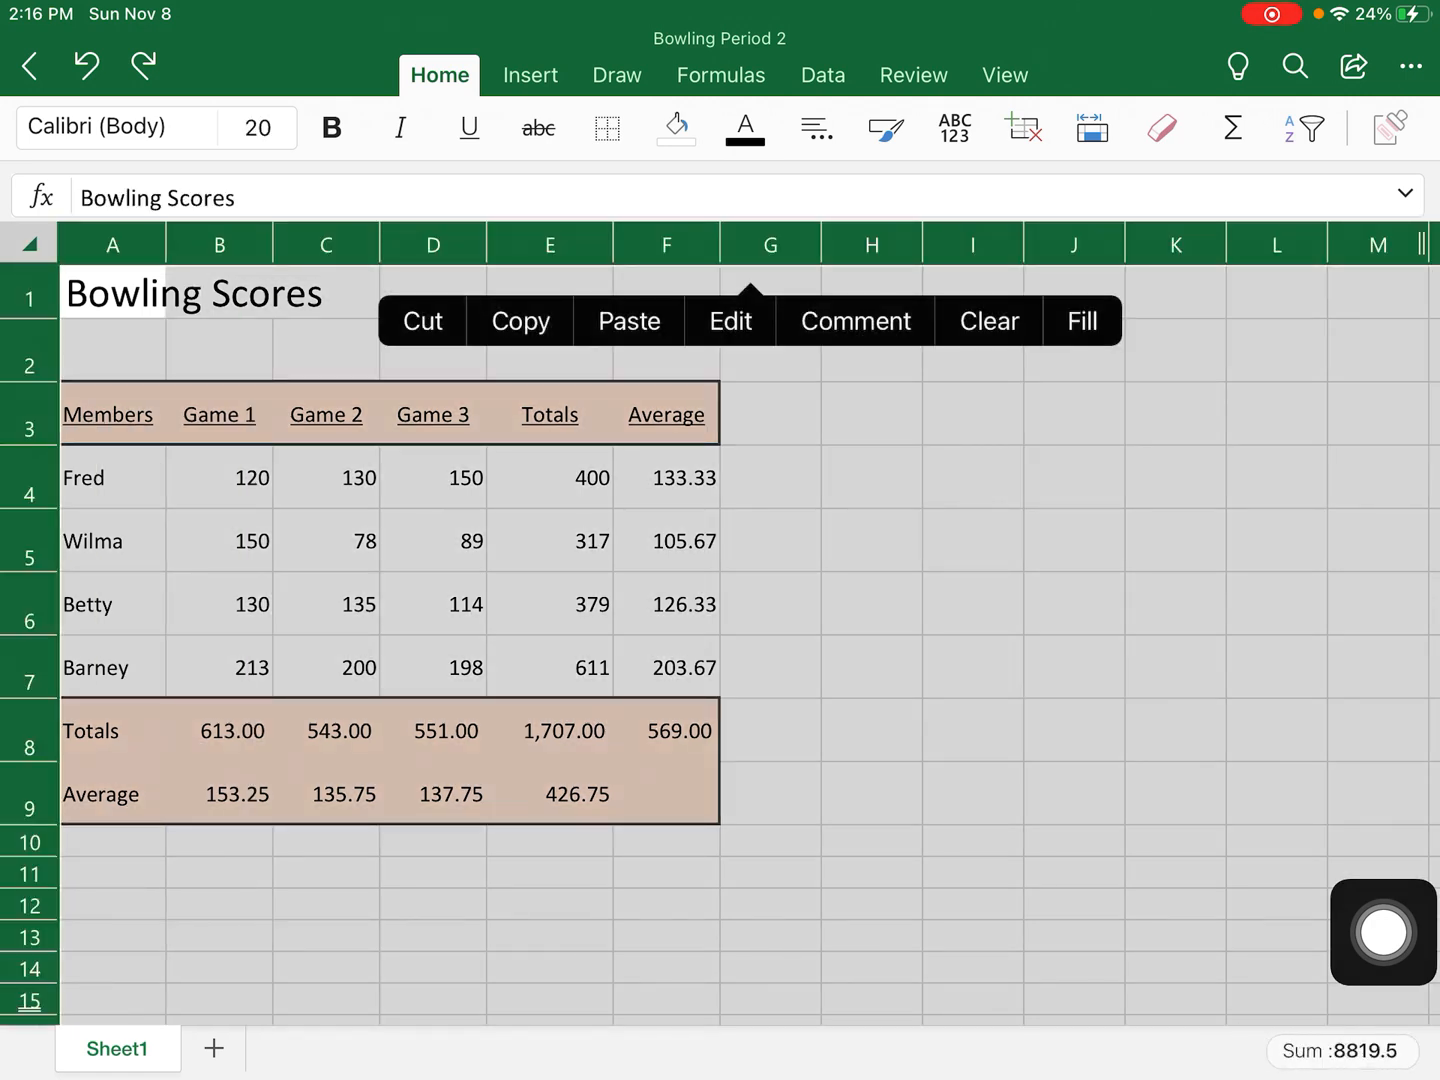
pyautogui.click(1384, 930)
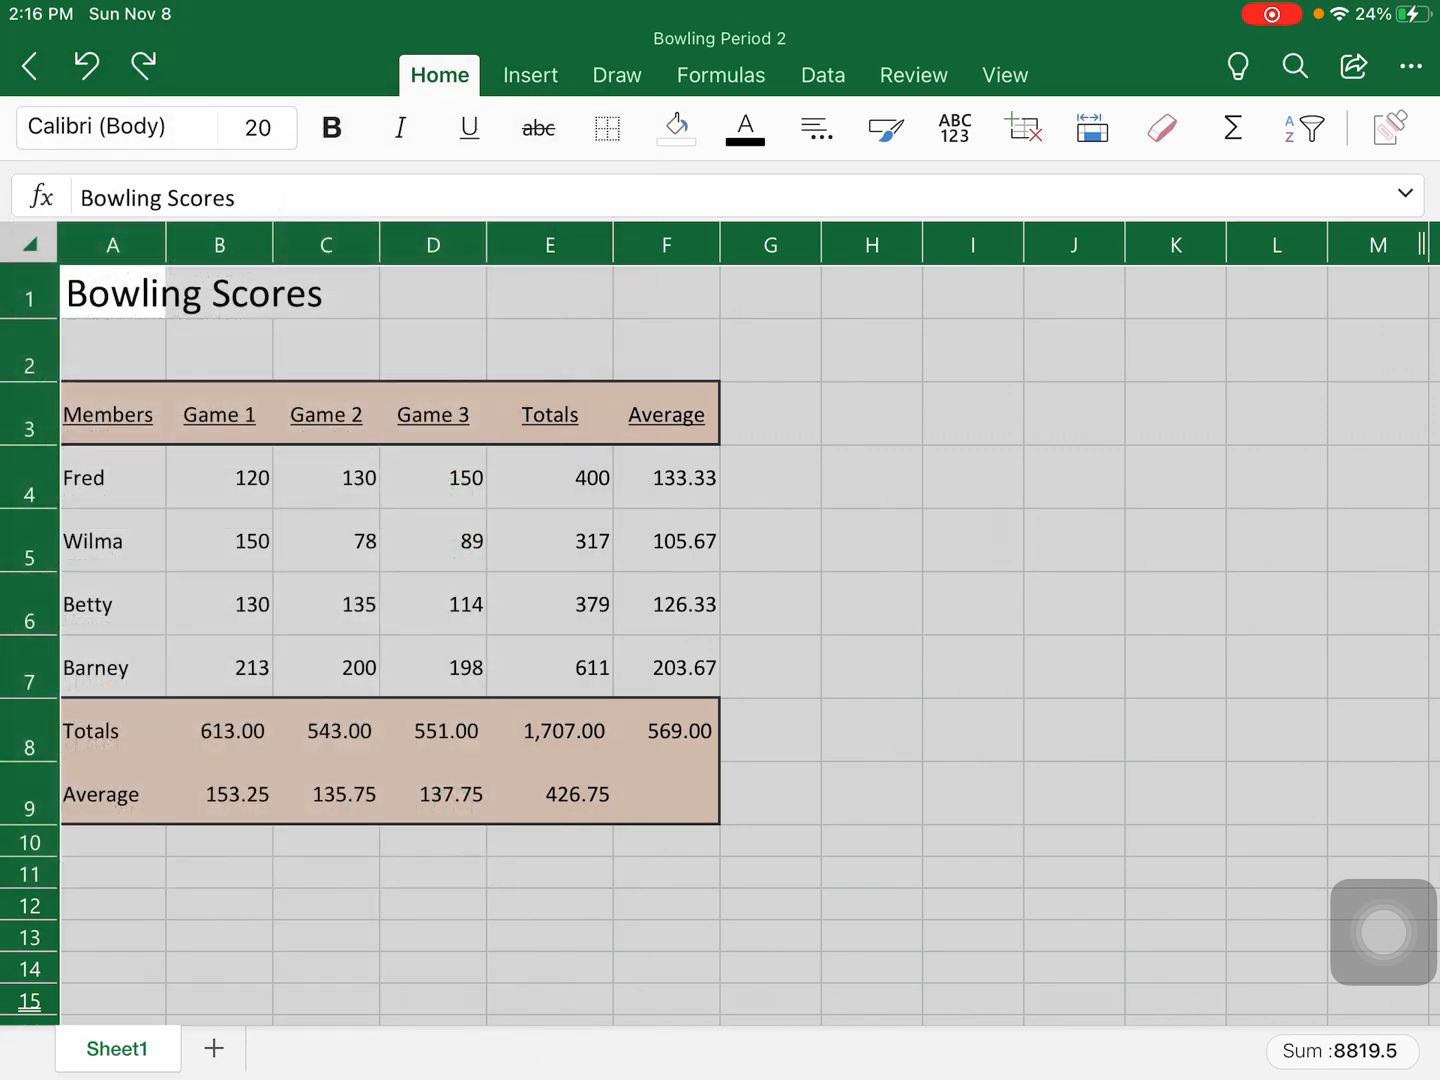
pyautogui.click(110, 128)
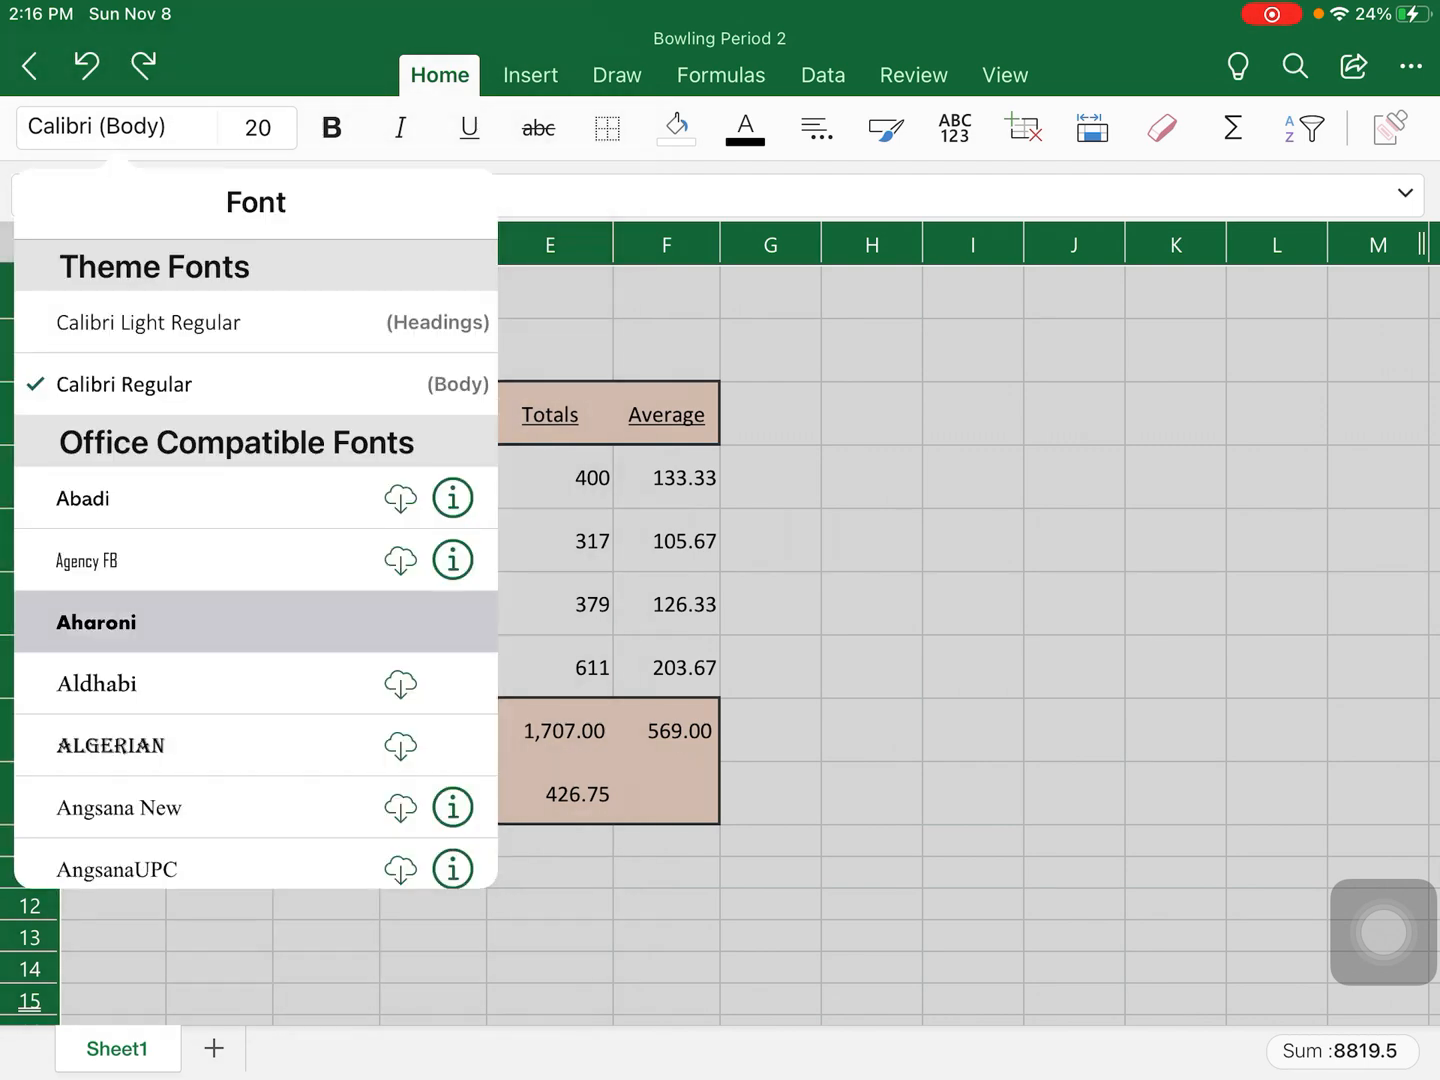
pyautogui.click(96, 622)
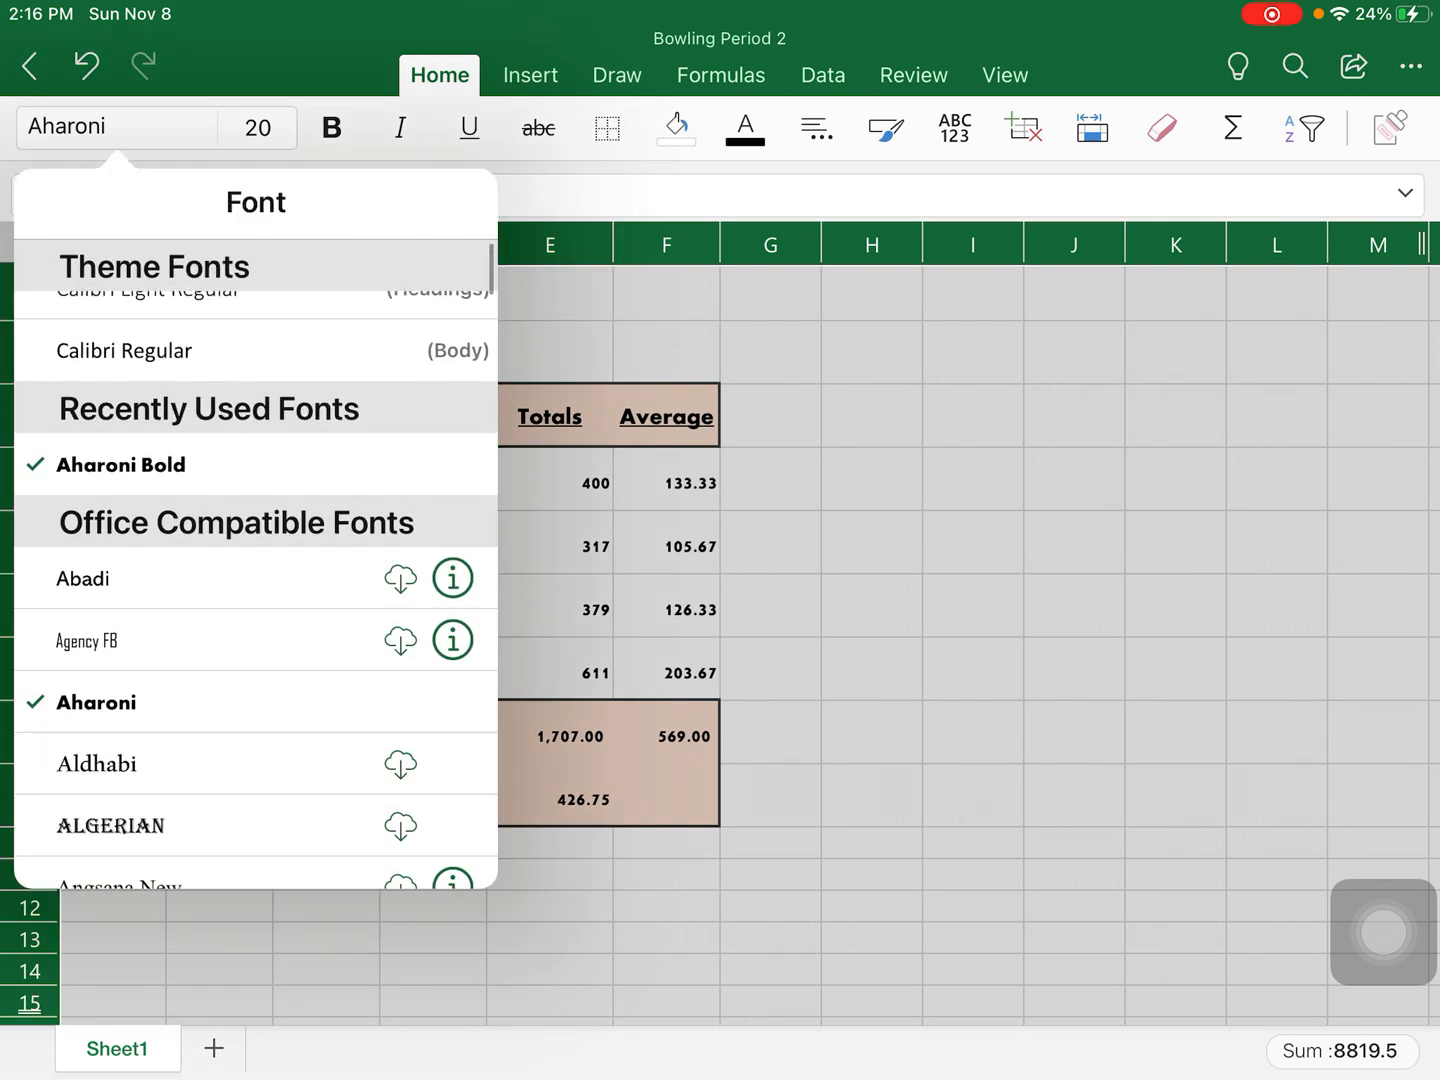
pyautogui.click(82, 578)
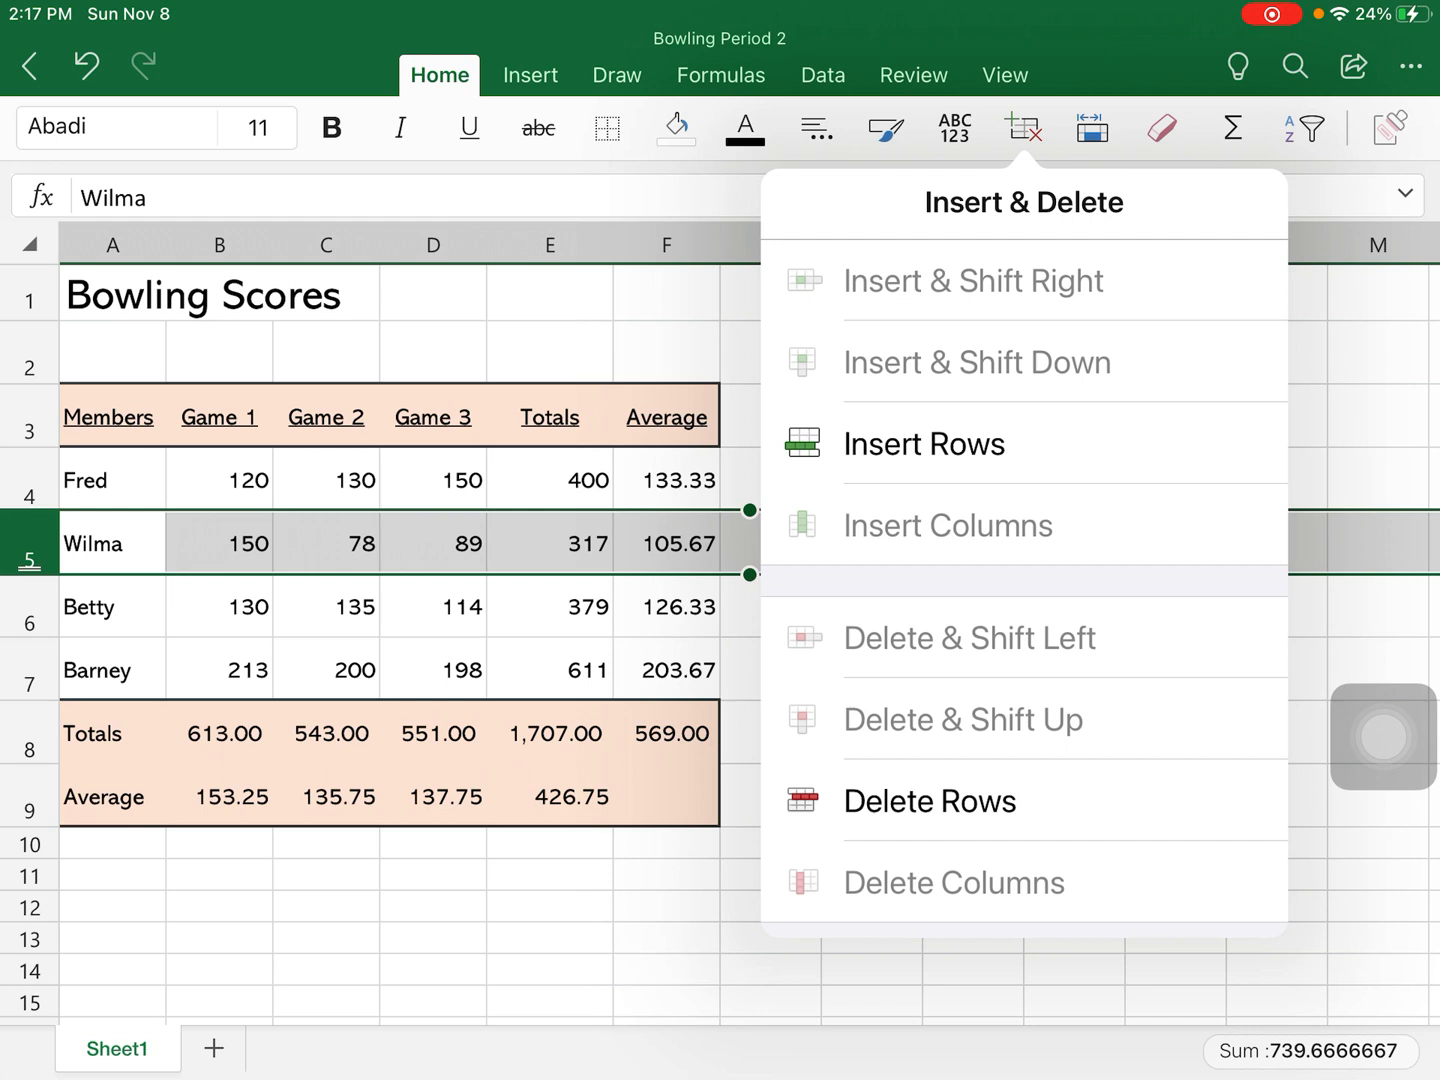
pyautogui.click(922, 444)
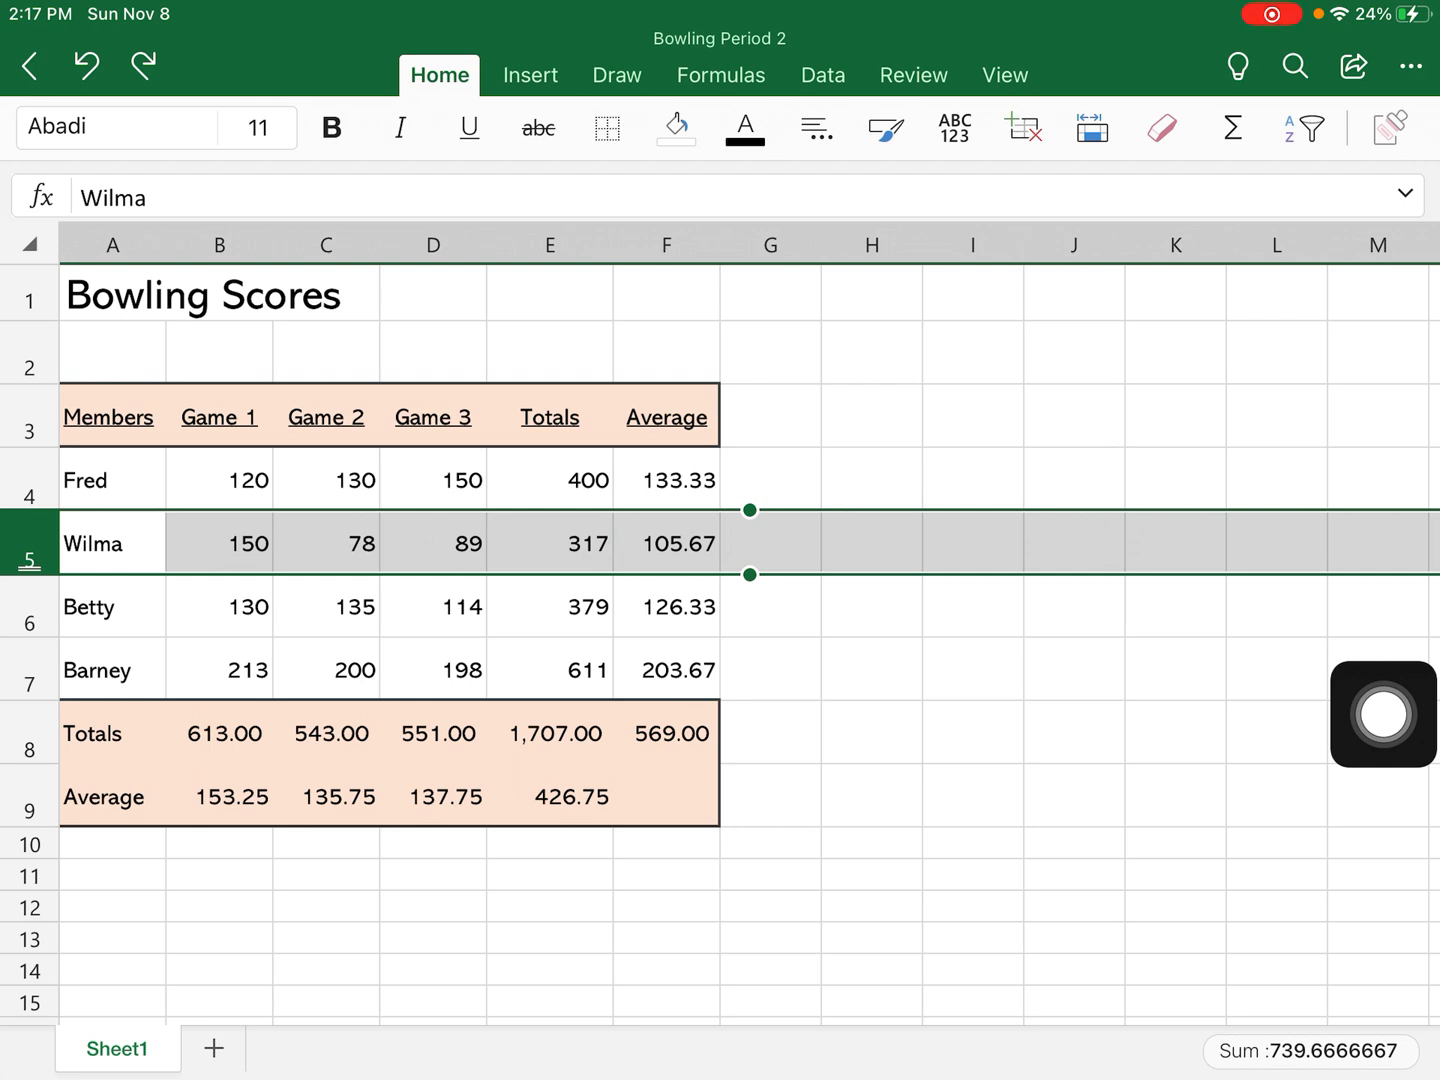
pyautogui.click(112, 294)
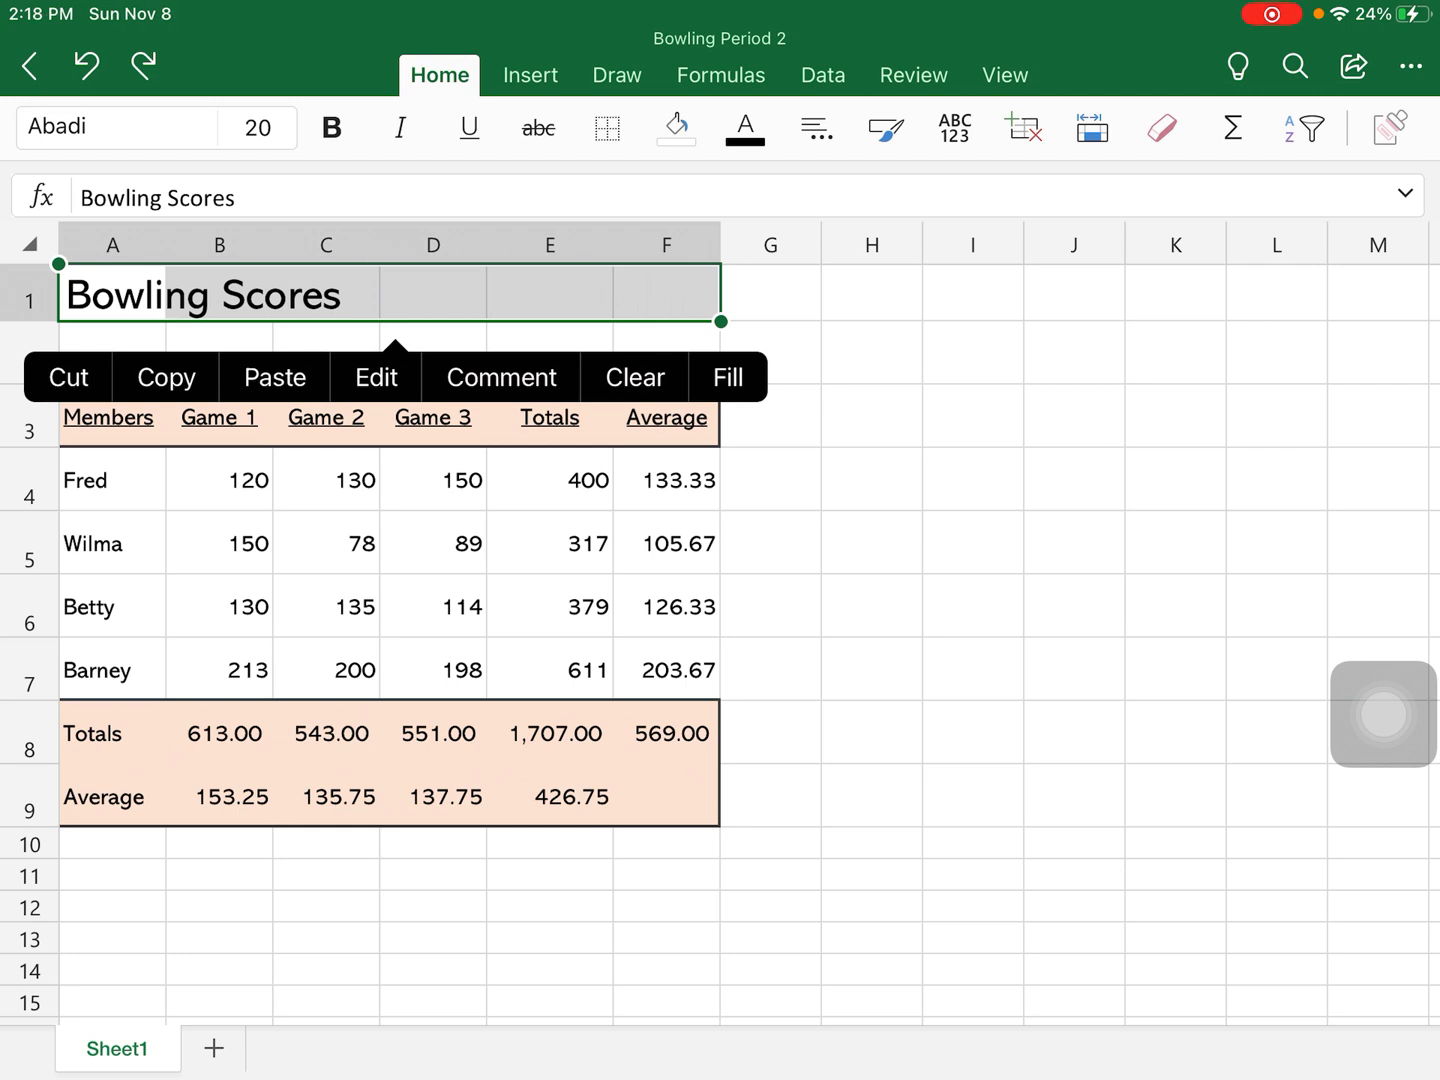
# Merge and centre the Bowling Scores title across A1:F1, unmerging once and re-merging
pyautogui.click(816, 128)
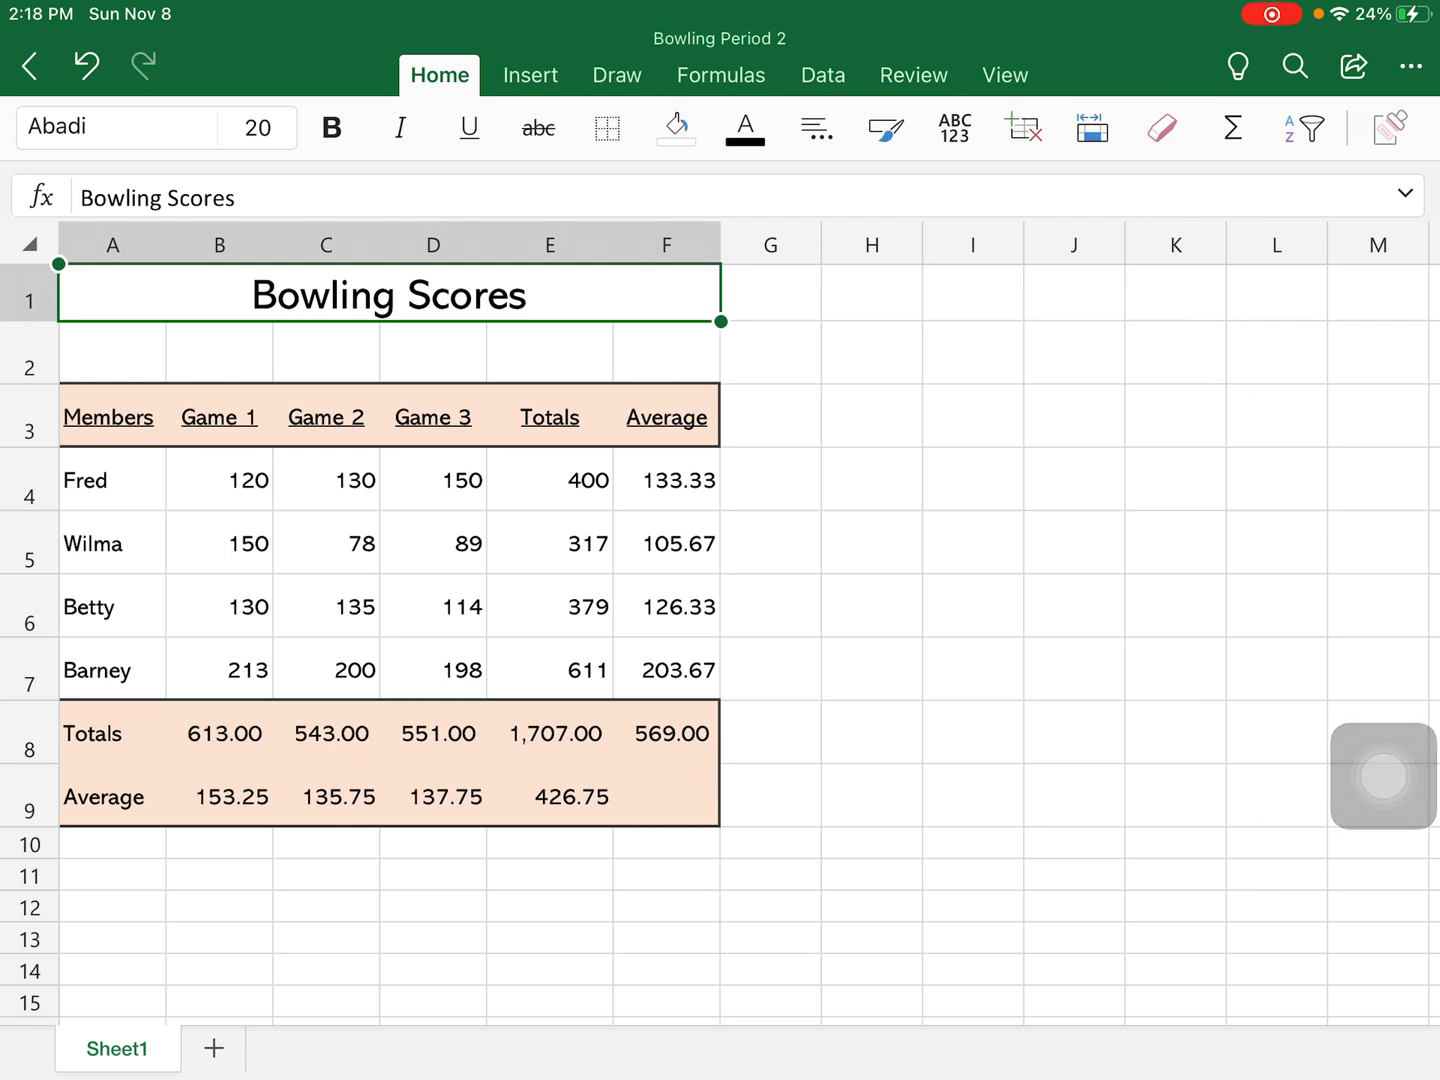
pyautogui.click(816, 128)
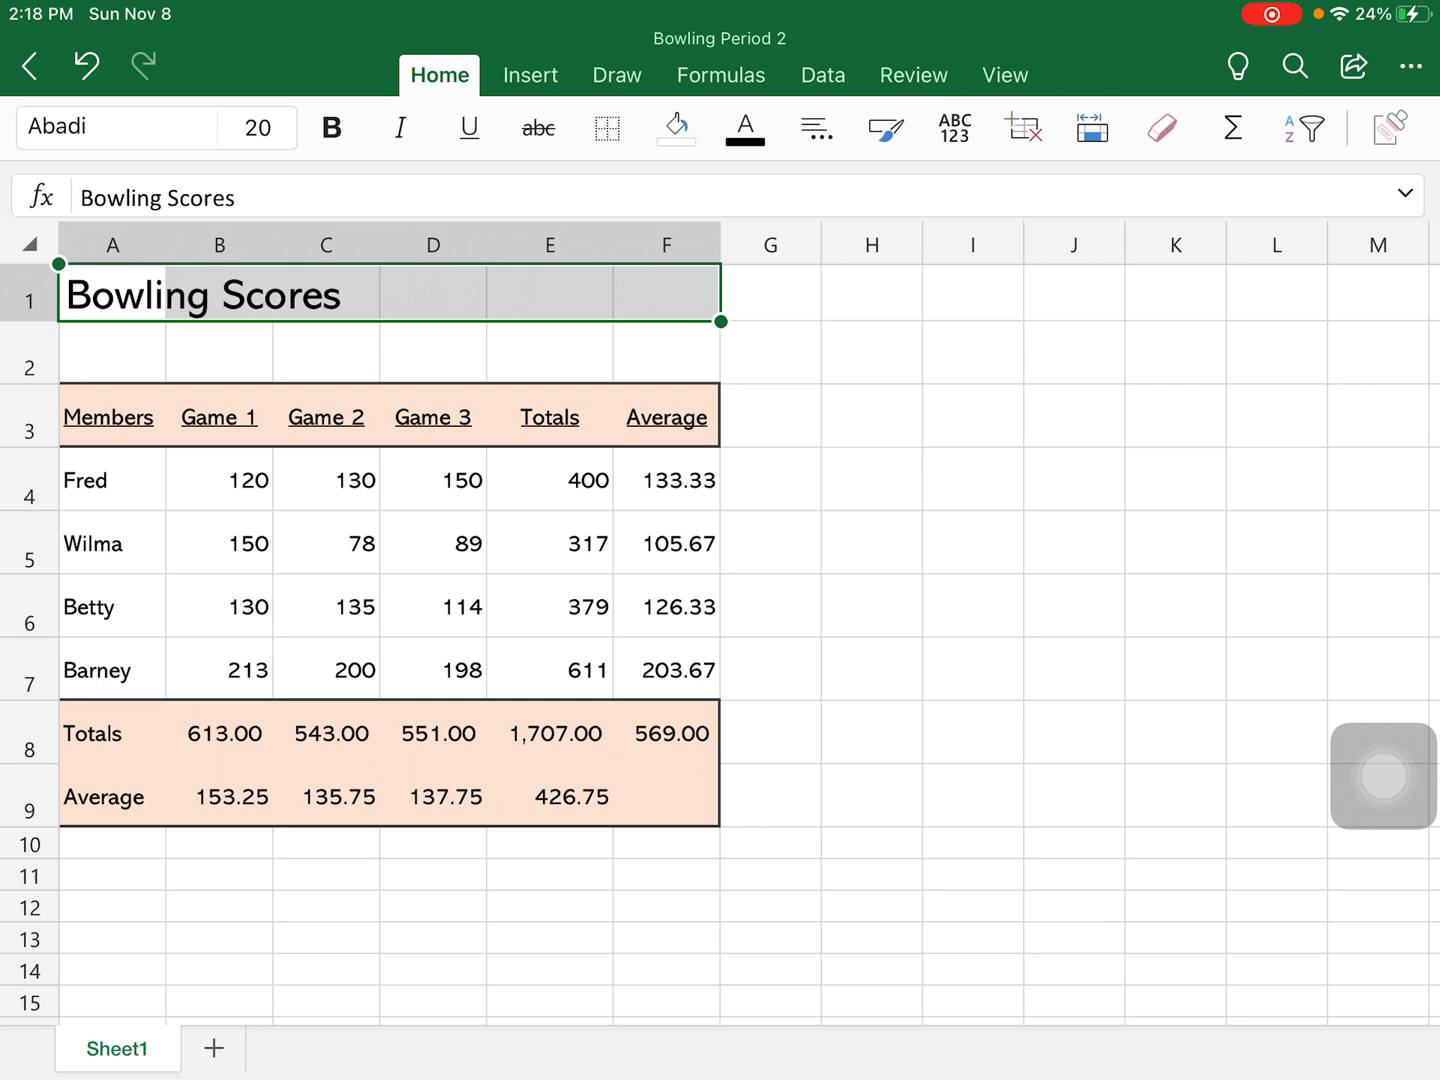
pyautogui.click(1074, 876)
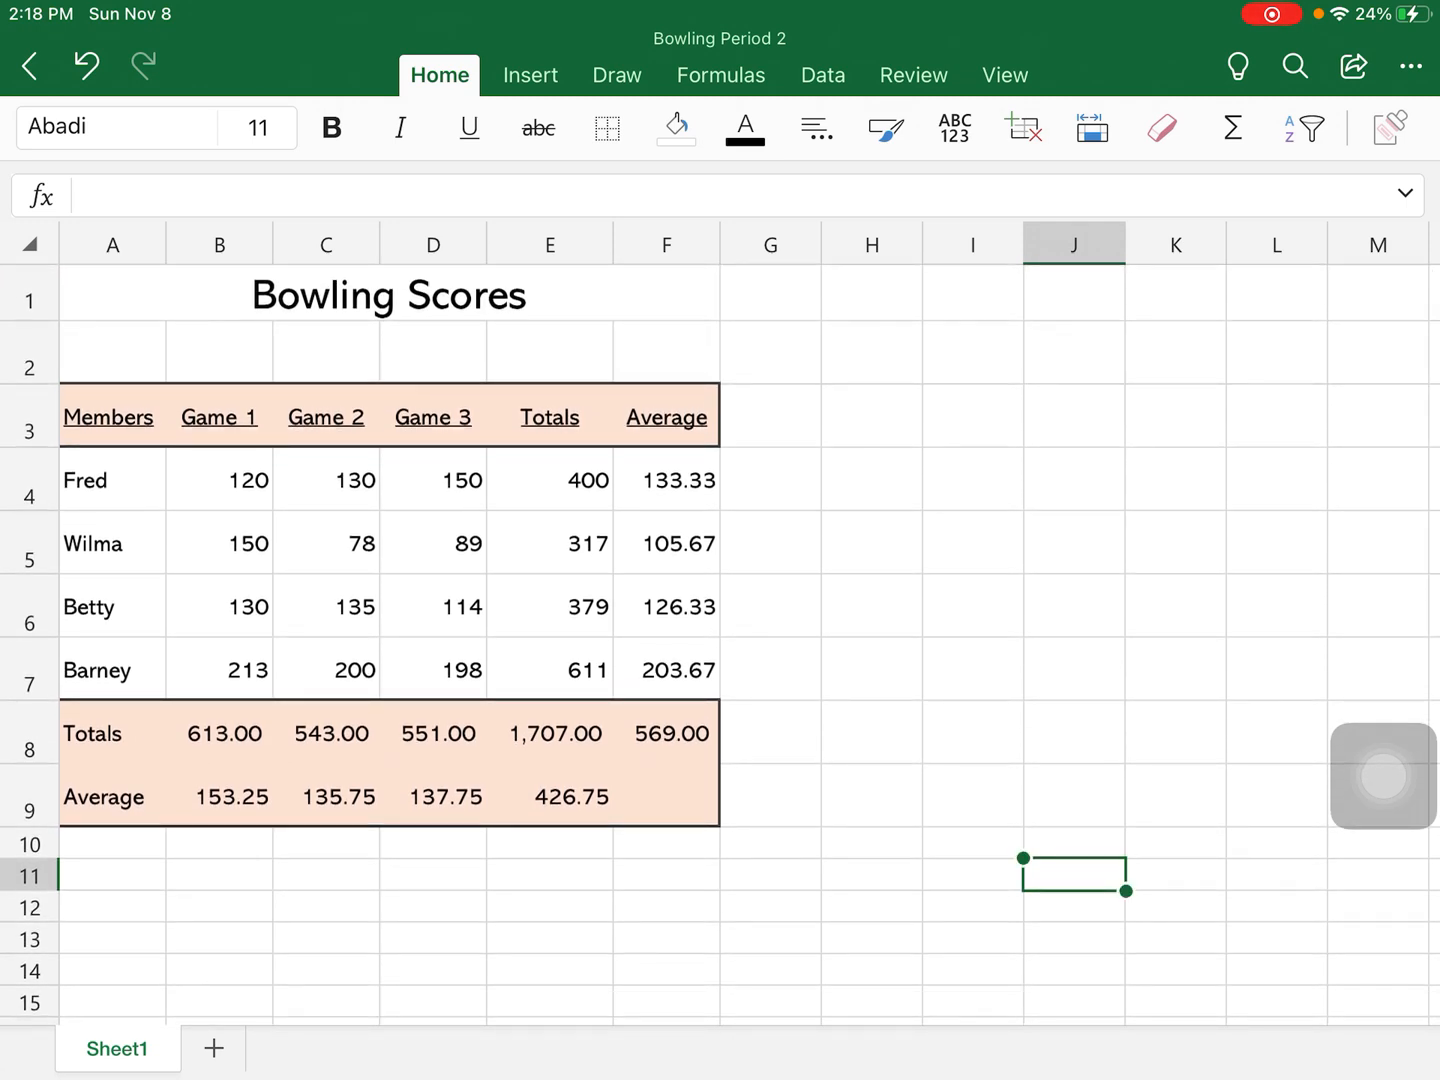
# Enter 'Highest Score' in A11 and 'Lowest Score' in A12 below the table
pyautogui.click(112, 876)
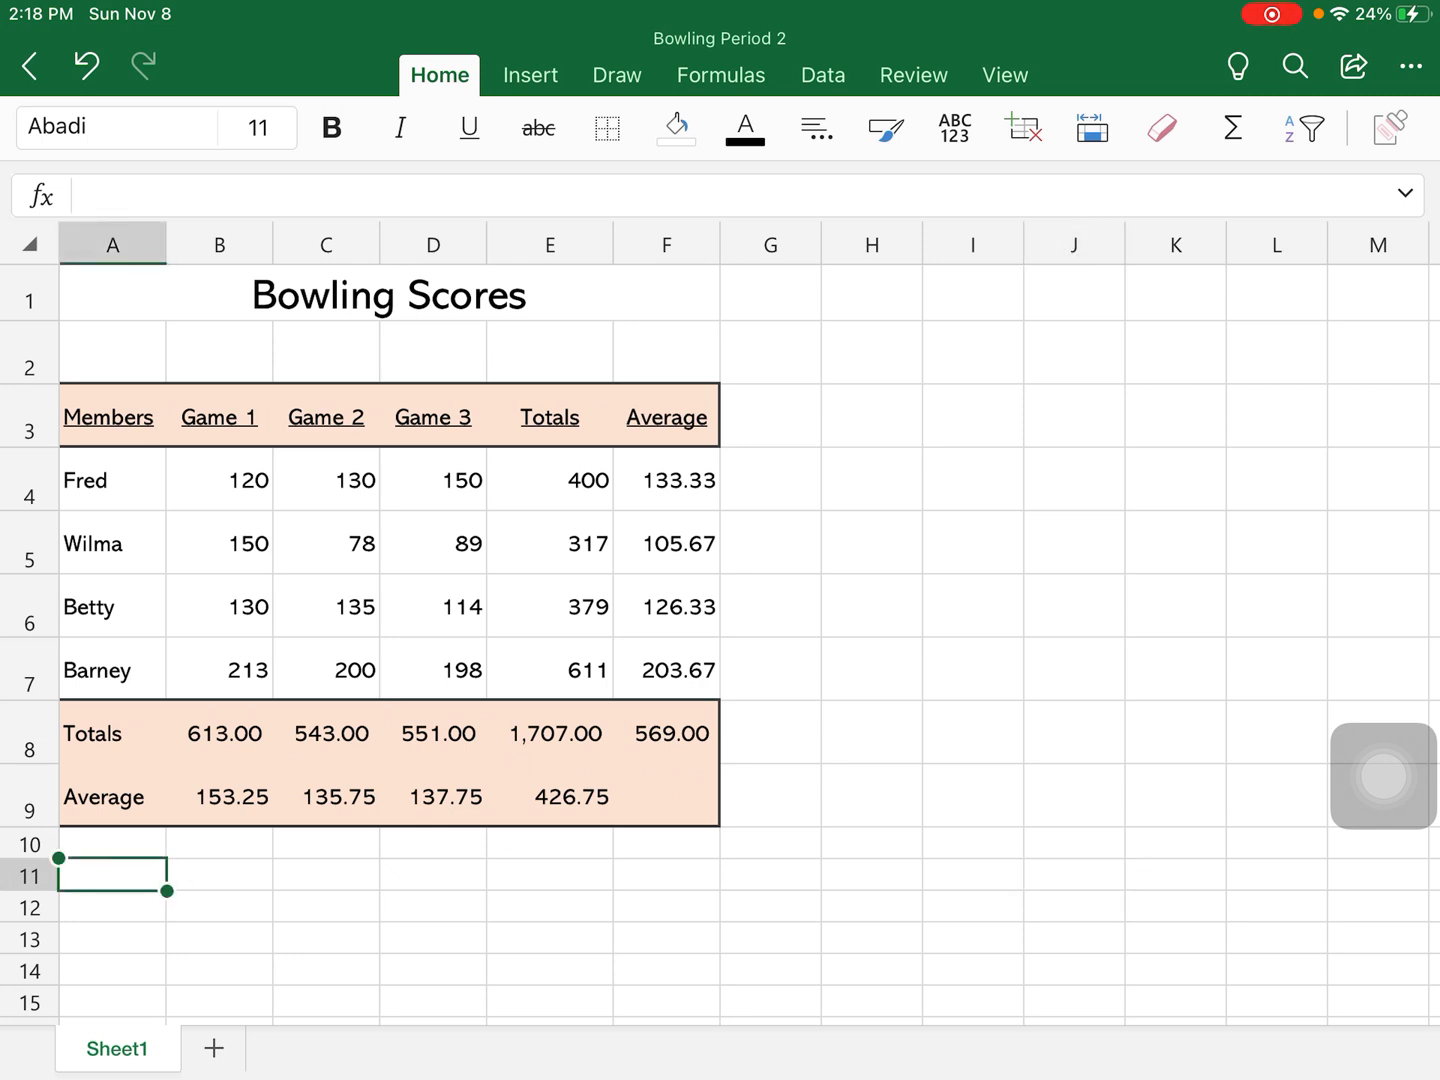
pyautogui.write('High')
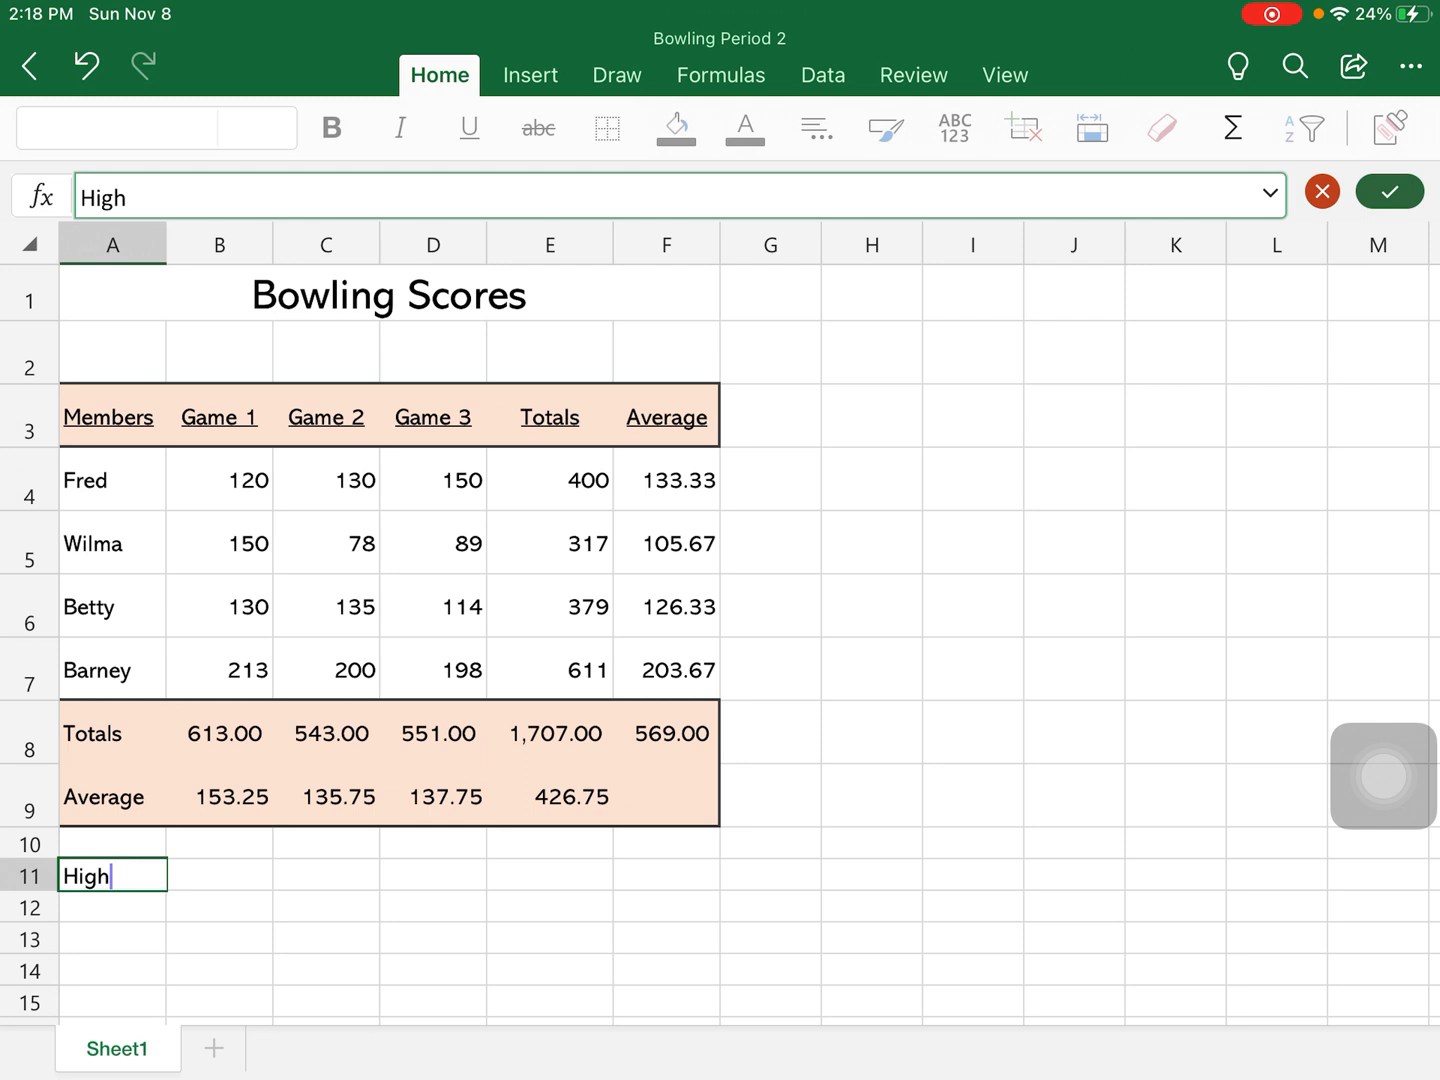
pyautogui.write('est')
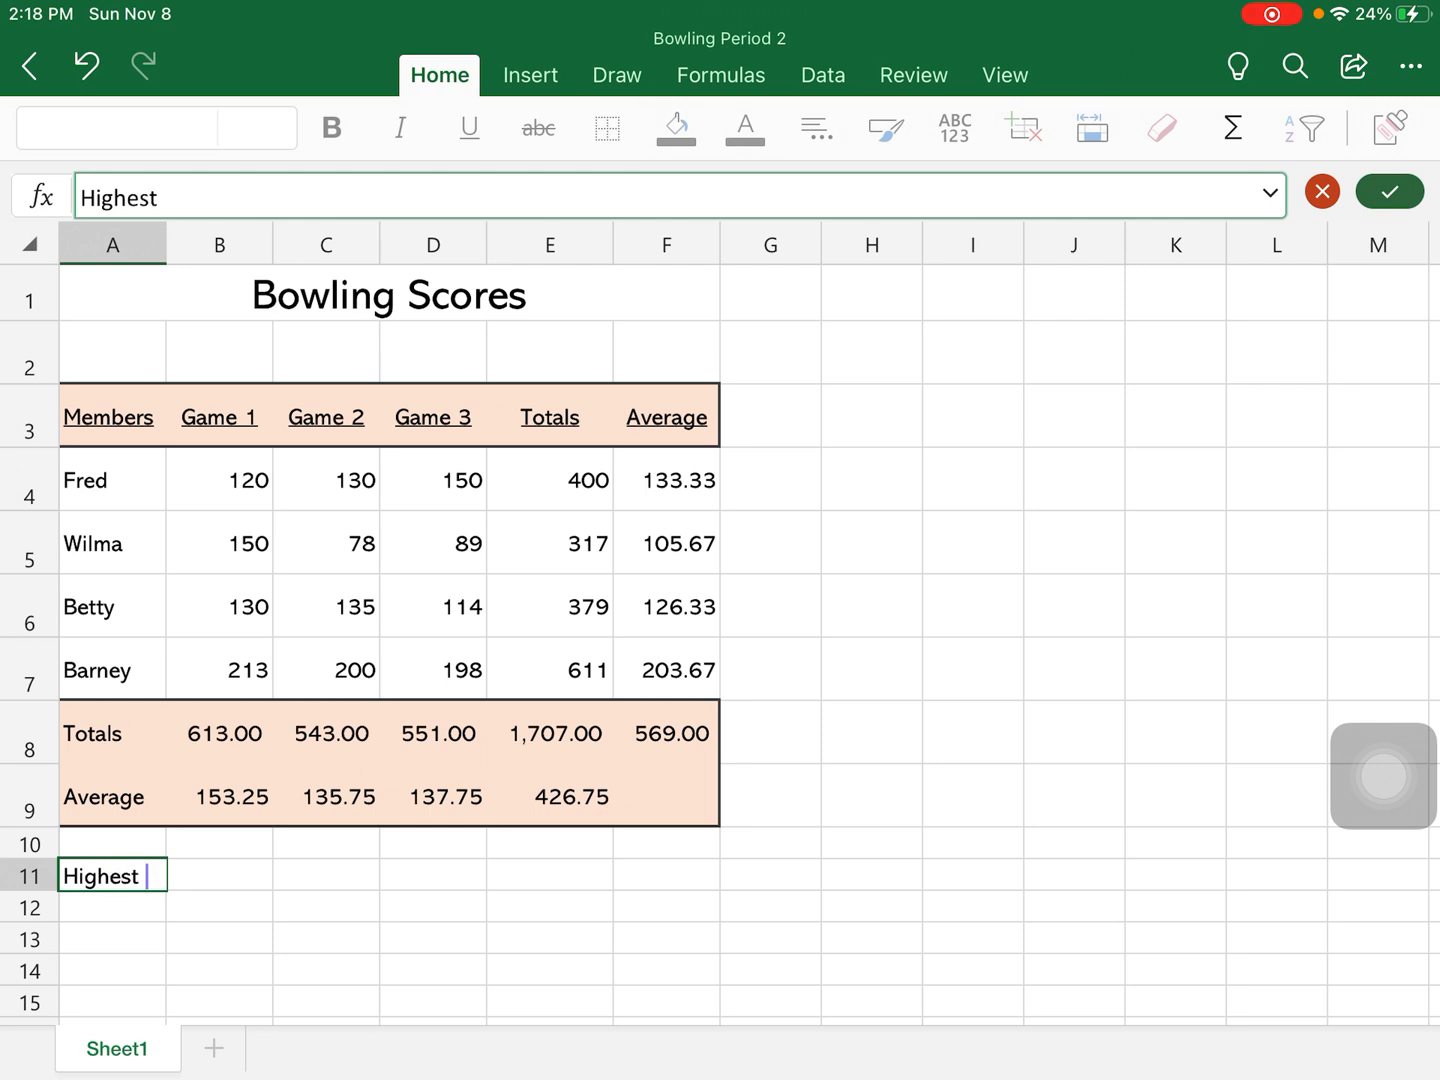
pyautogui.write('Score')
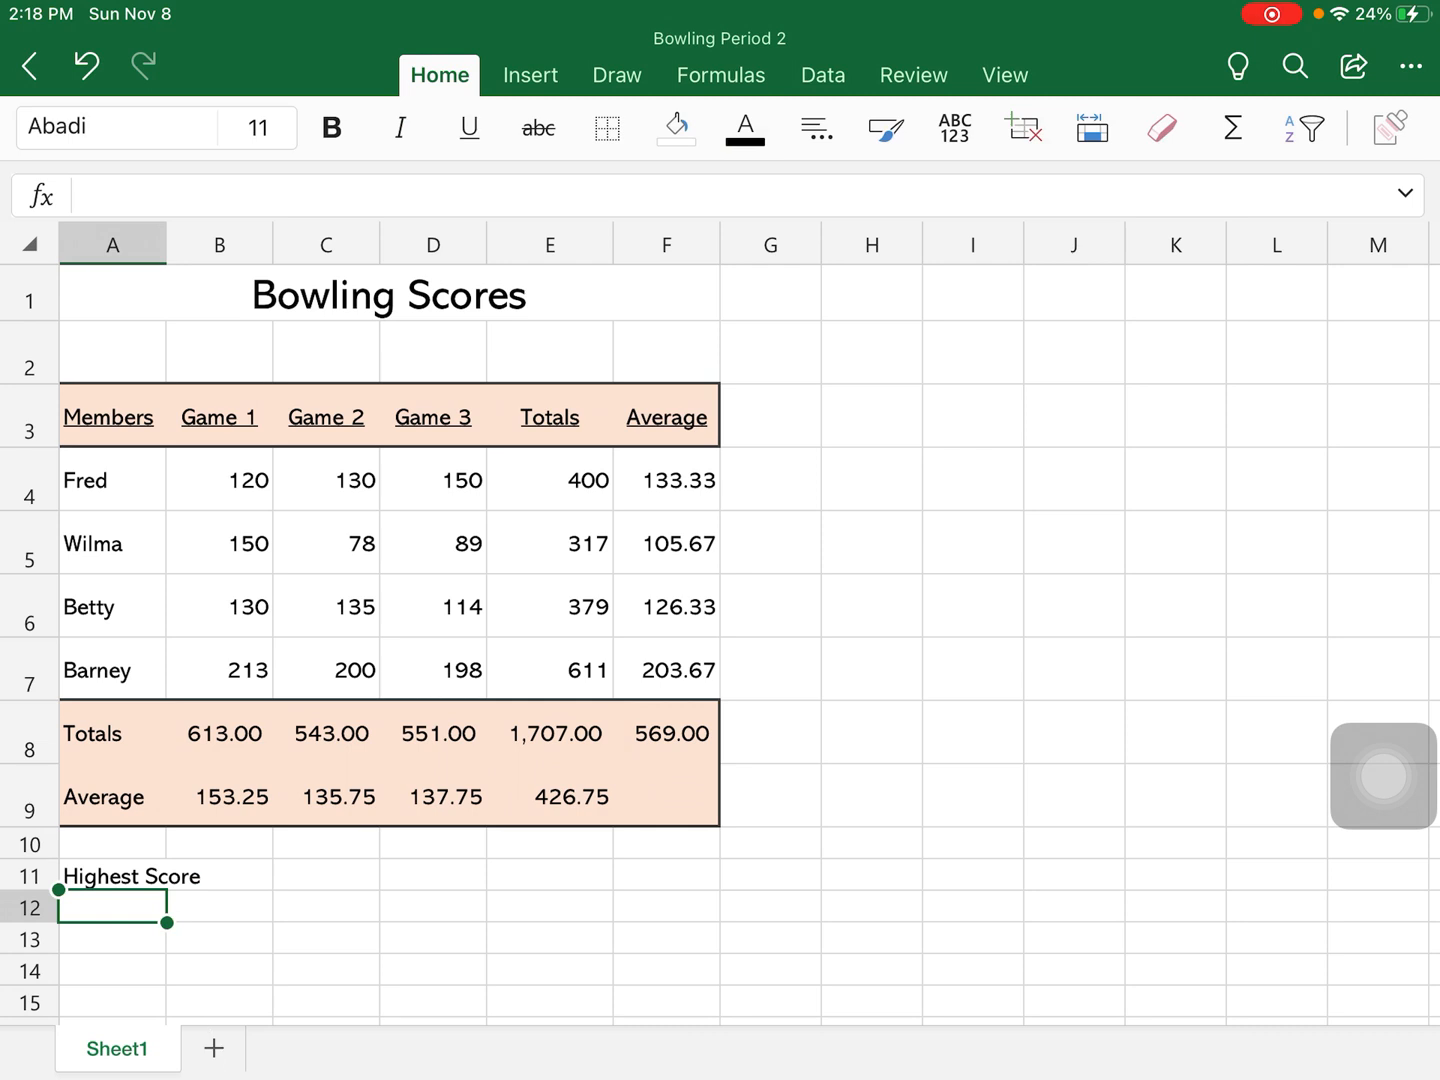
pyautogui.write('Lowes')
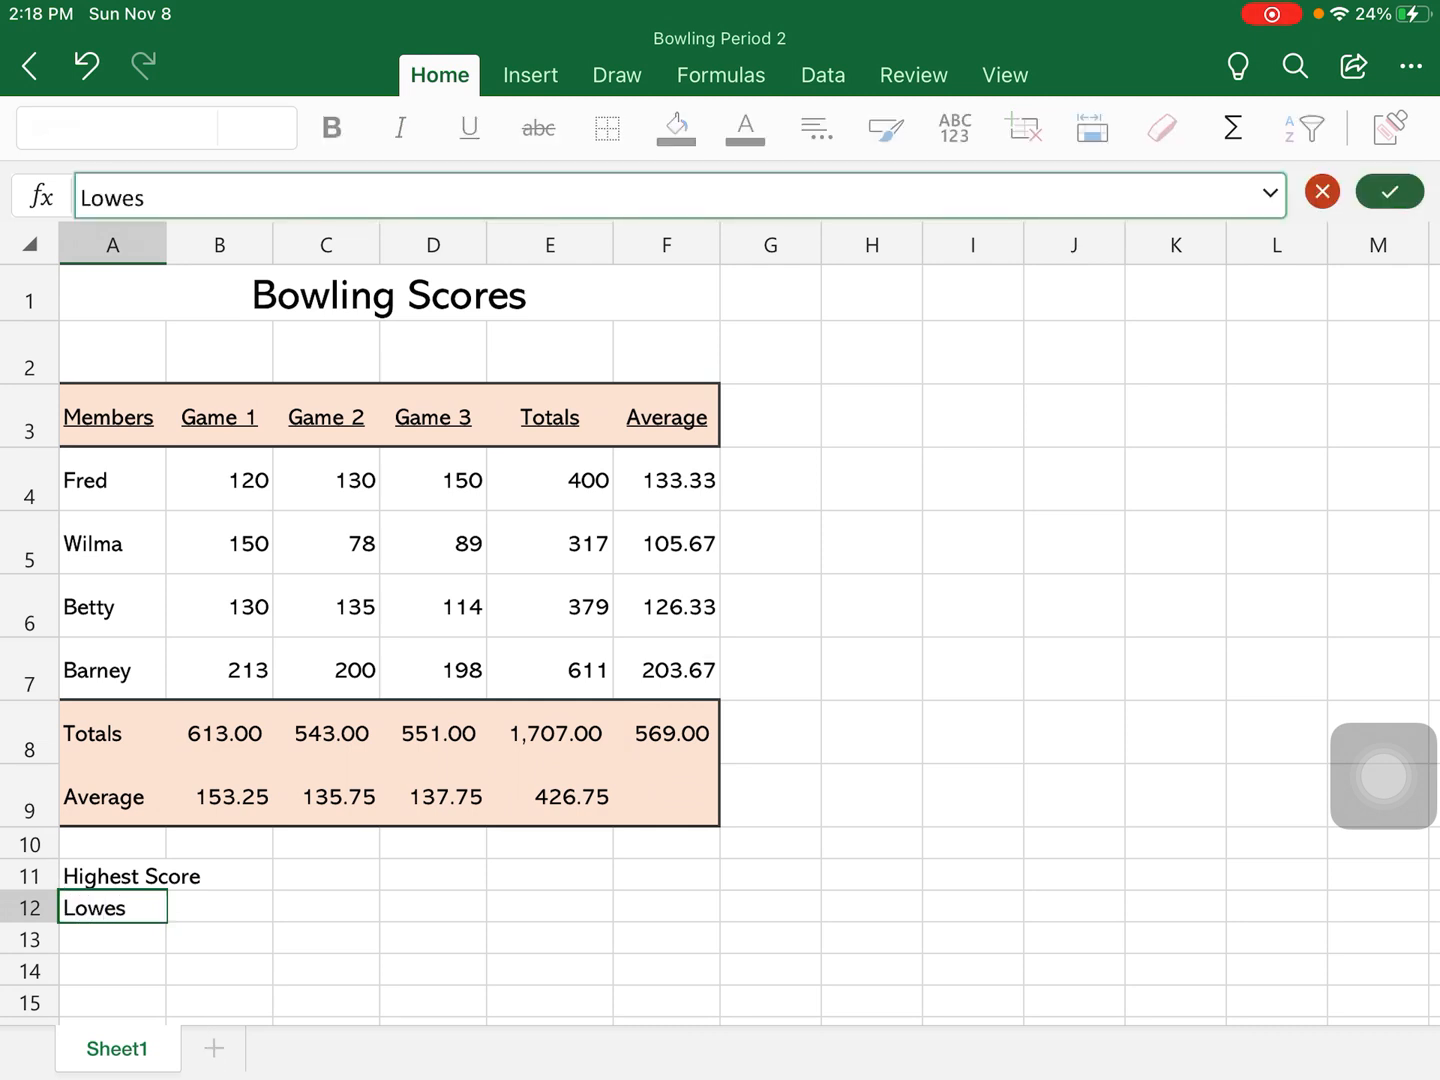
pyautogui.write('st Score')
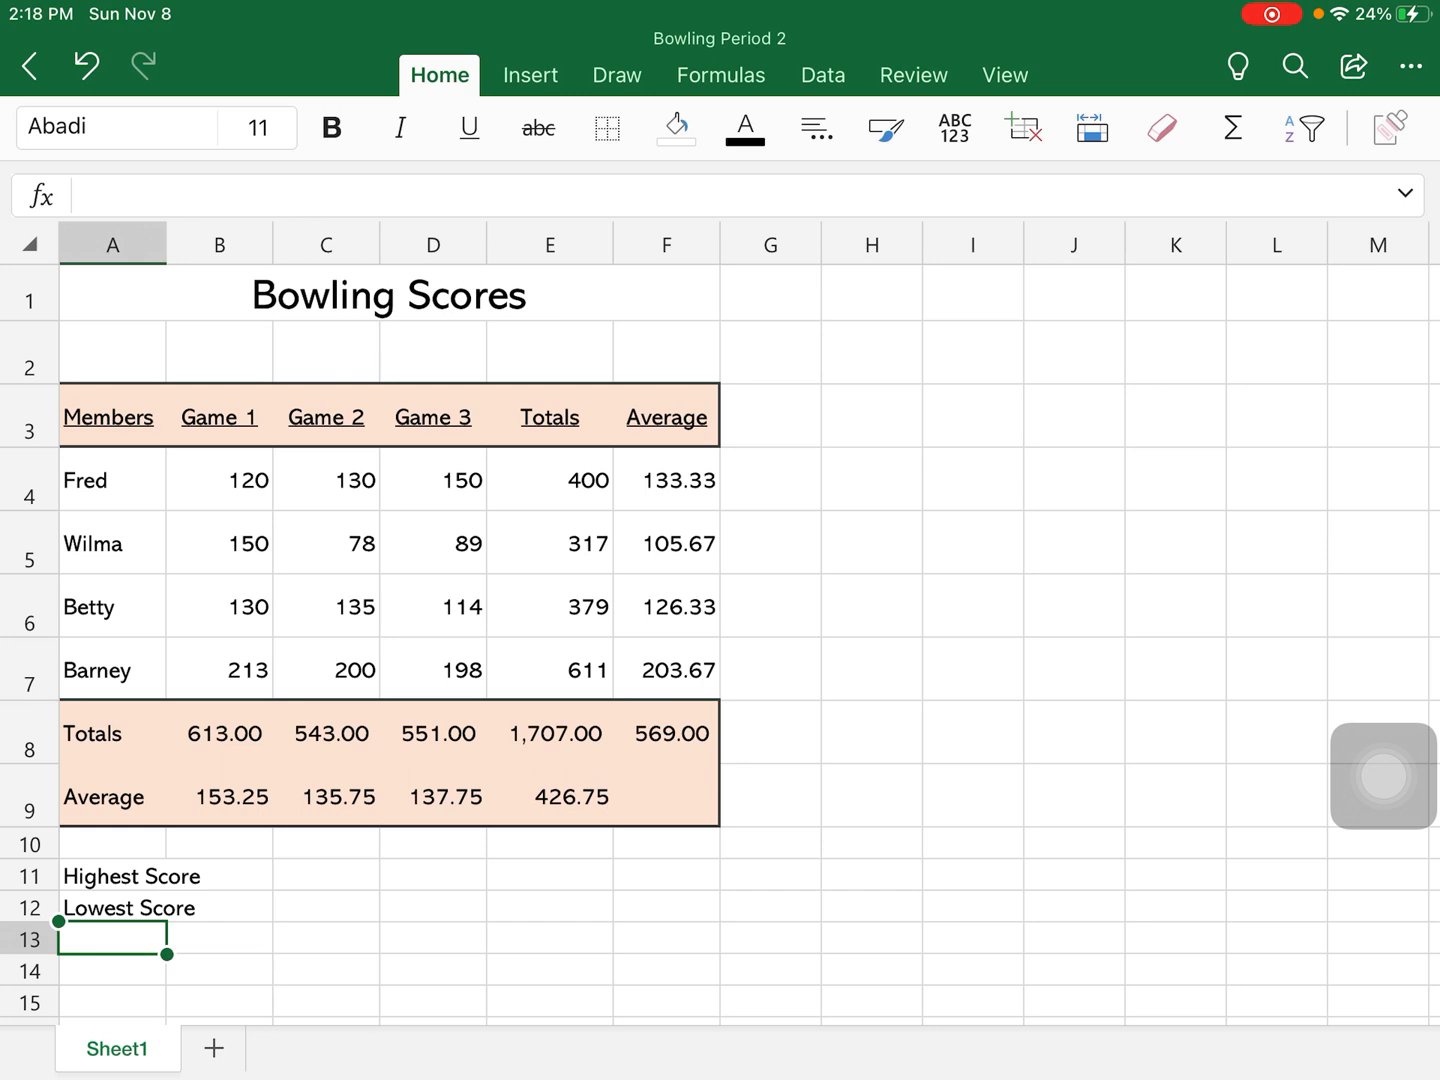
# Begin a formula with = in cell C11 beside Highest Score
pyautogui.click(324, 876)
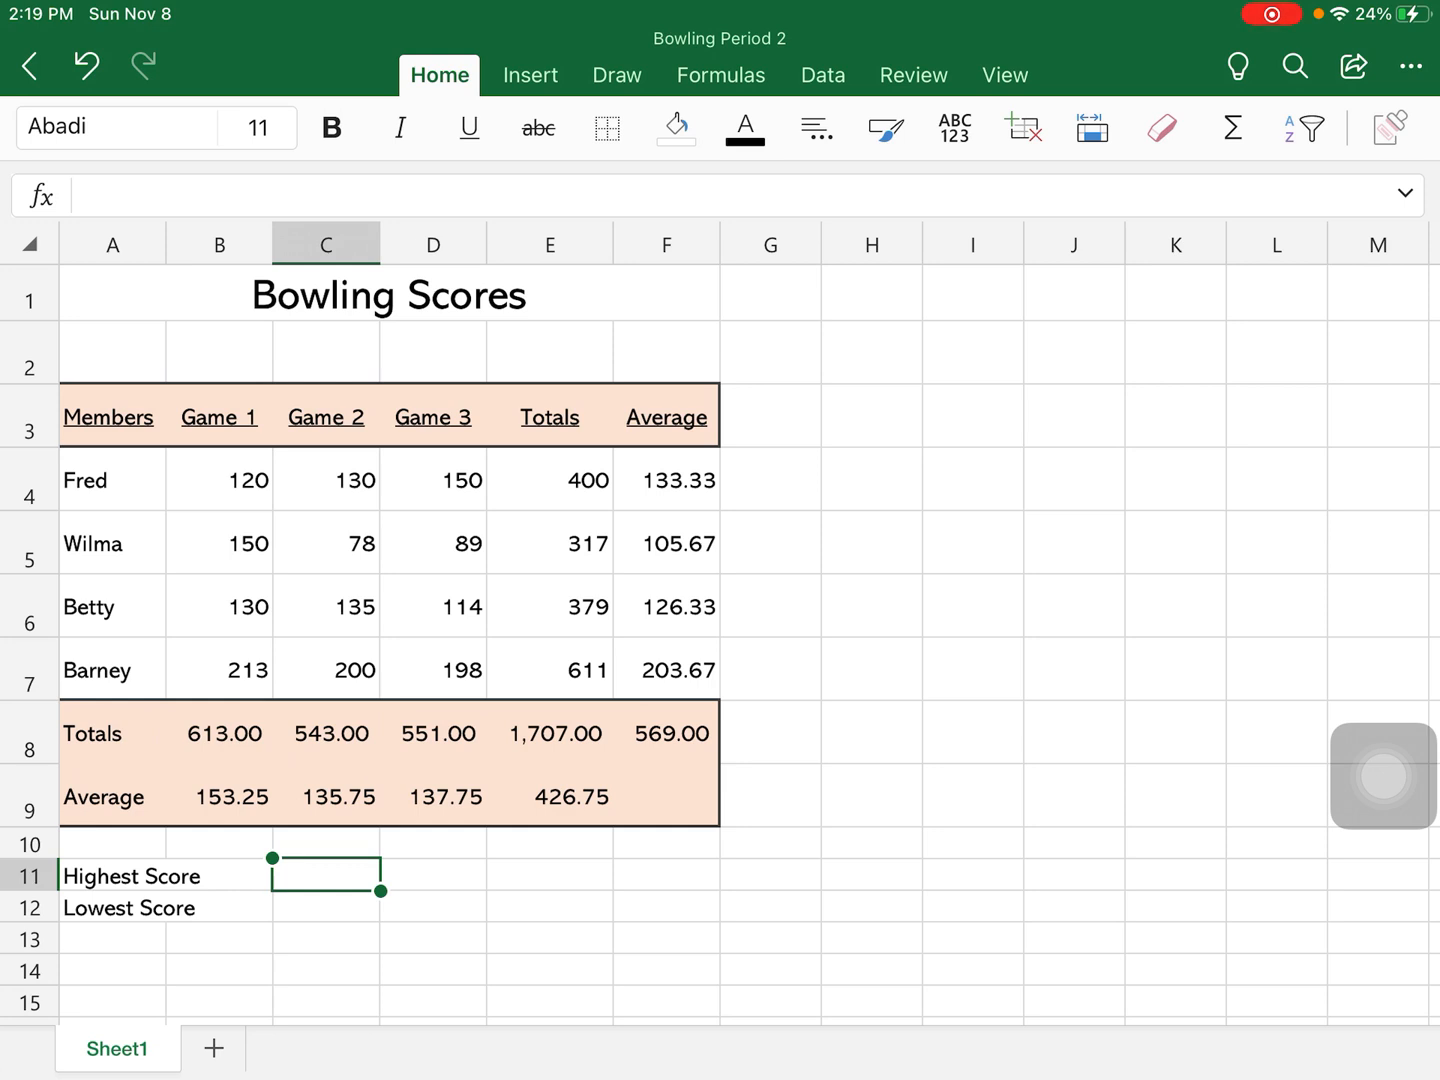
pyautogui.write('=')
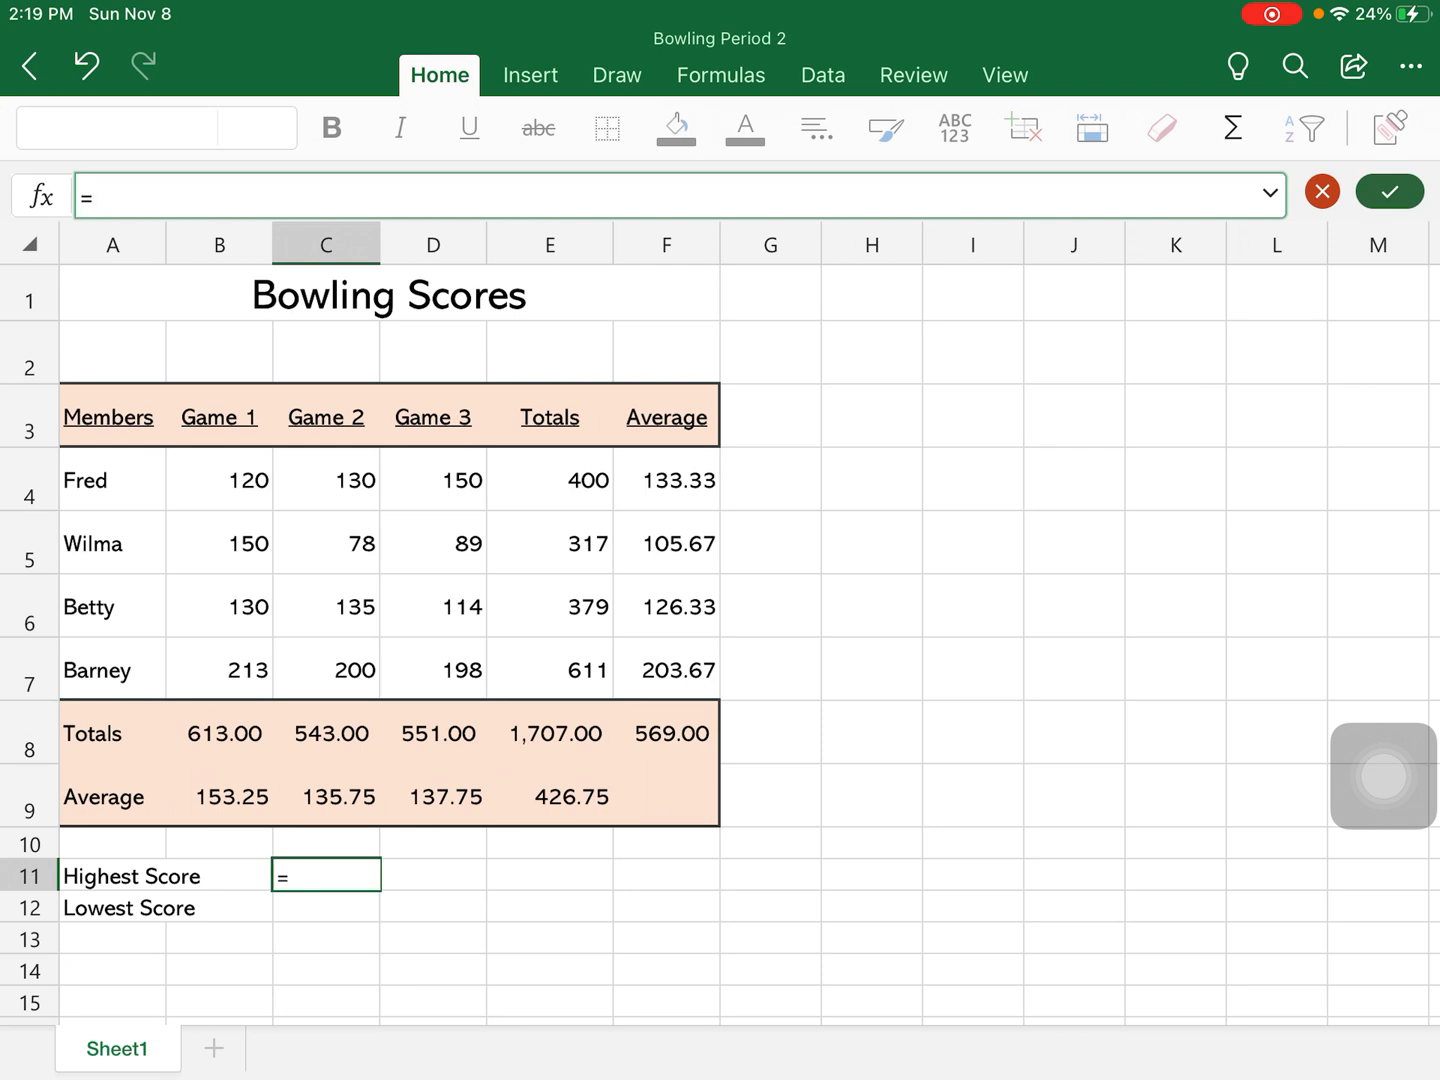
# Enter a MAX formula over the game scores in C11, returning 213
pyautogui.write('ma')
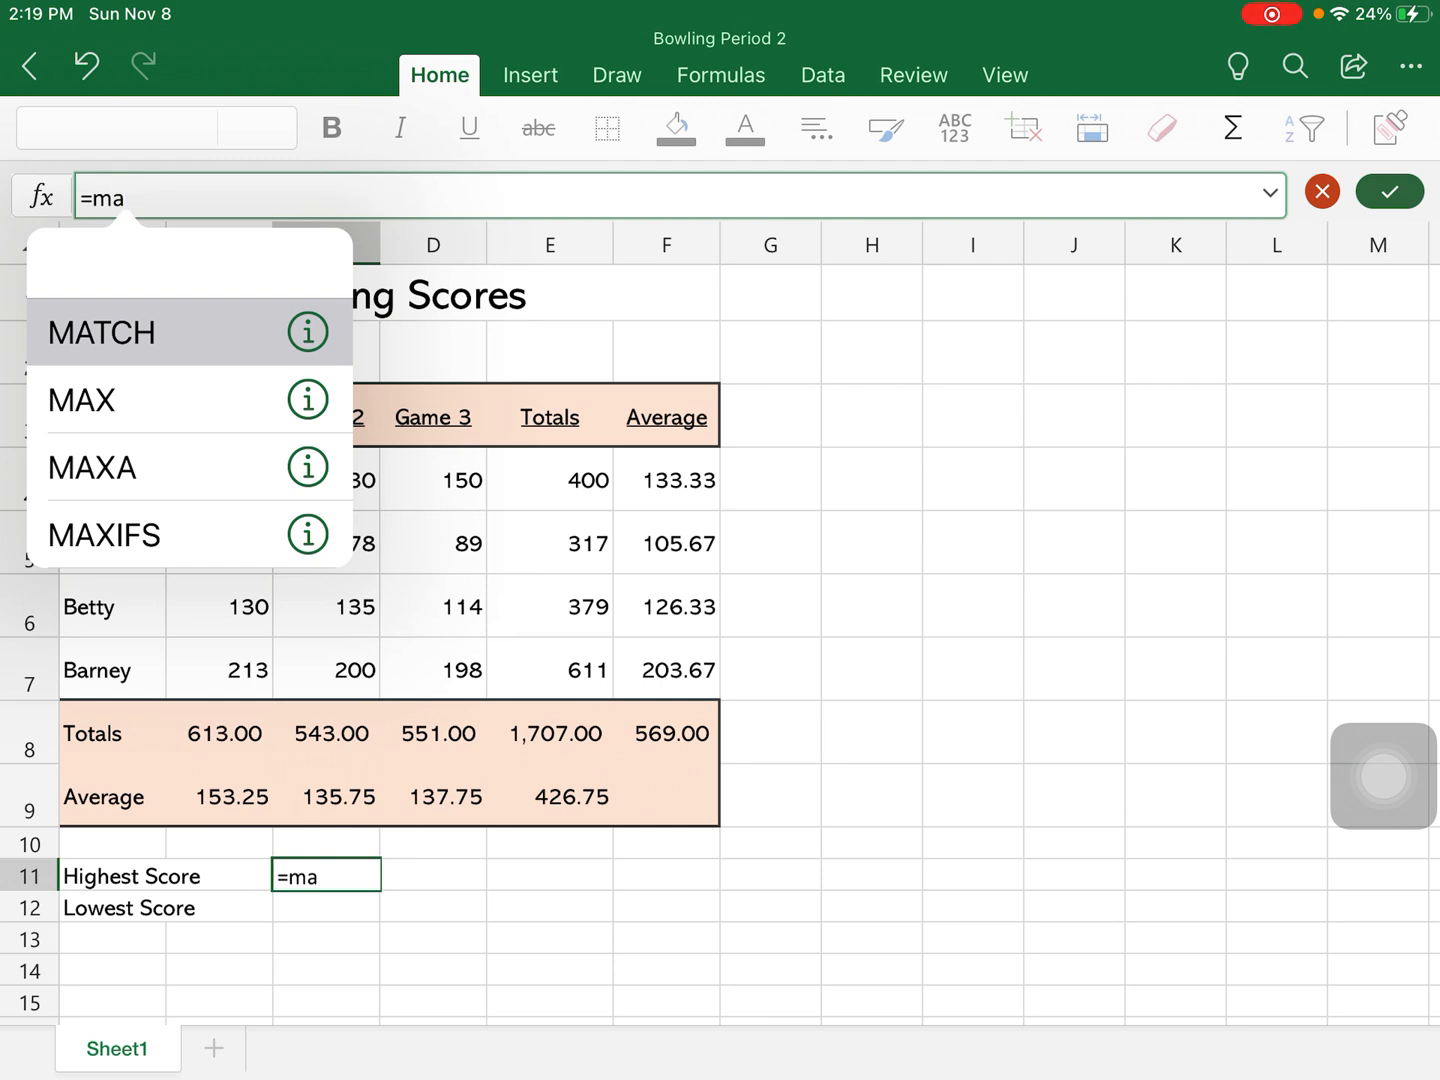
pyautogui.click(82, 400)
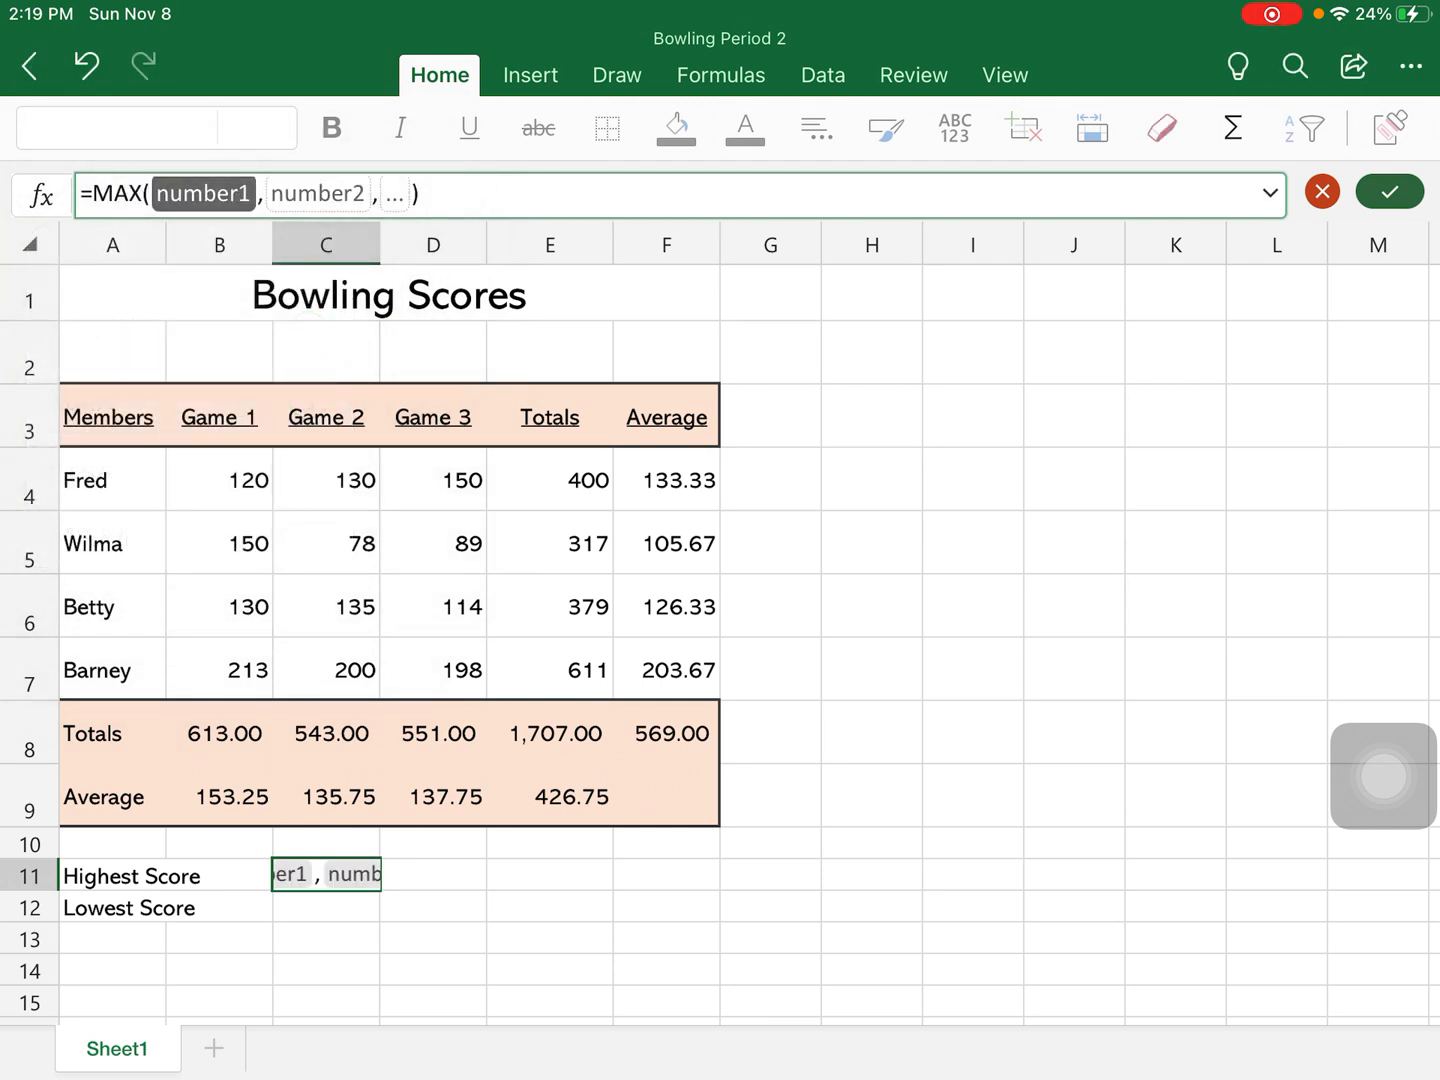
pyautogui.click(972, 796)
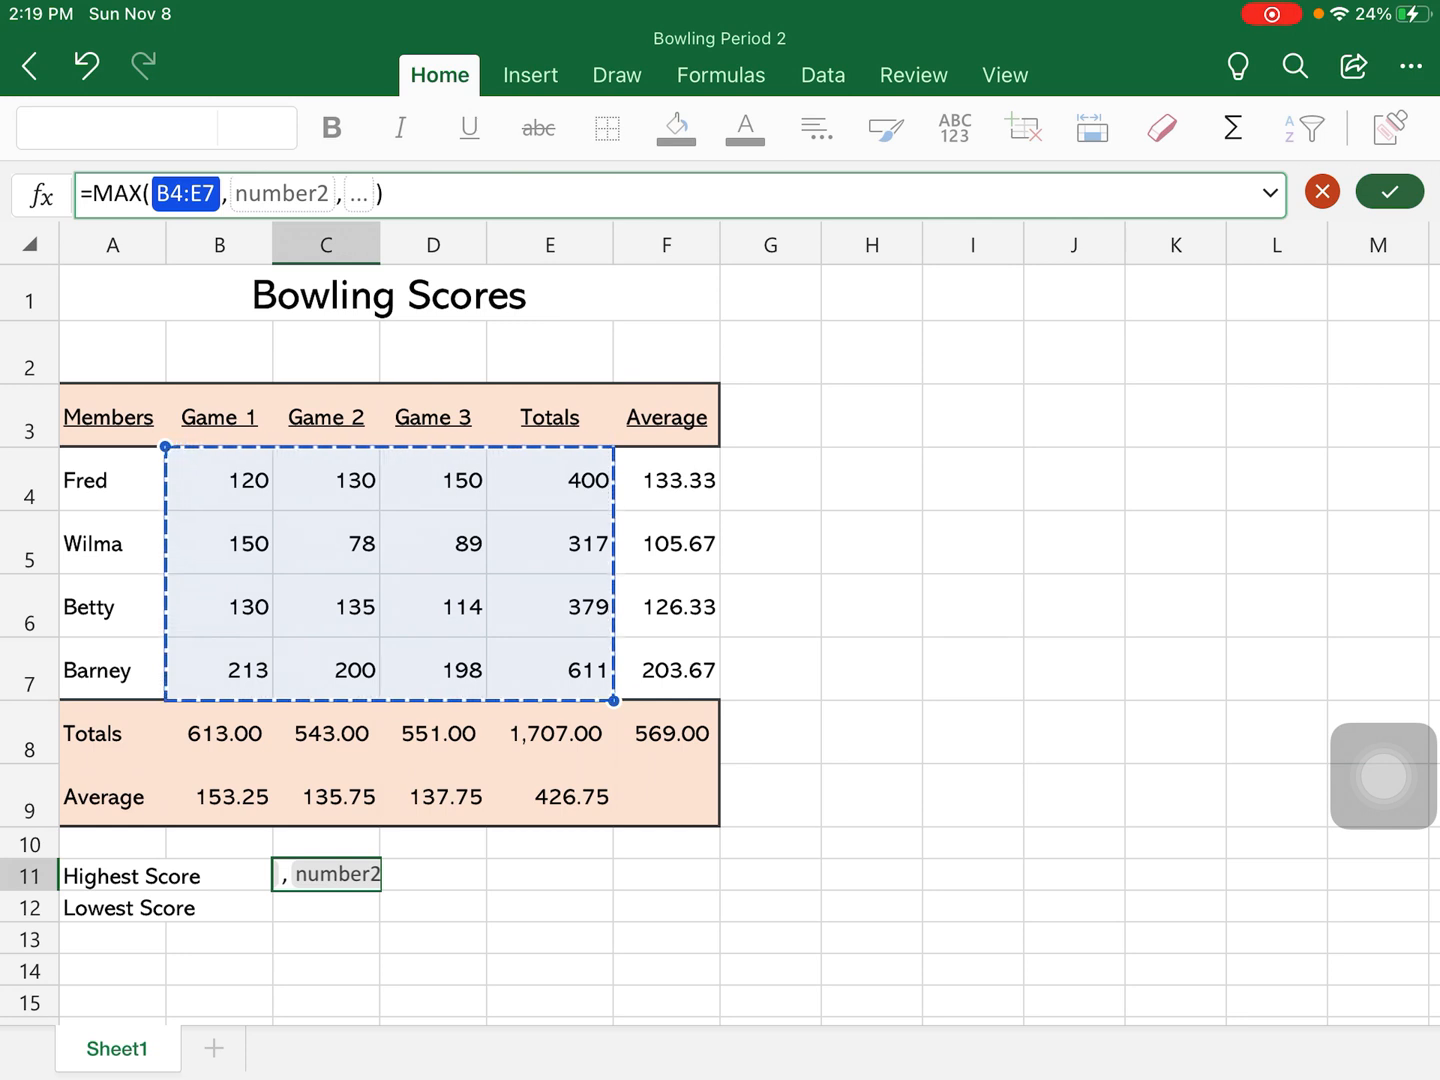
pyautogui.click(1388, 192)
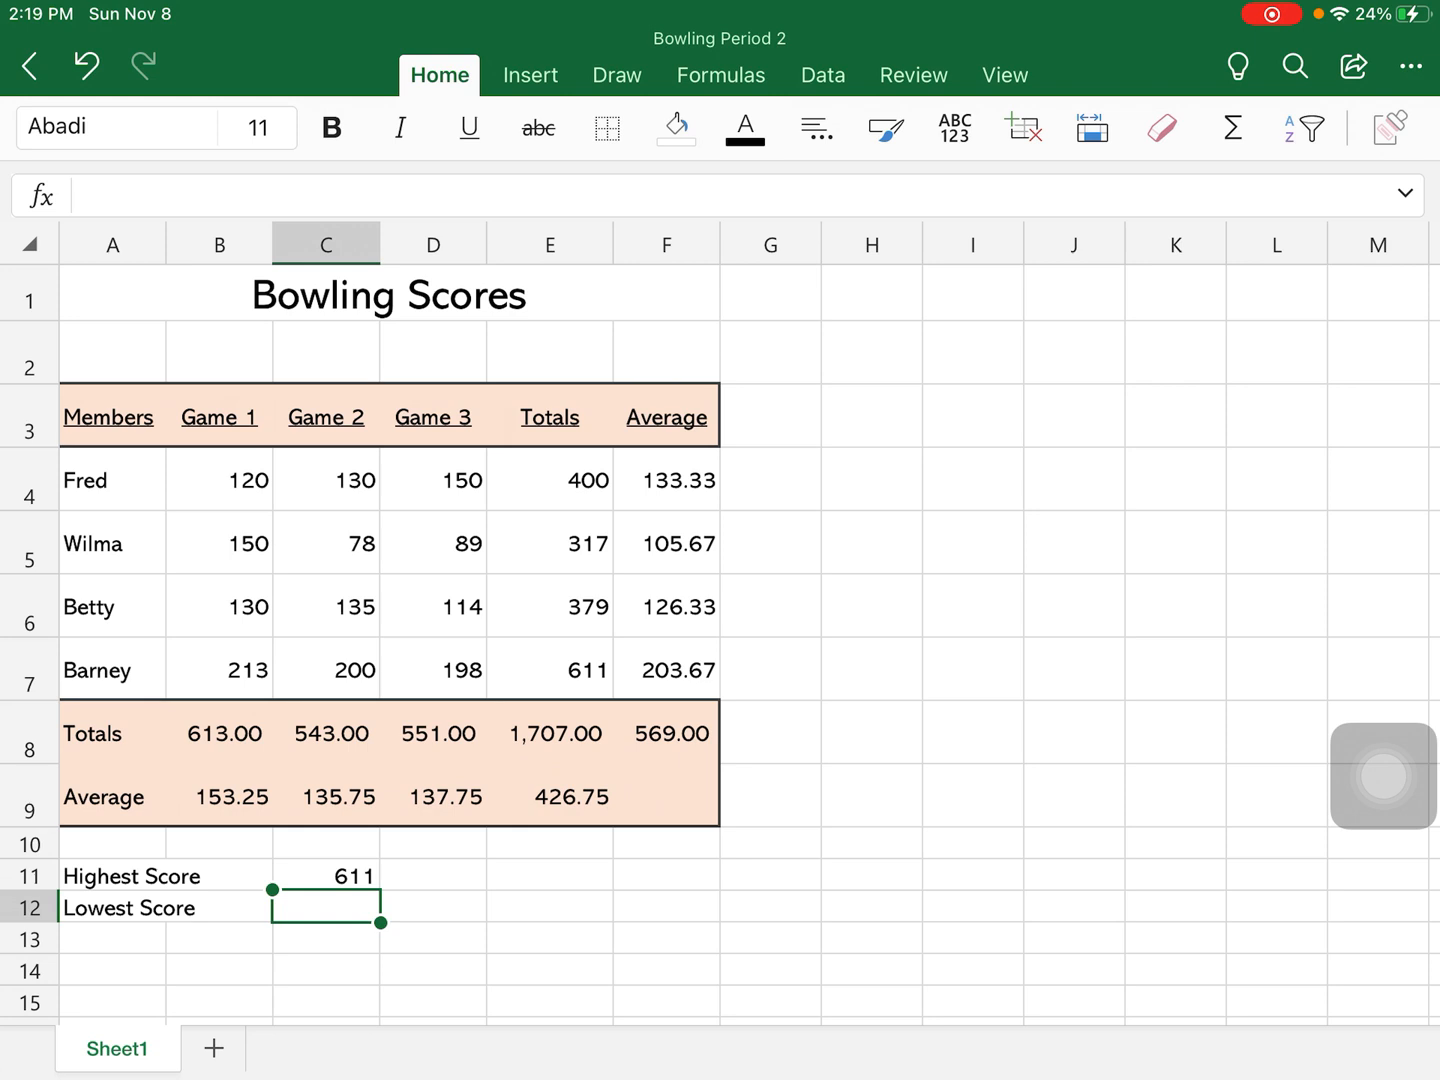
pyautogui.click(324, 876)
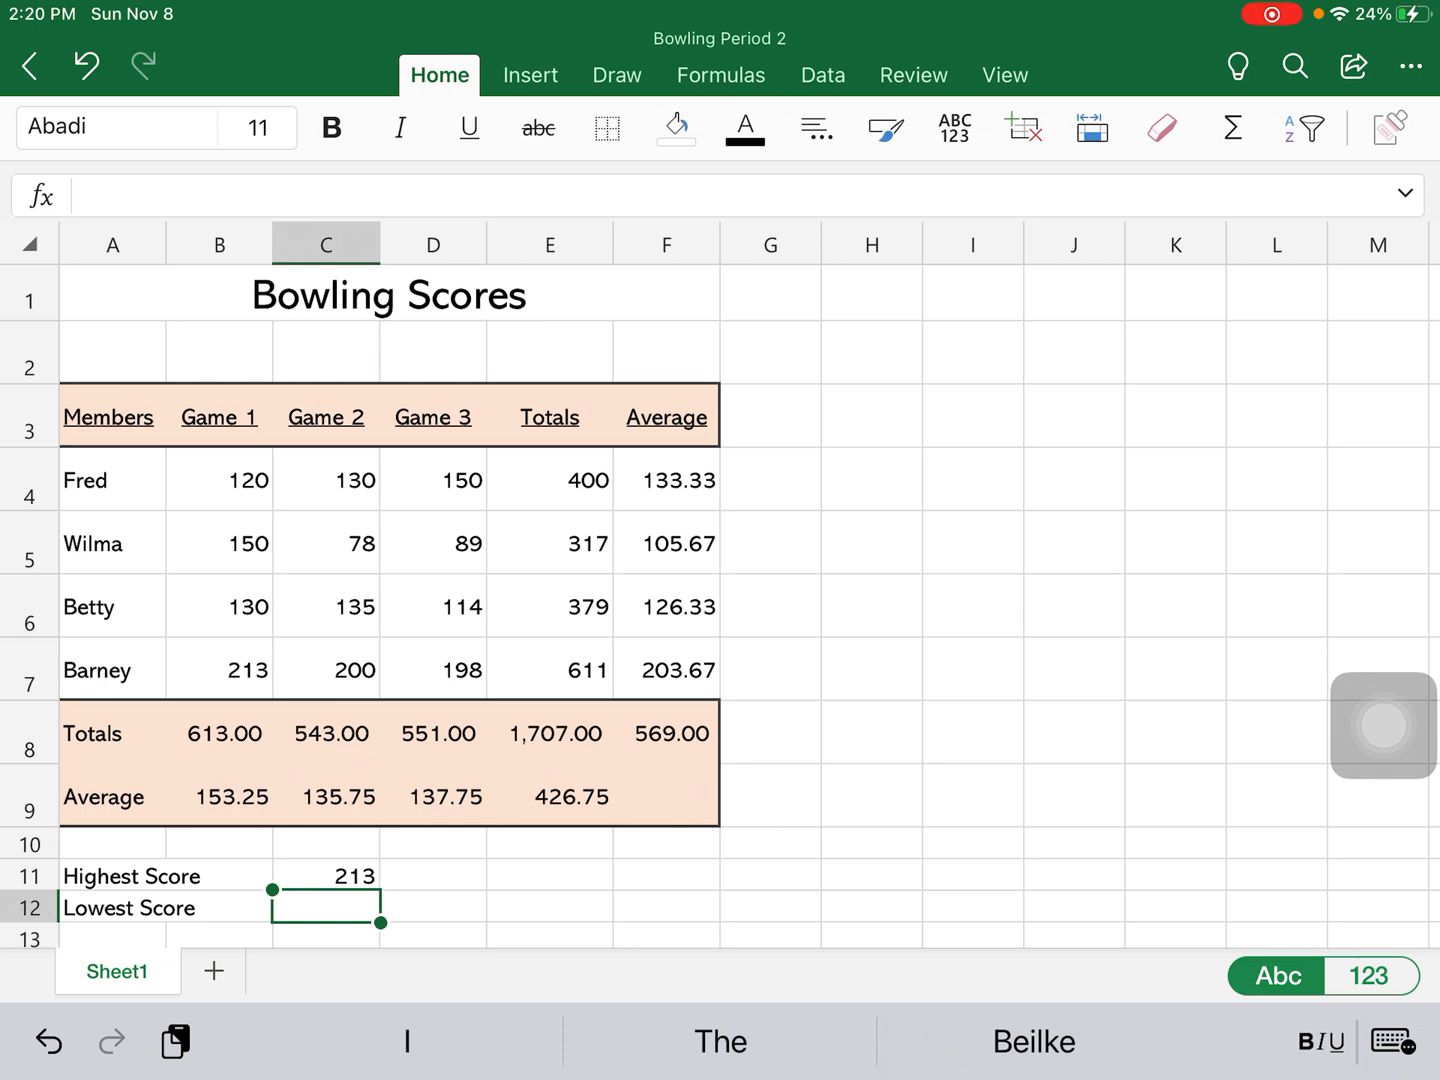
# Change Barney's Game 1 score in B7 to 113 so Highest Score becomes 200
pyautogui.click(218, 670)
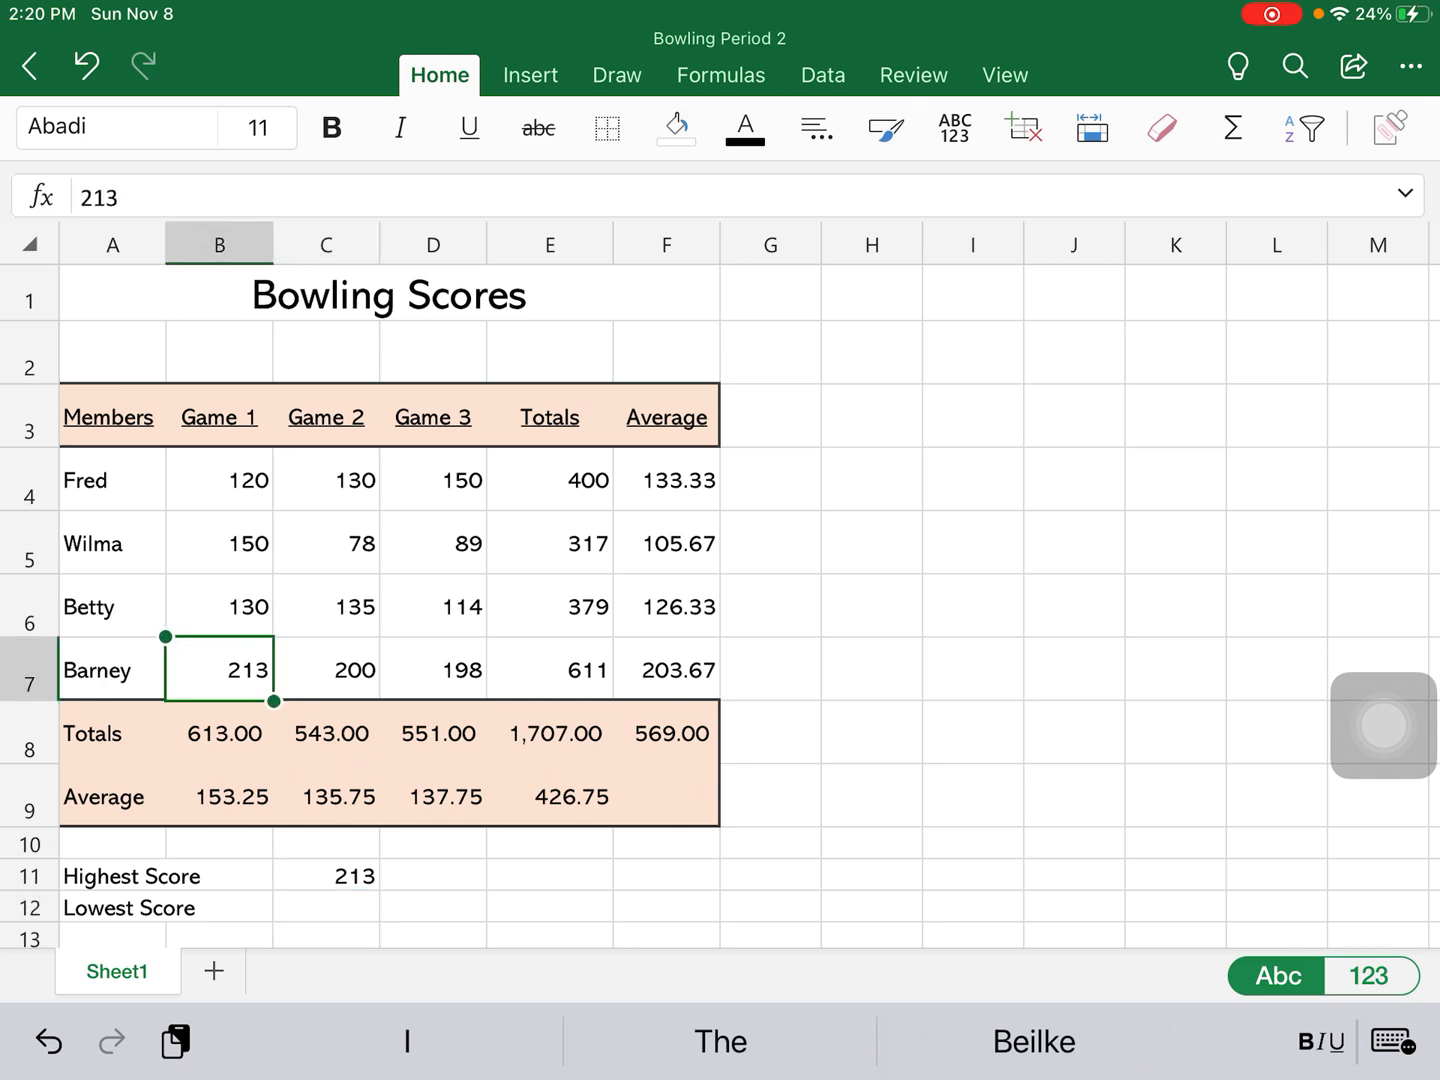
pyautogui.write('1')
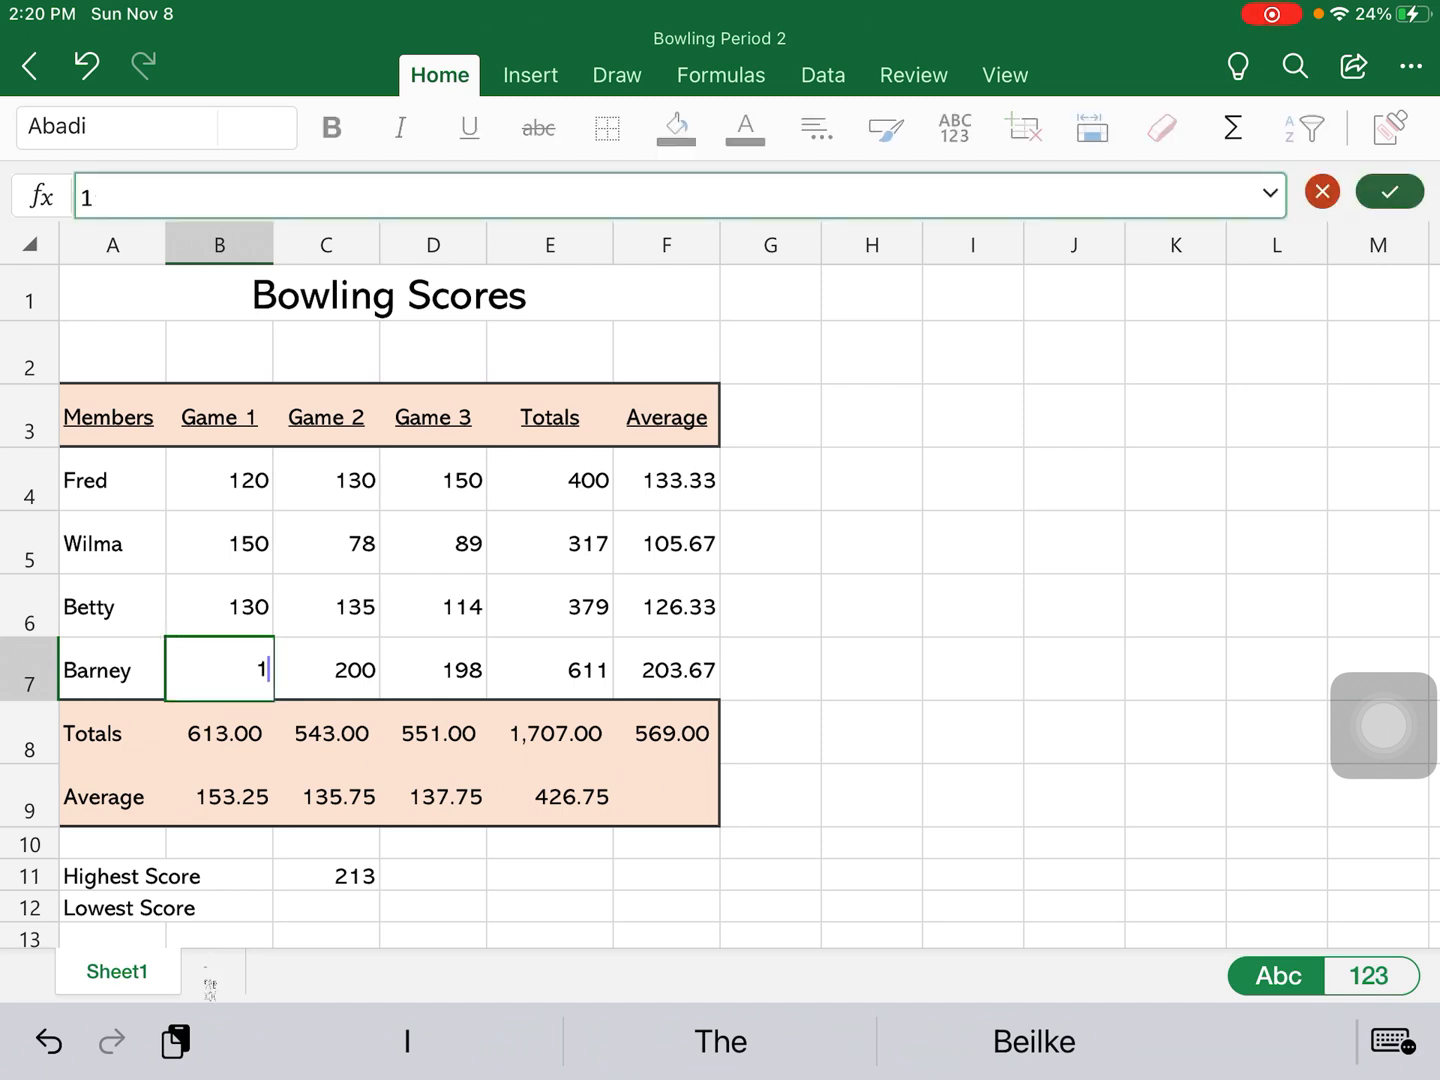
pyautogui.write('13')
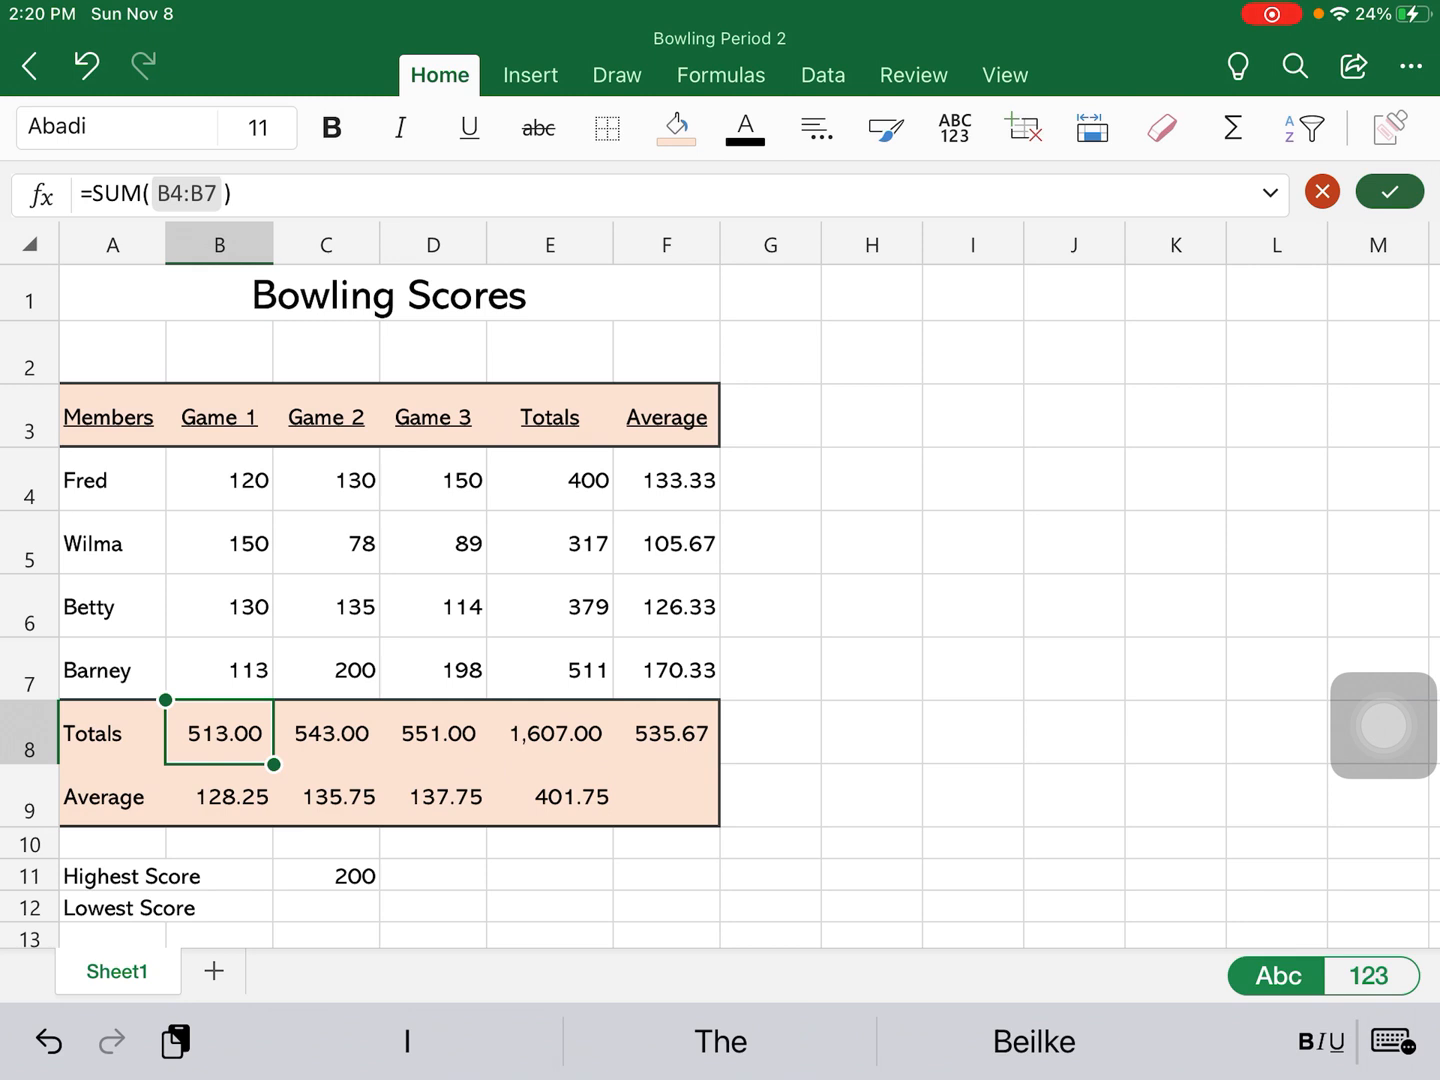
pyautogui.click(324, 912)
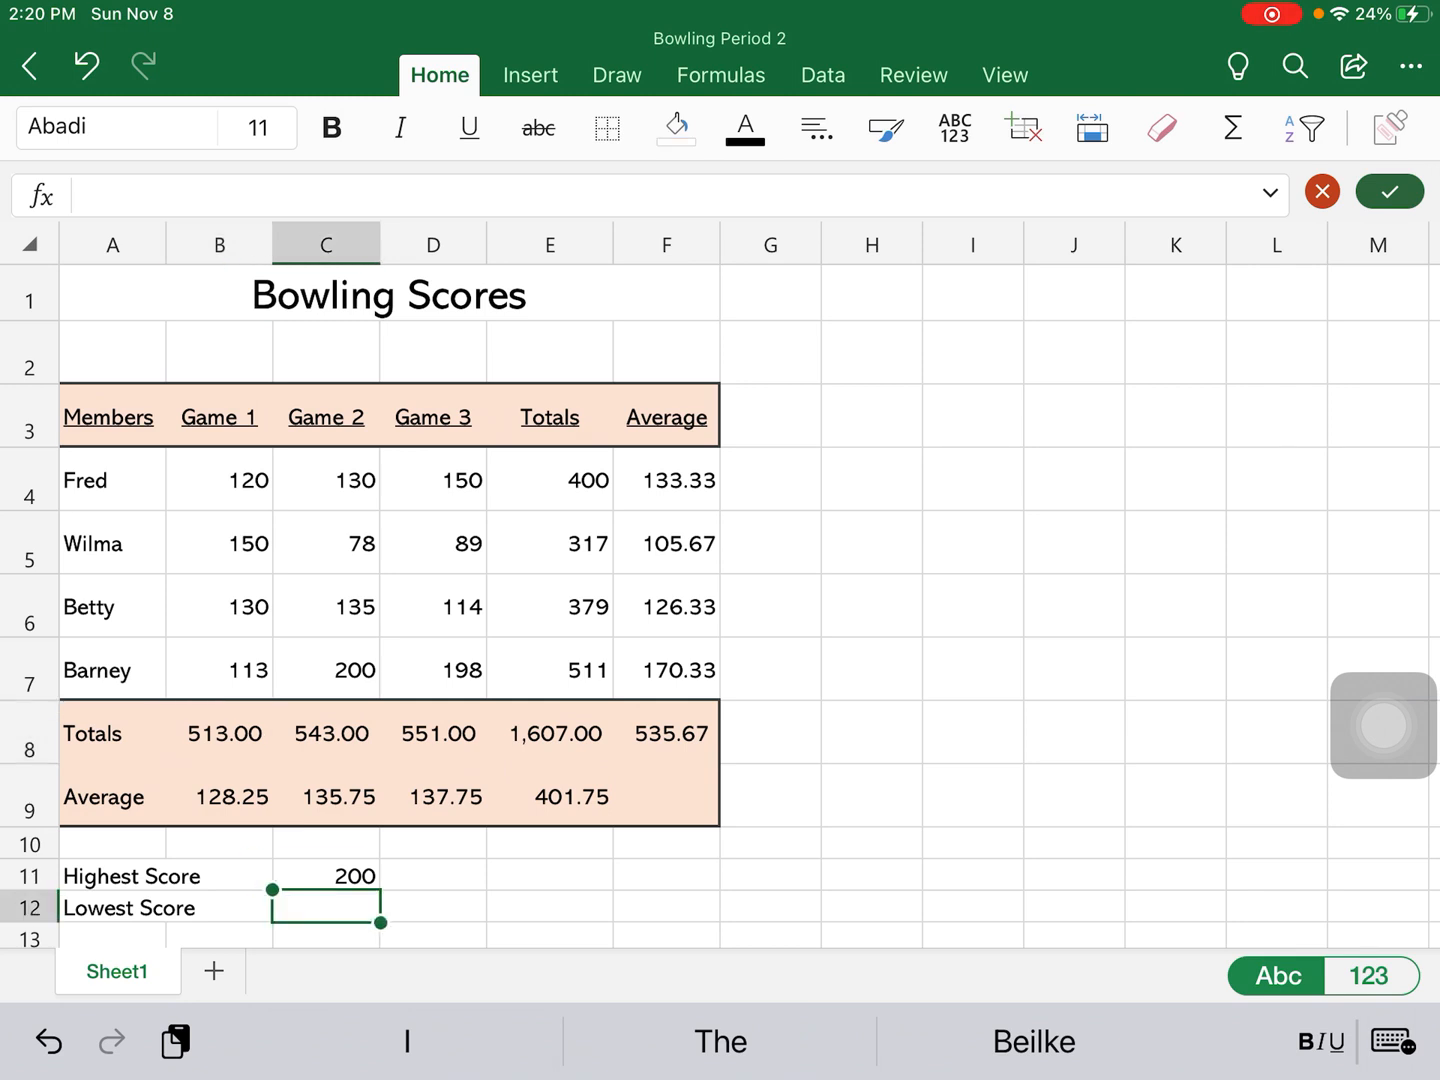
# Enter a MIN formula over the game scores in C12, returning 78
pyautogui.write('=')
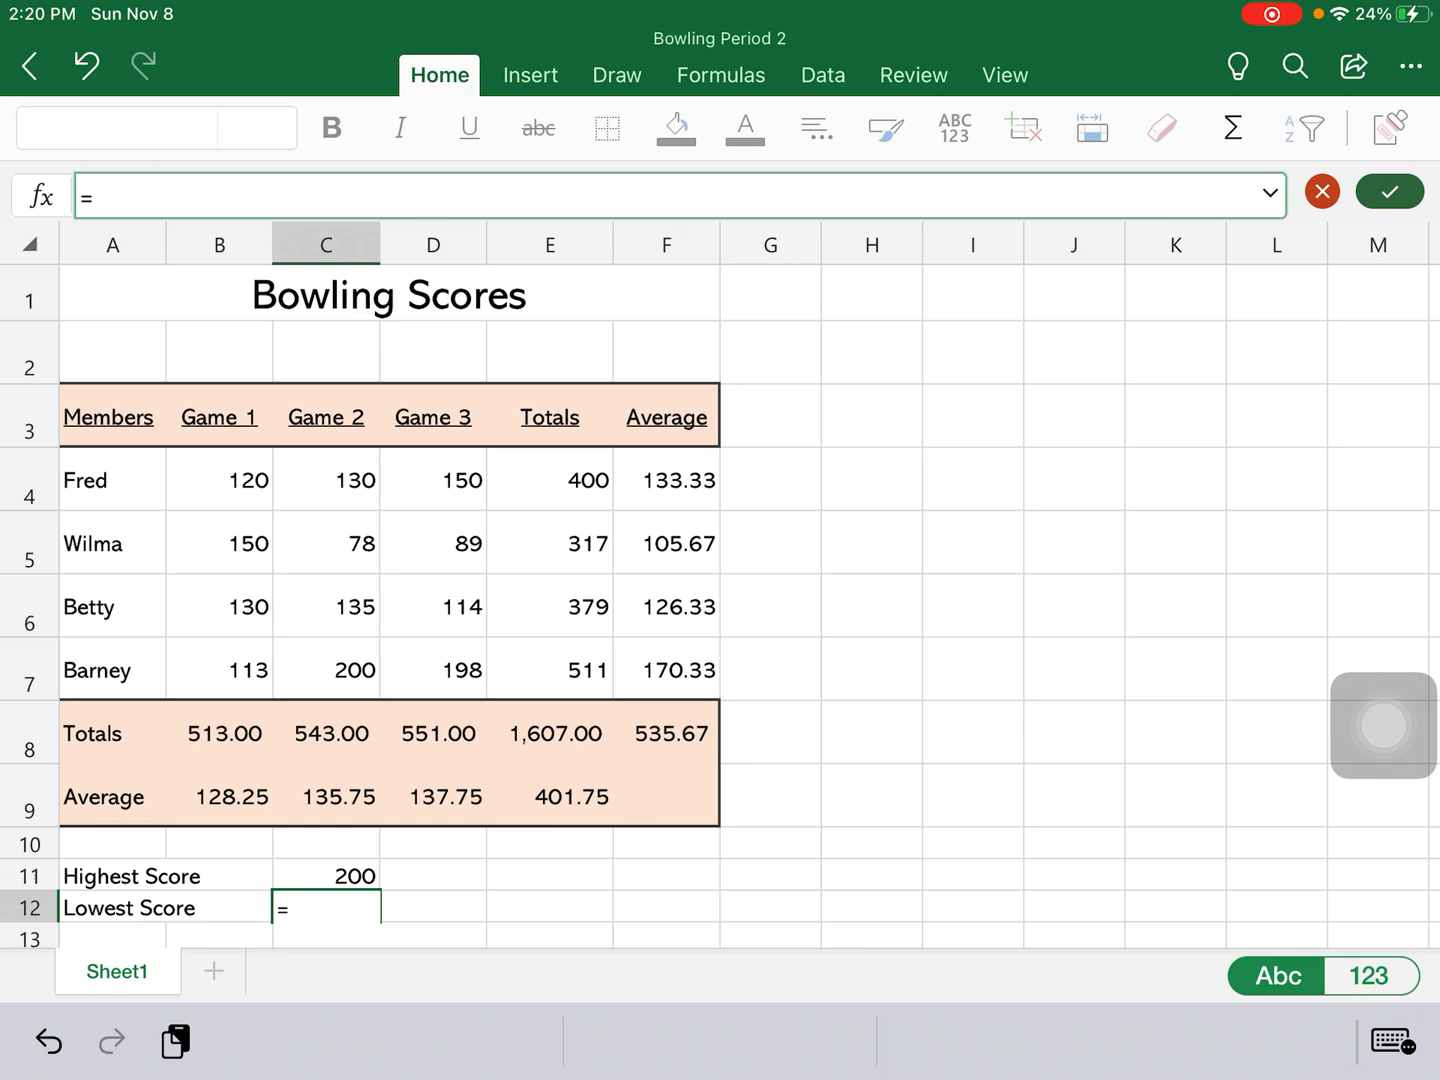
pyautogui.write('mi')
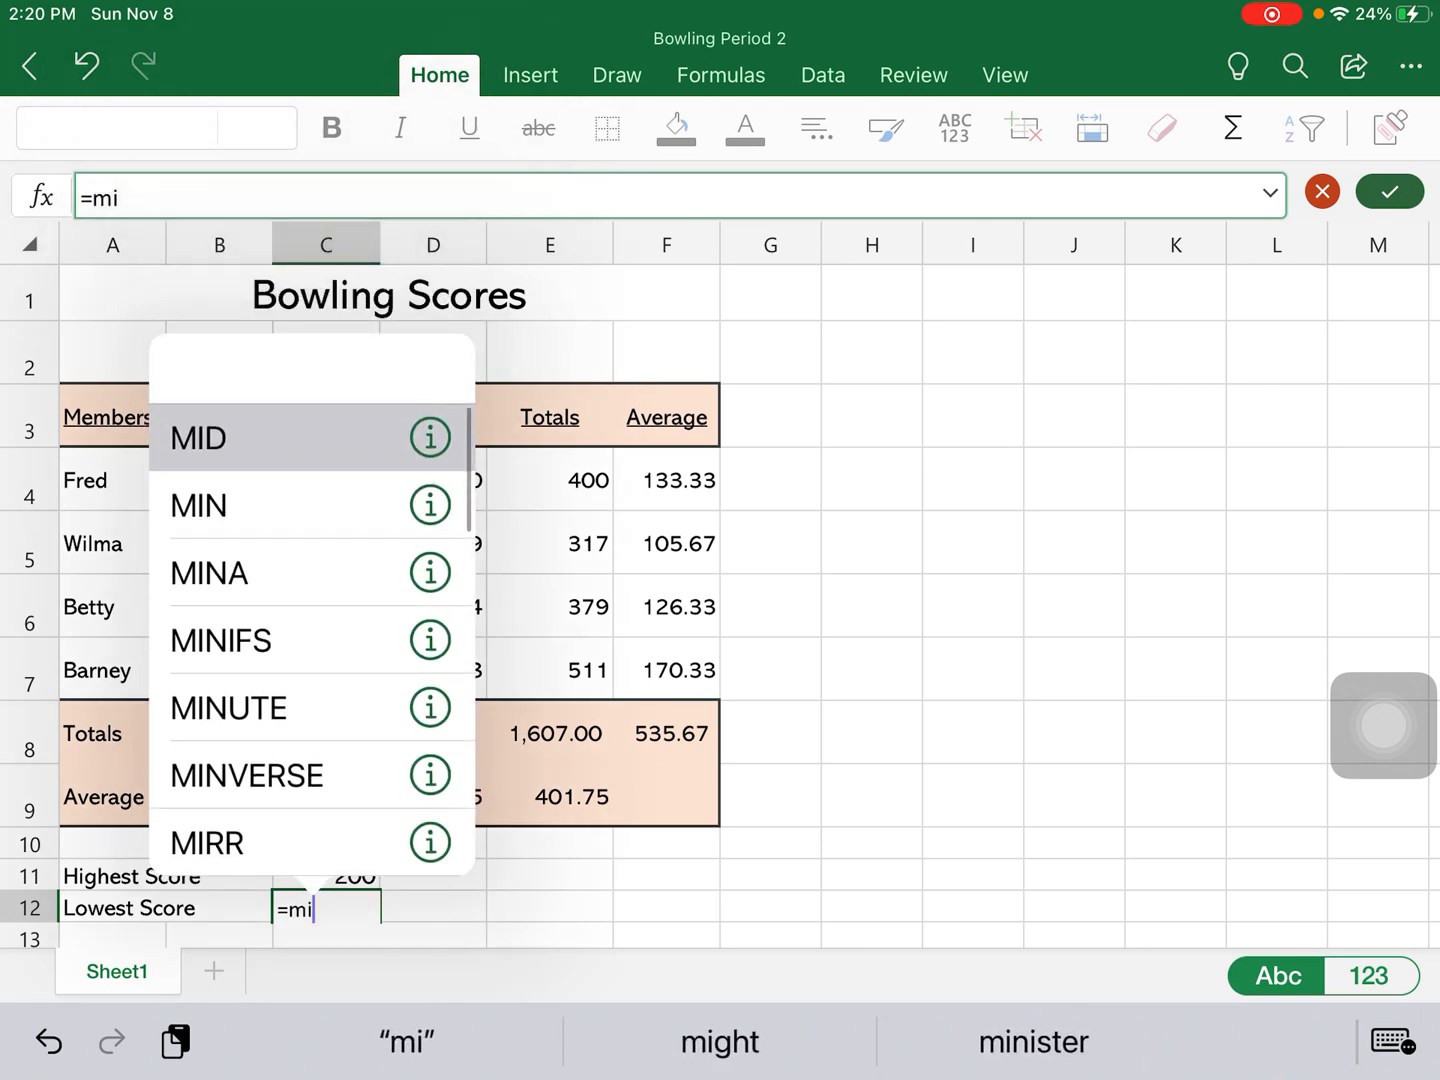
pyautogui.click(198, 504)
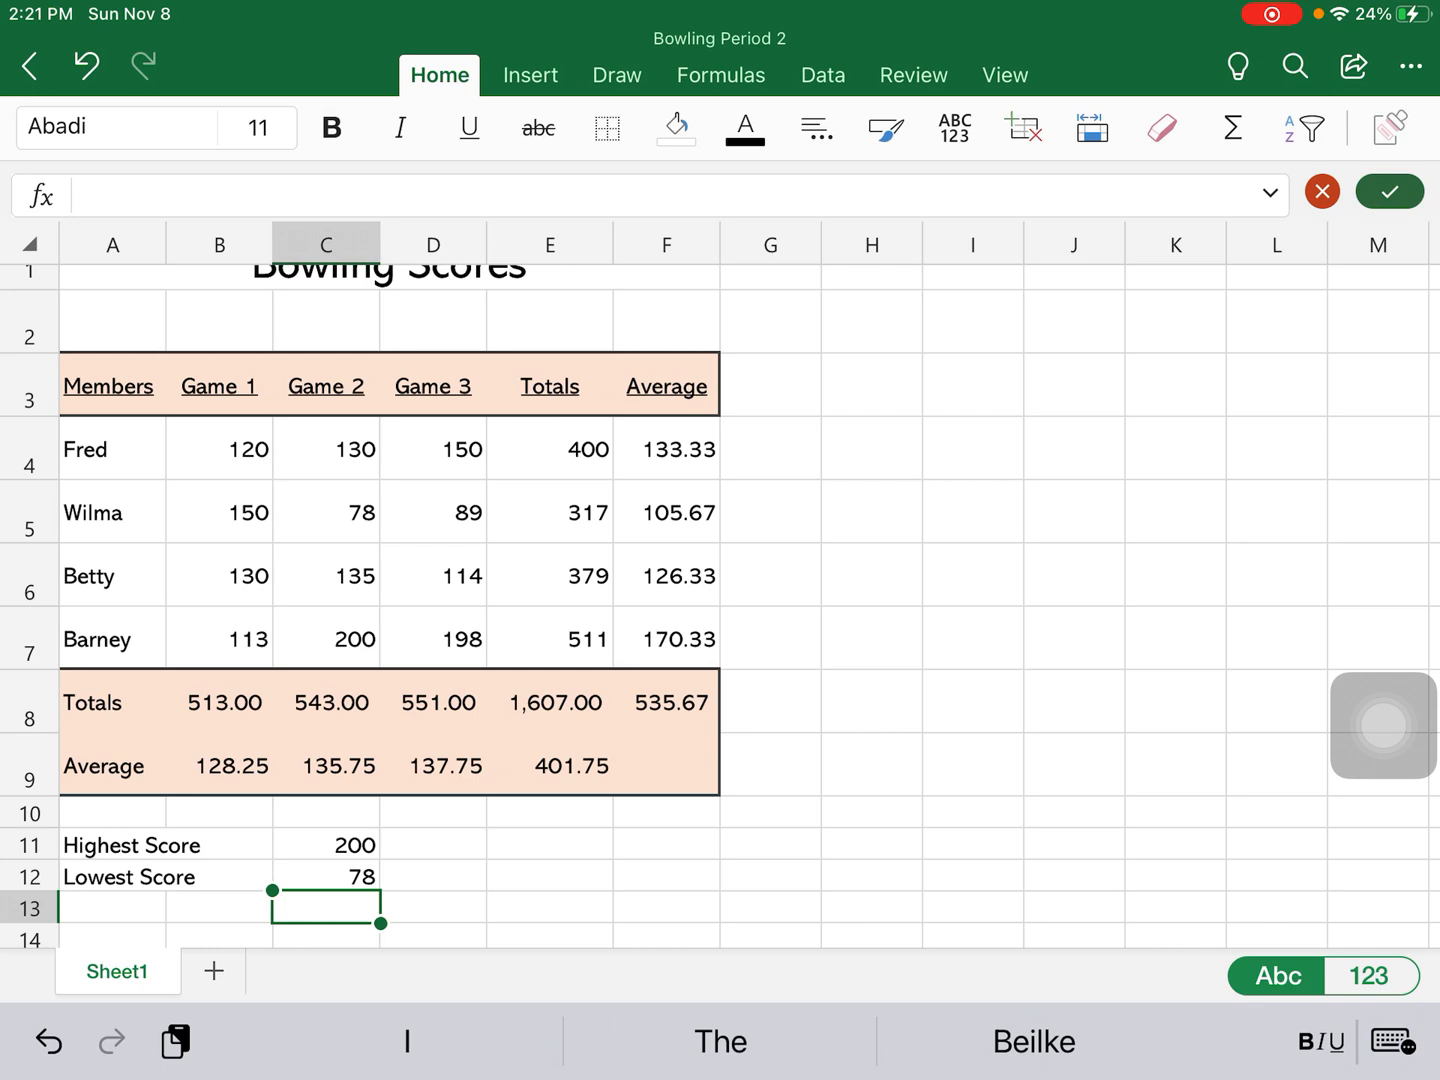
# Change Wilma's Game 2 score in C5 to 110 so Lowest Score becomes 89, then leave Excel
pyautogui.click(324, 512)
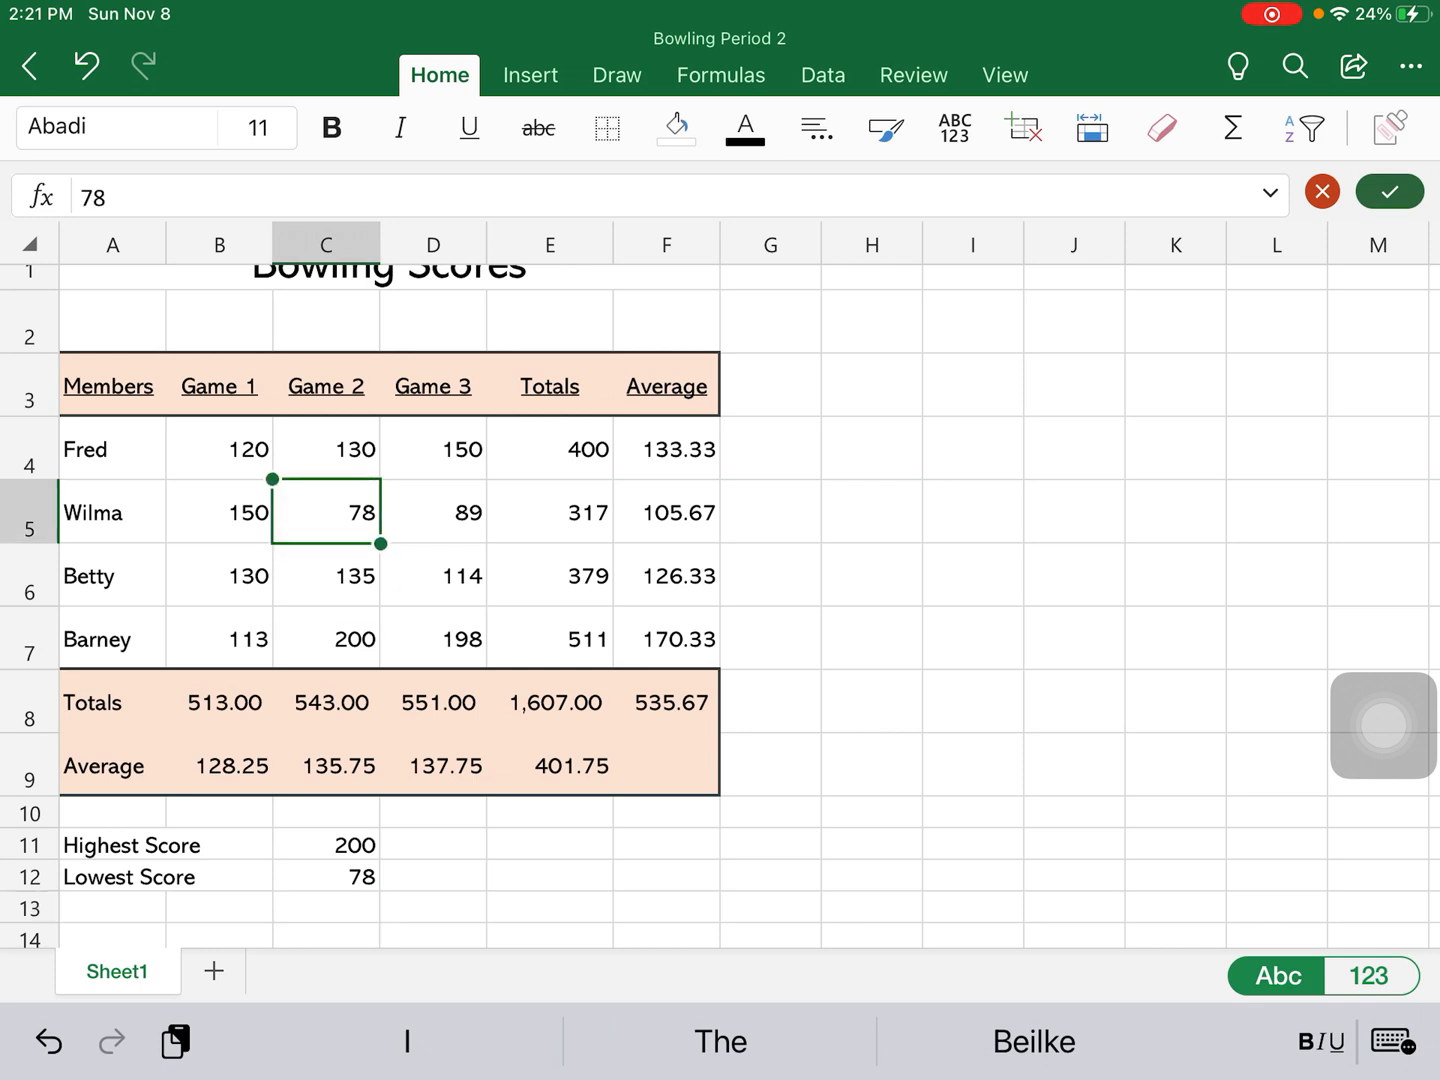
pyautogui.write('110')
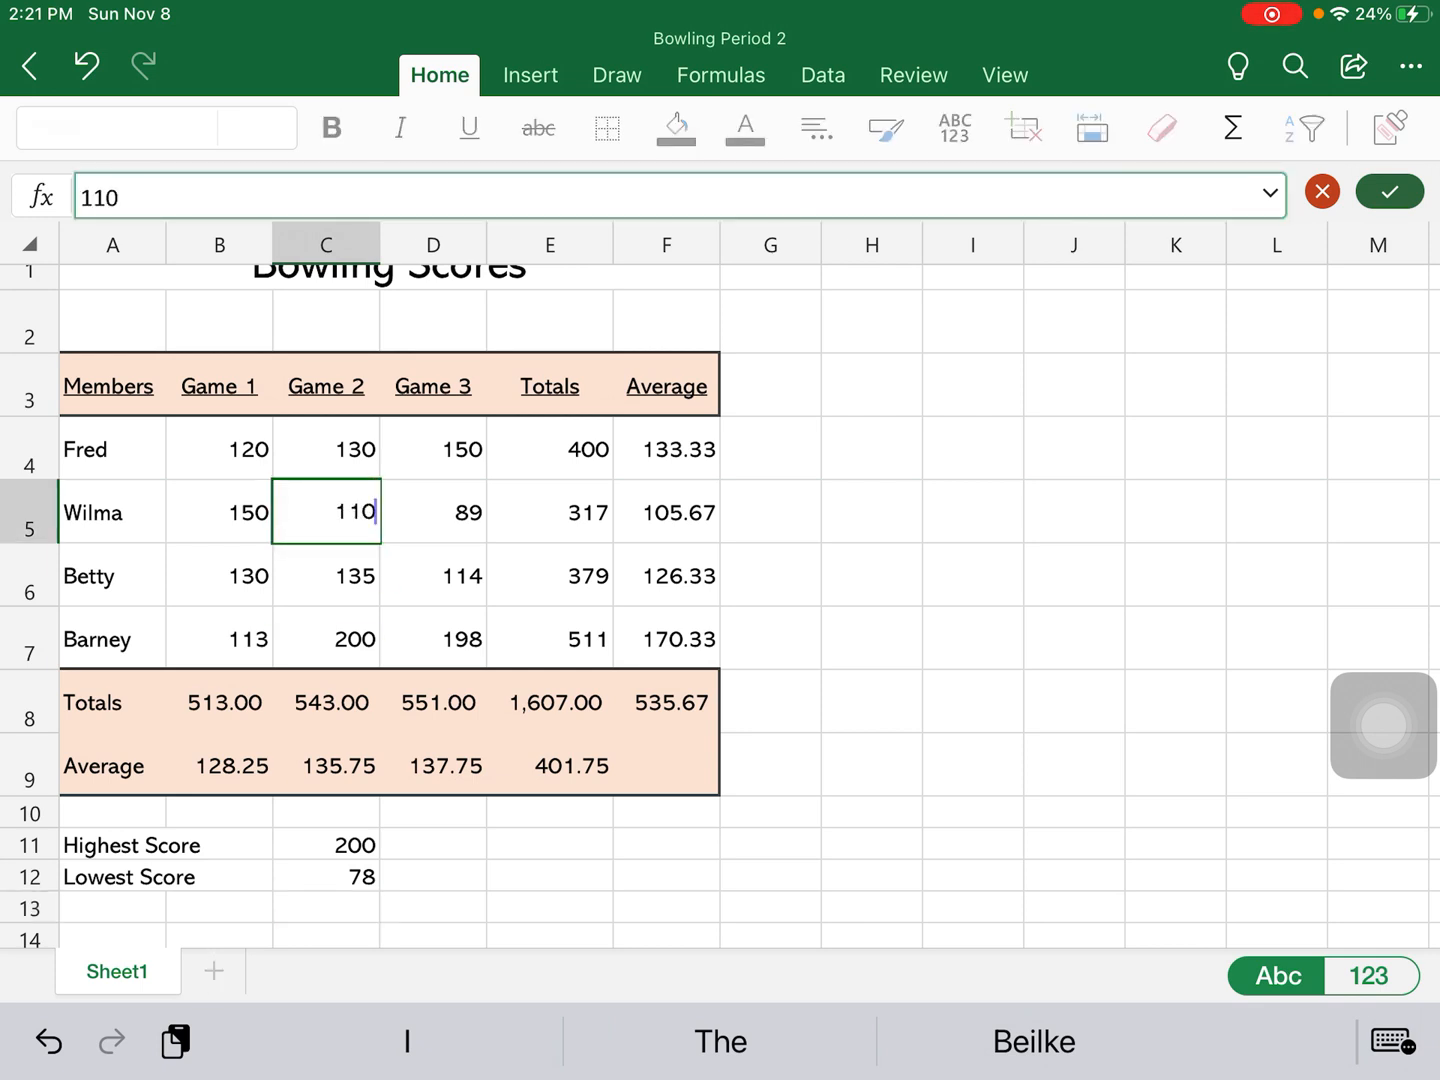
pyautogui.click(326, 576)
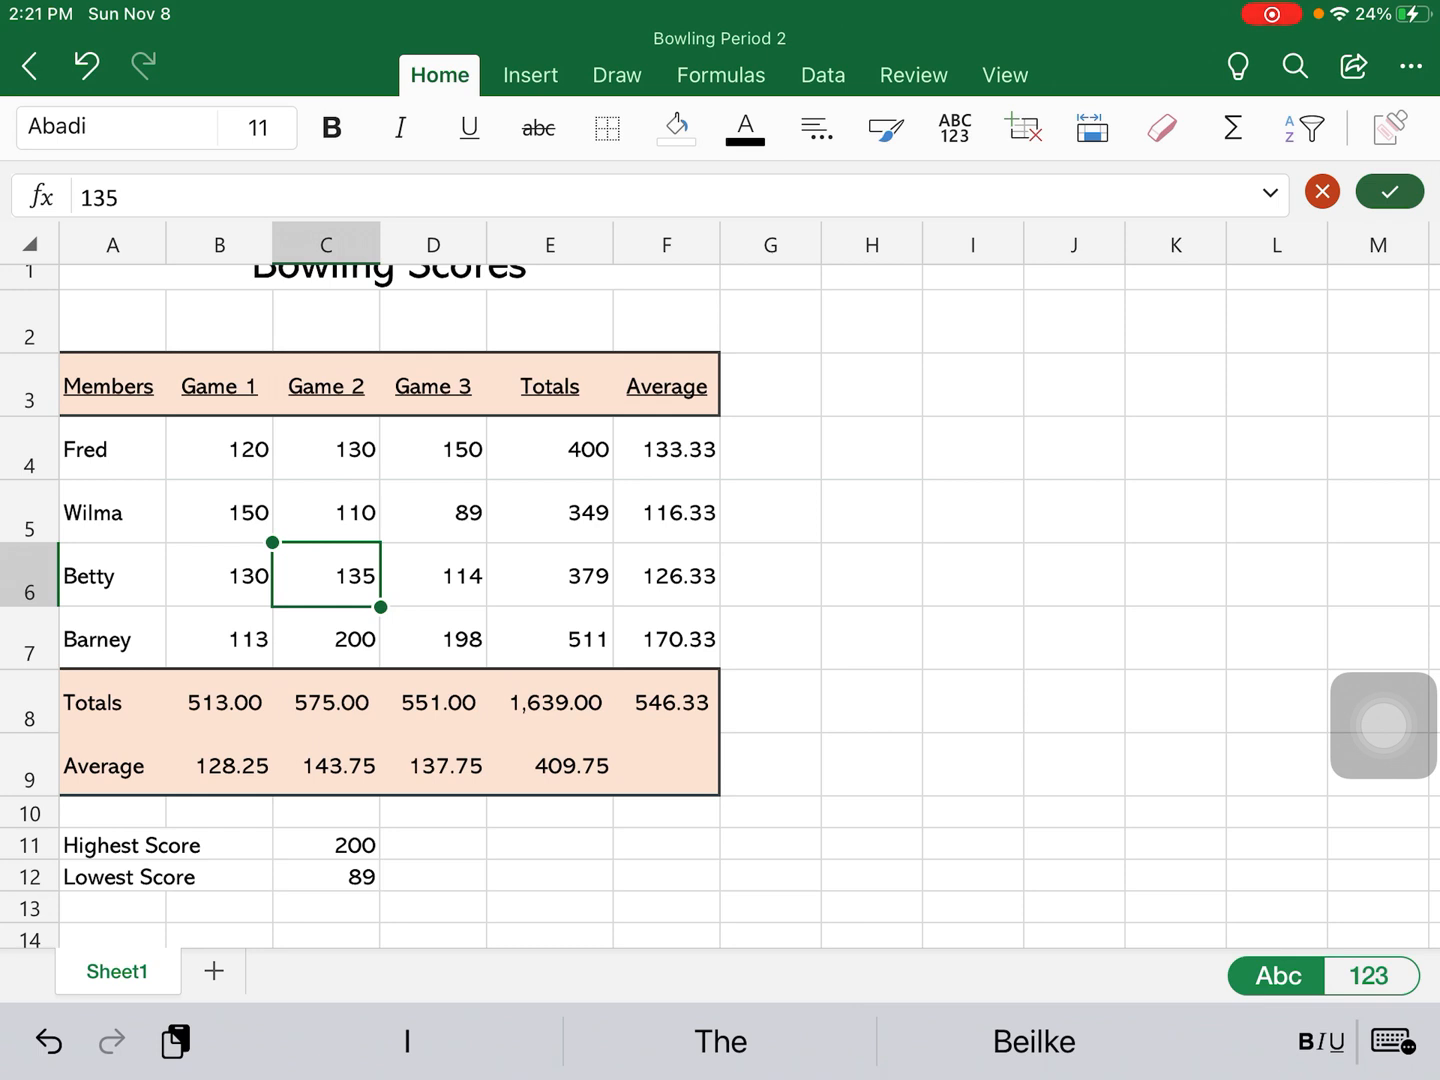
pyautogui.scroll(3)
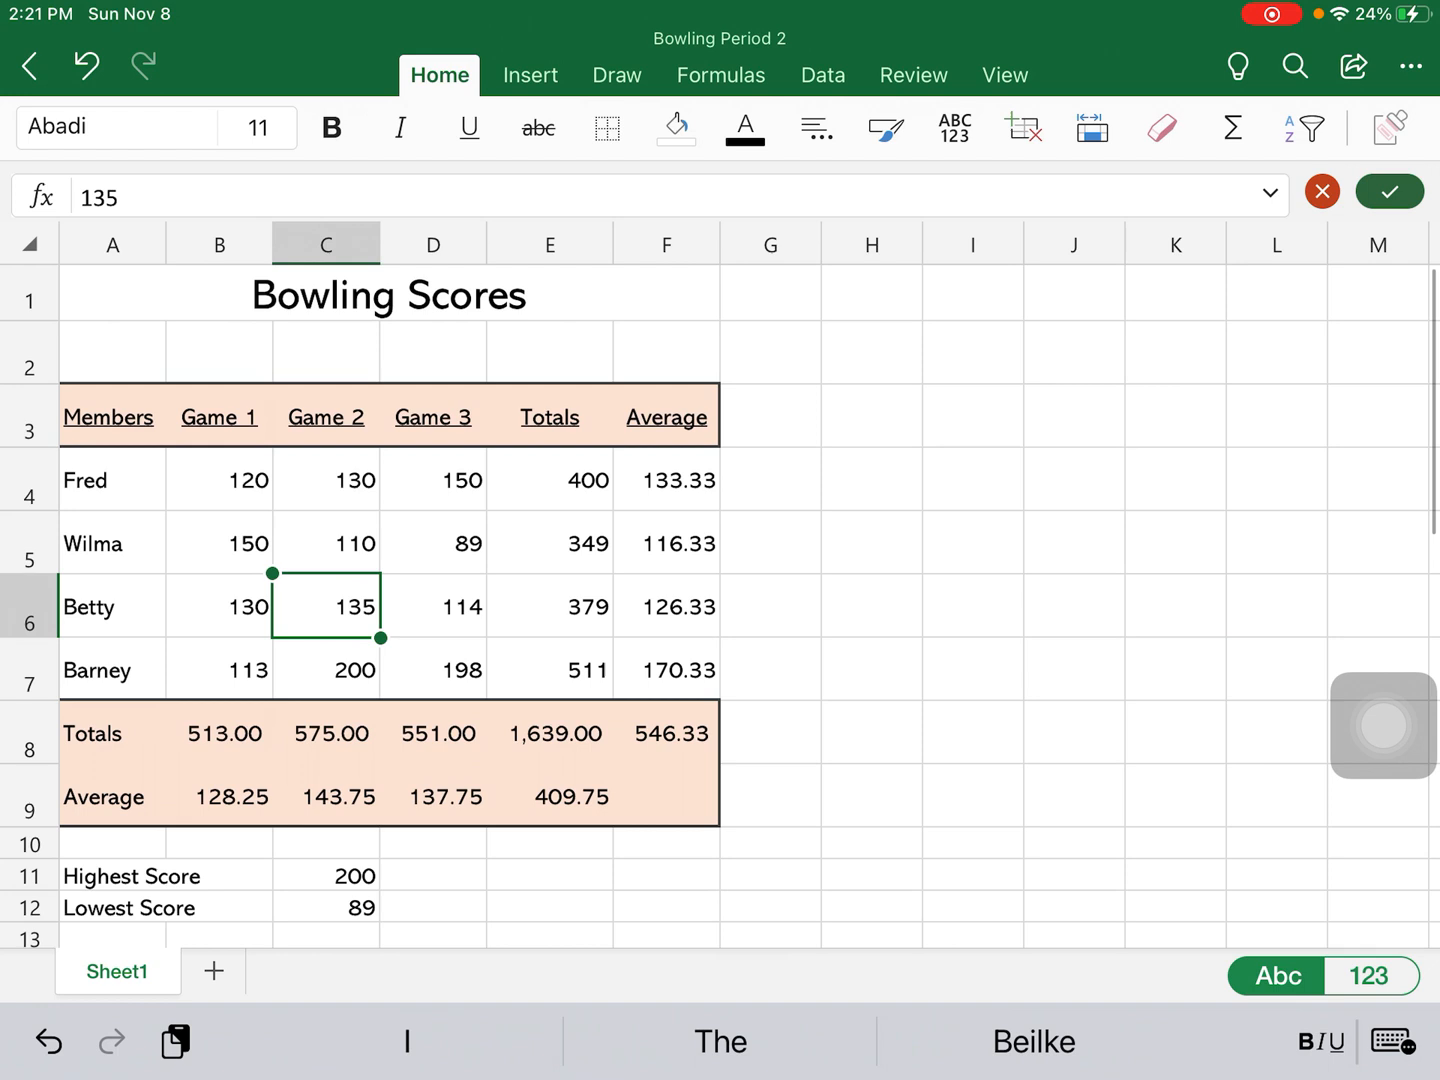
pyautogui.click(872, 796)
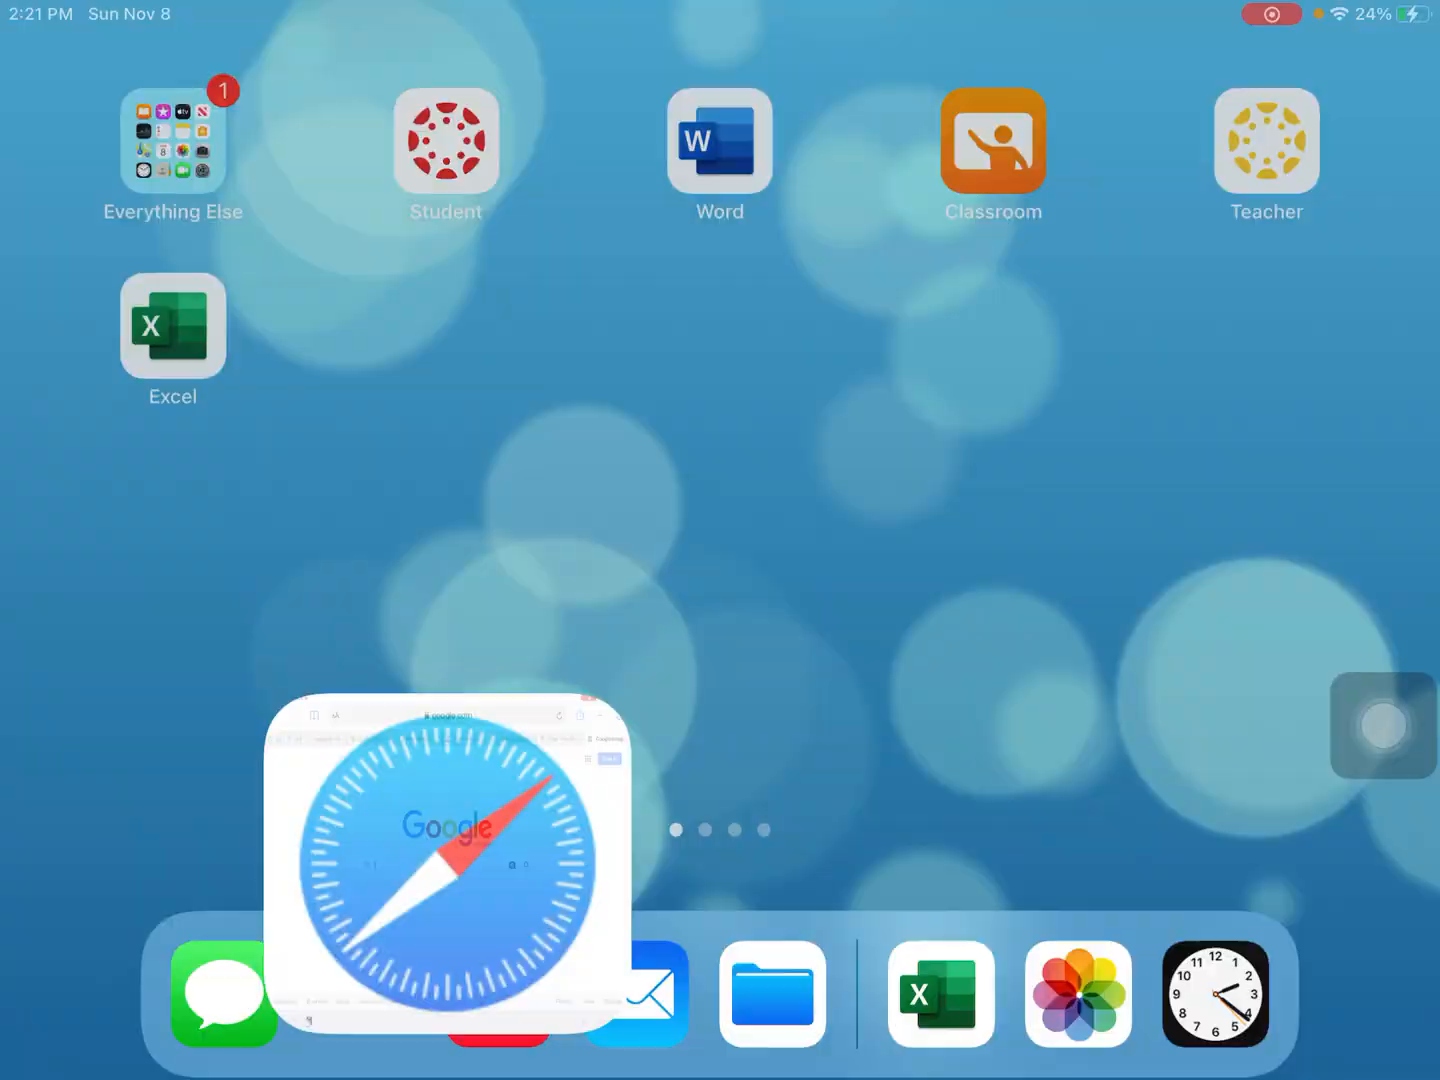
# Search Google Images for bowling, filter to transparent, and open the pins-and-black-ball picture
pyautogui.click(444, 856)
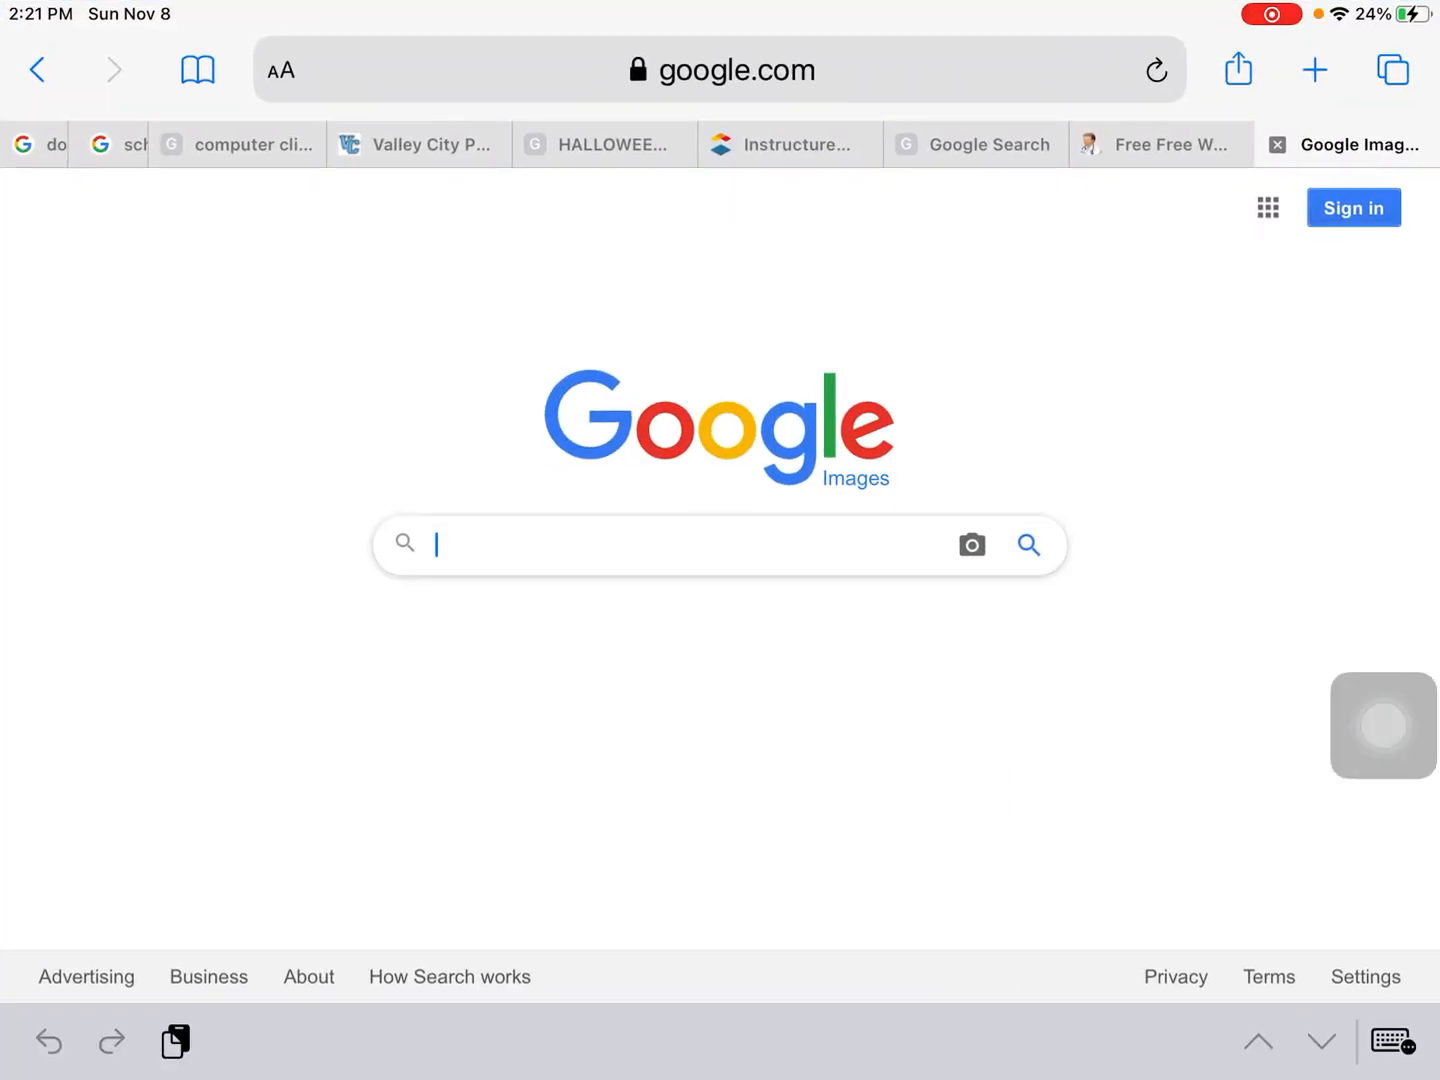
pyautogui.write('bow')
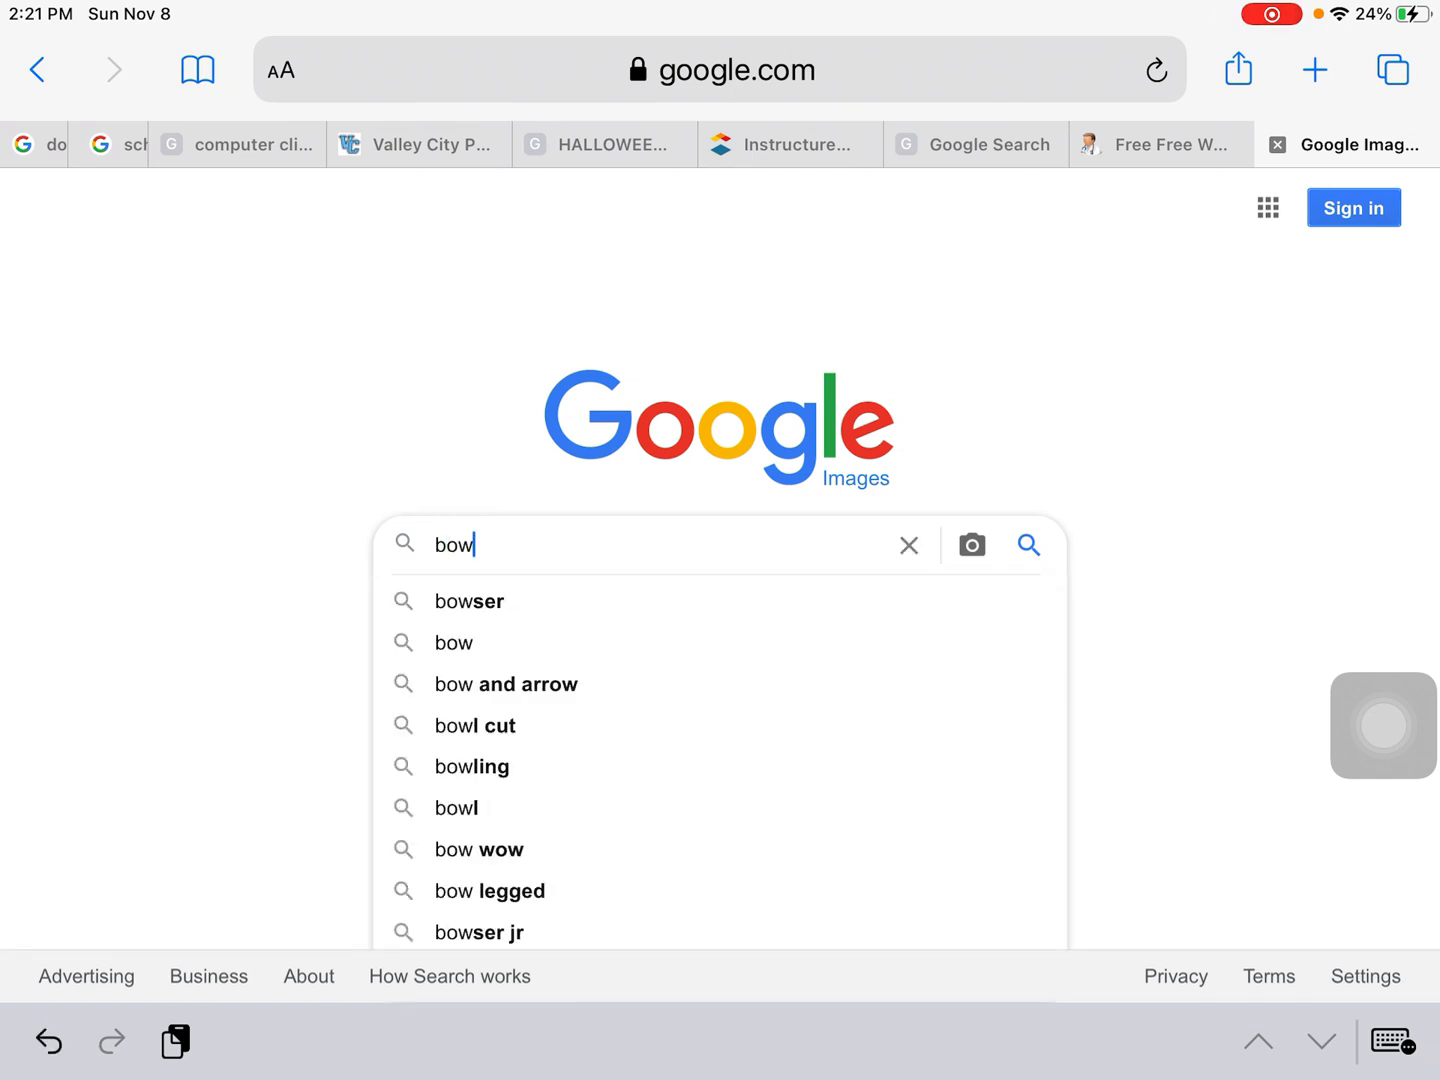
pyautogui.click(472, 766)
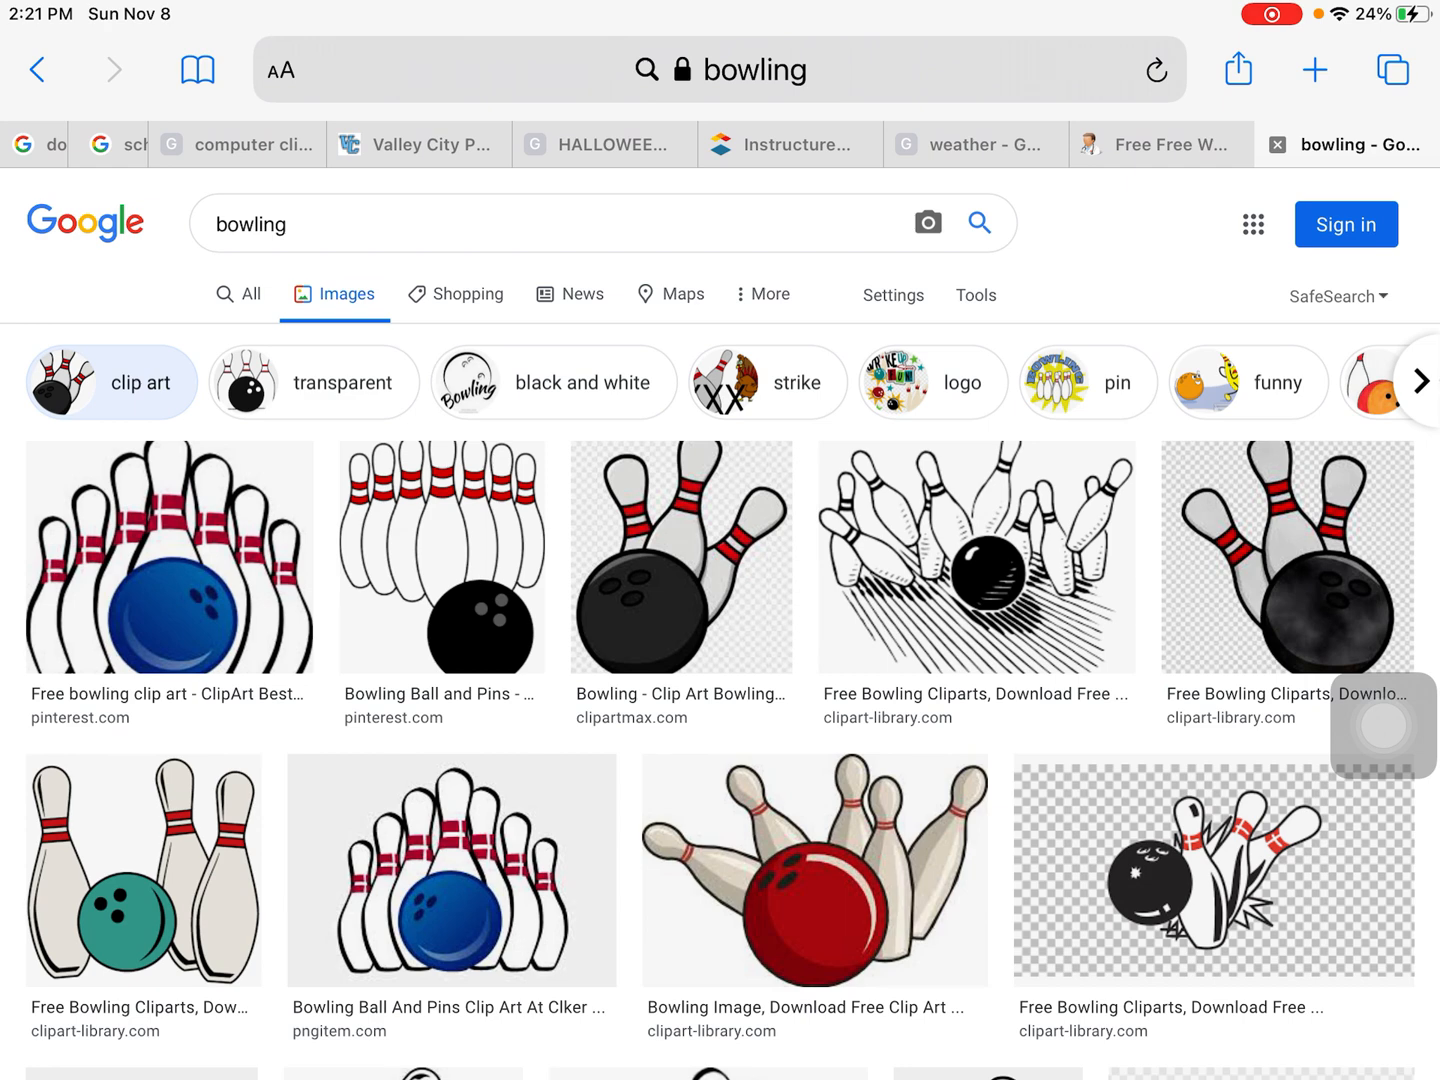
pyautogui.click(720, 70)
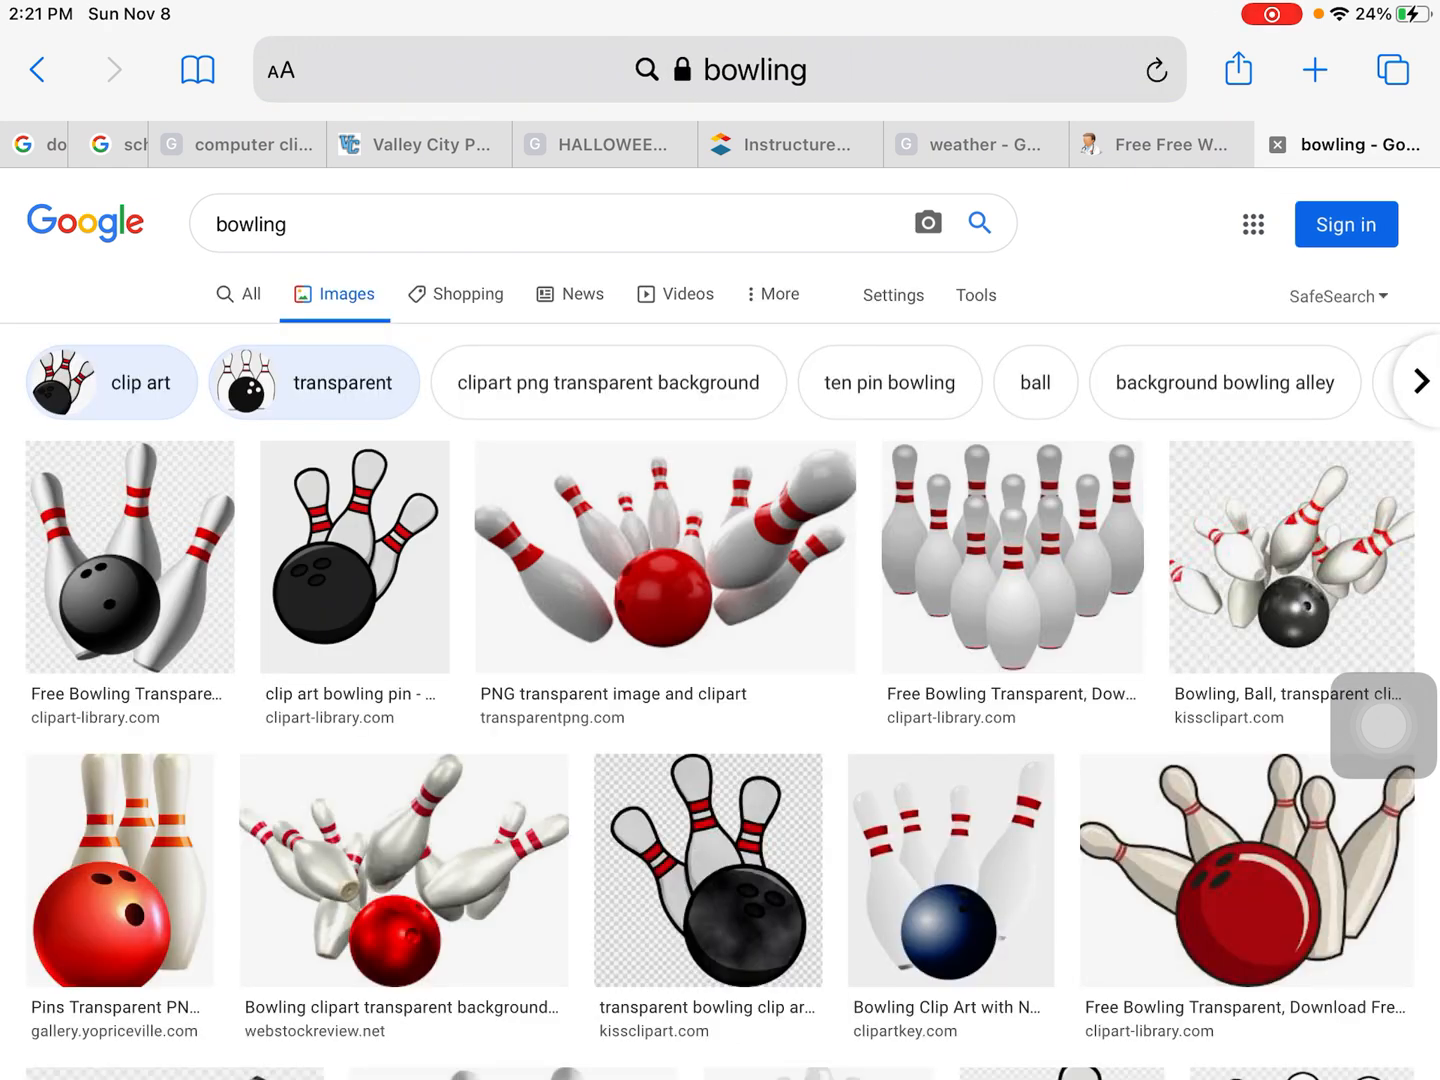
pyautogui.click(354, 556)
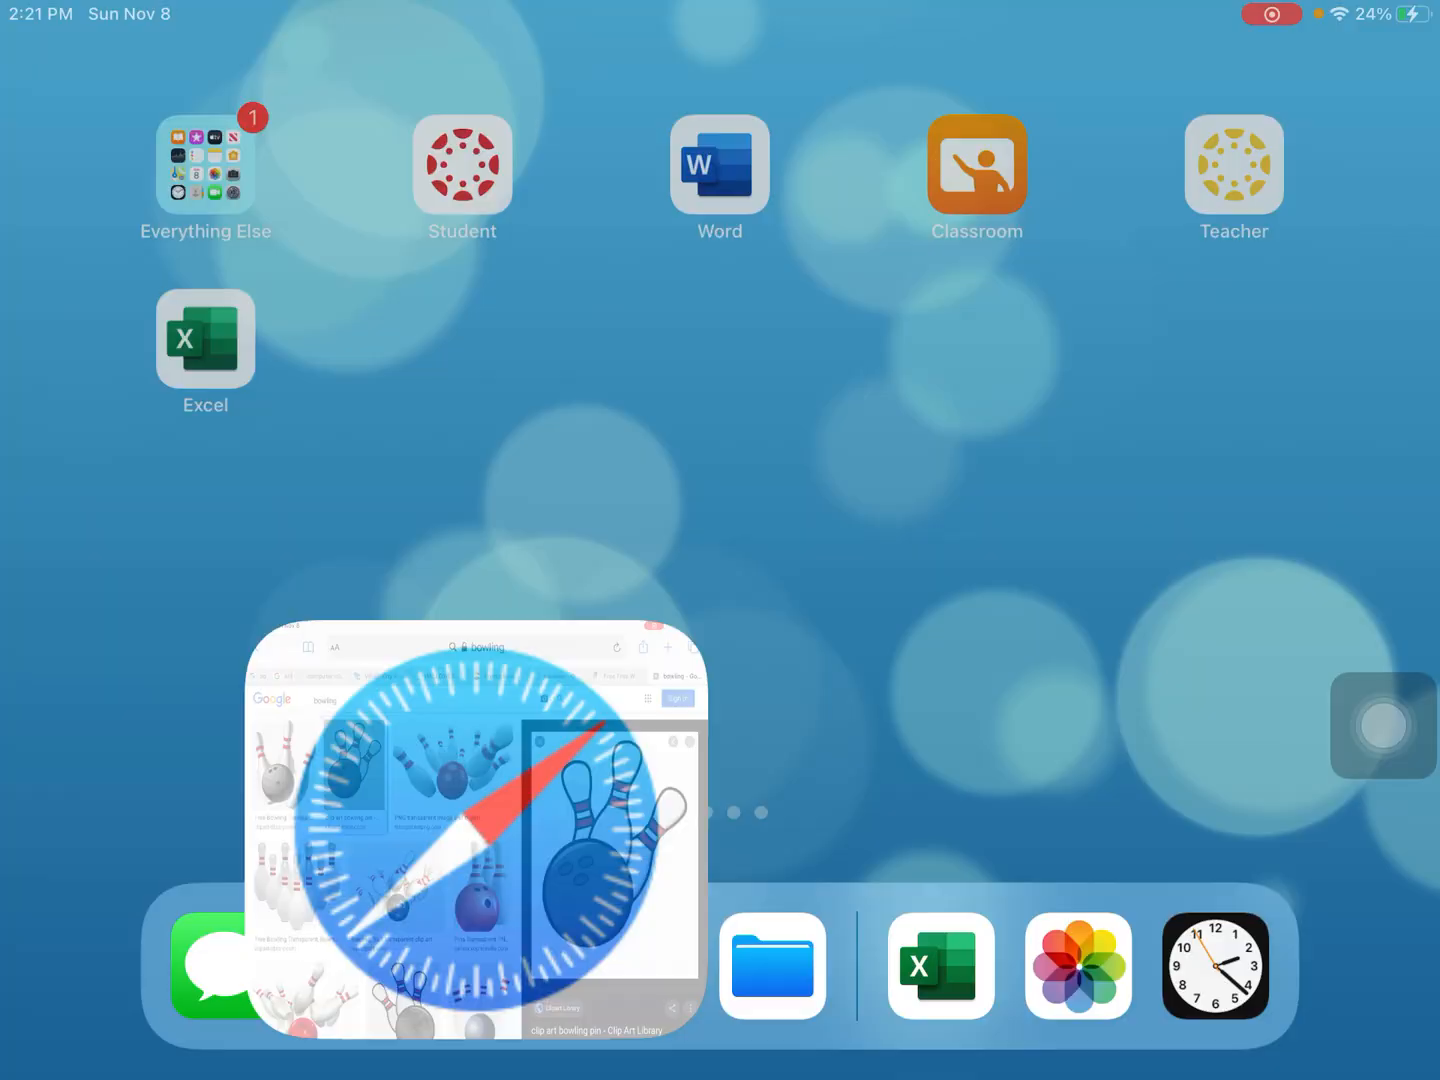
# Paste the bowling pins and black ball clip art beside the scores table and deselect it
pyautogui.click(940, 964)
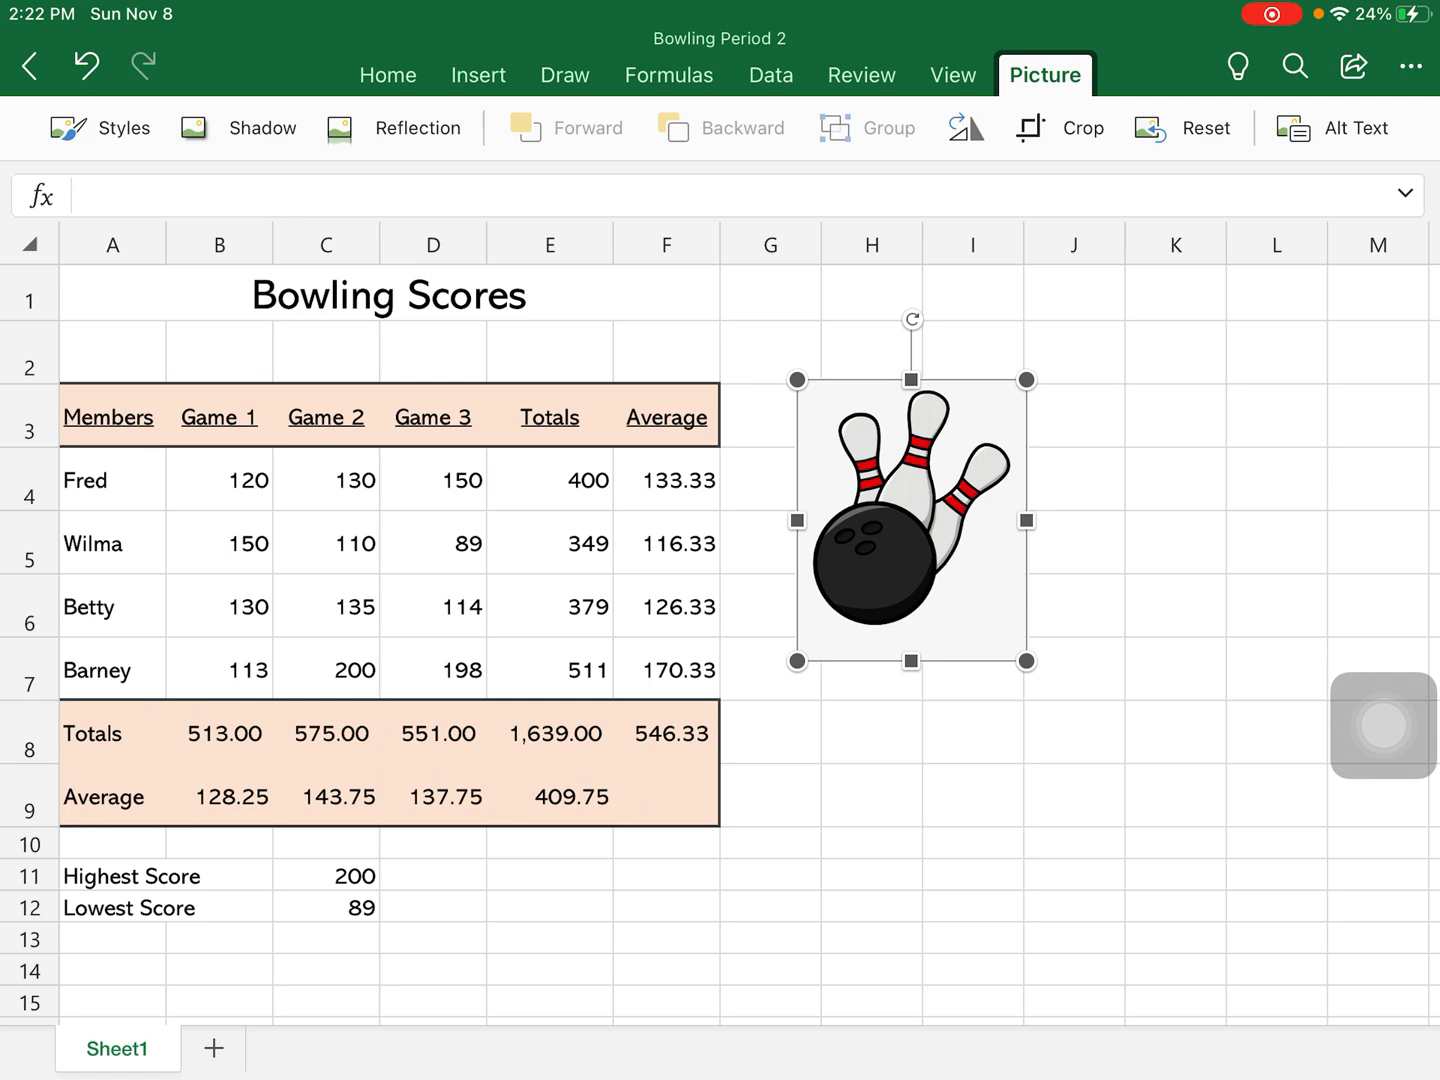
pyautogui.click(1074, 792)
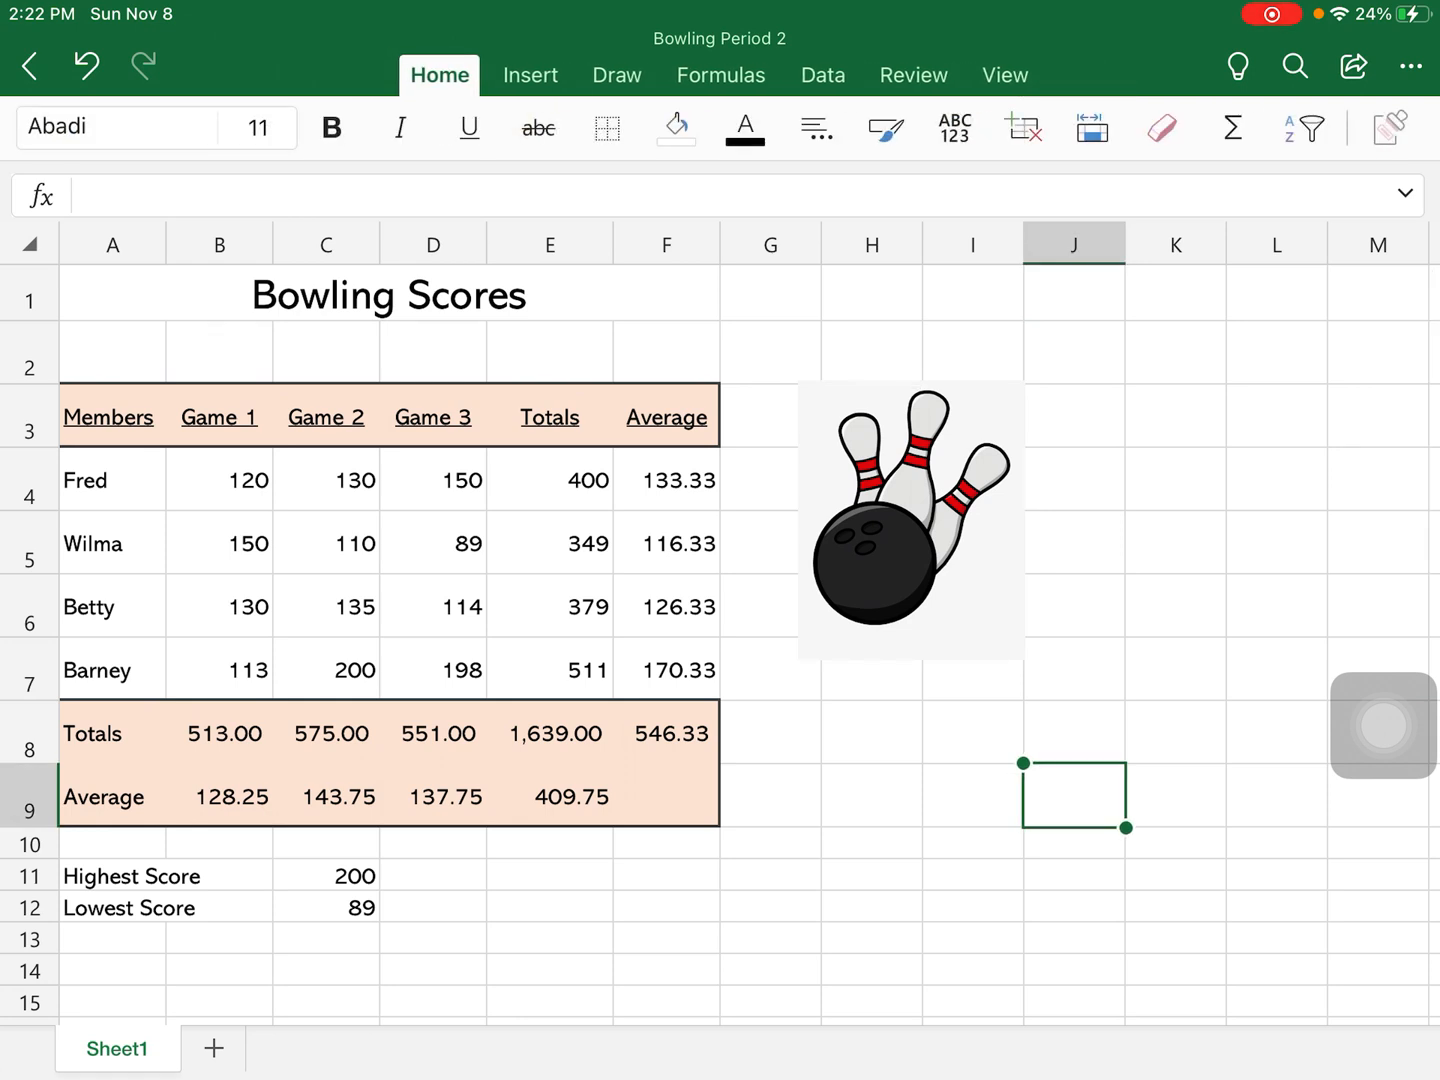